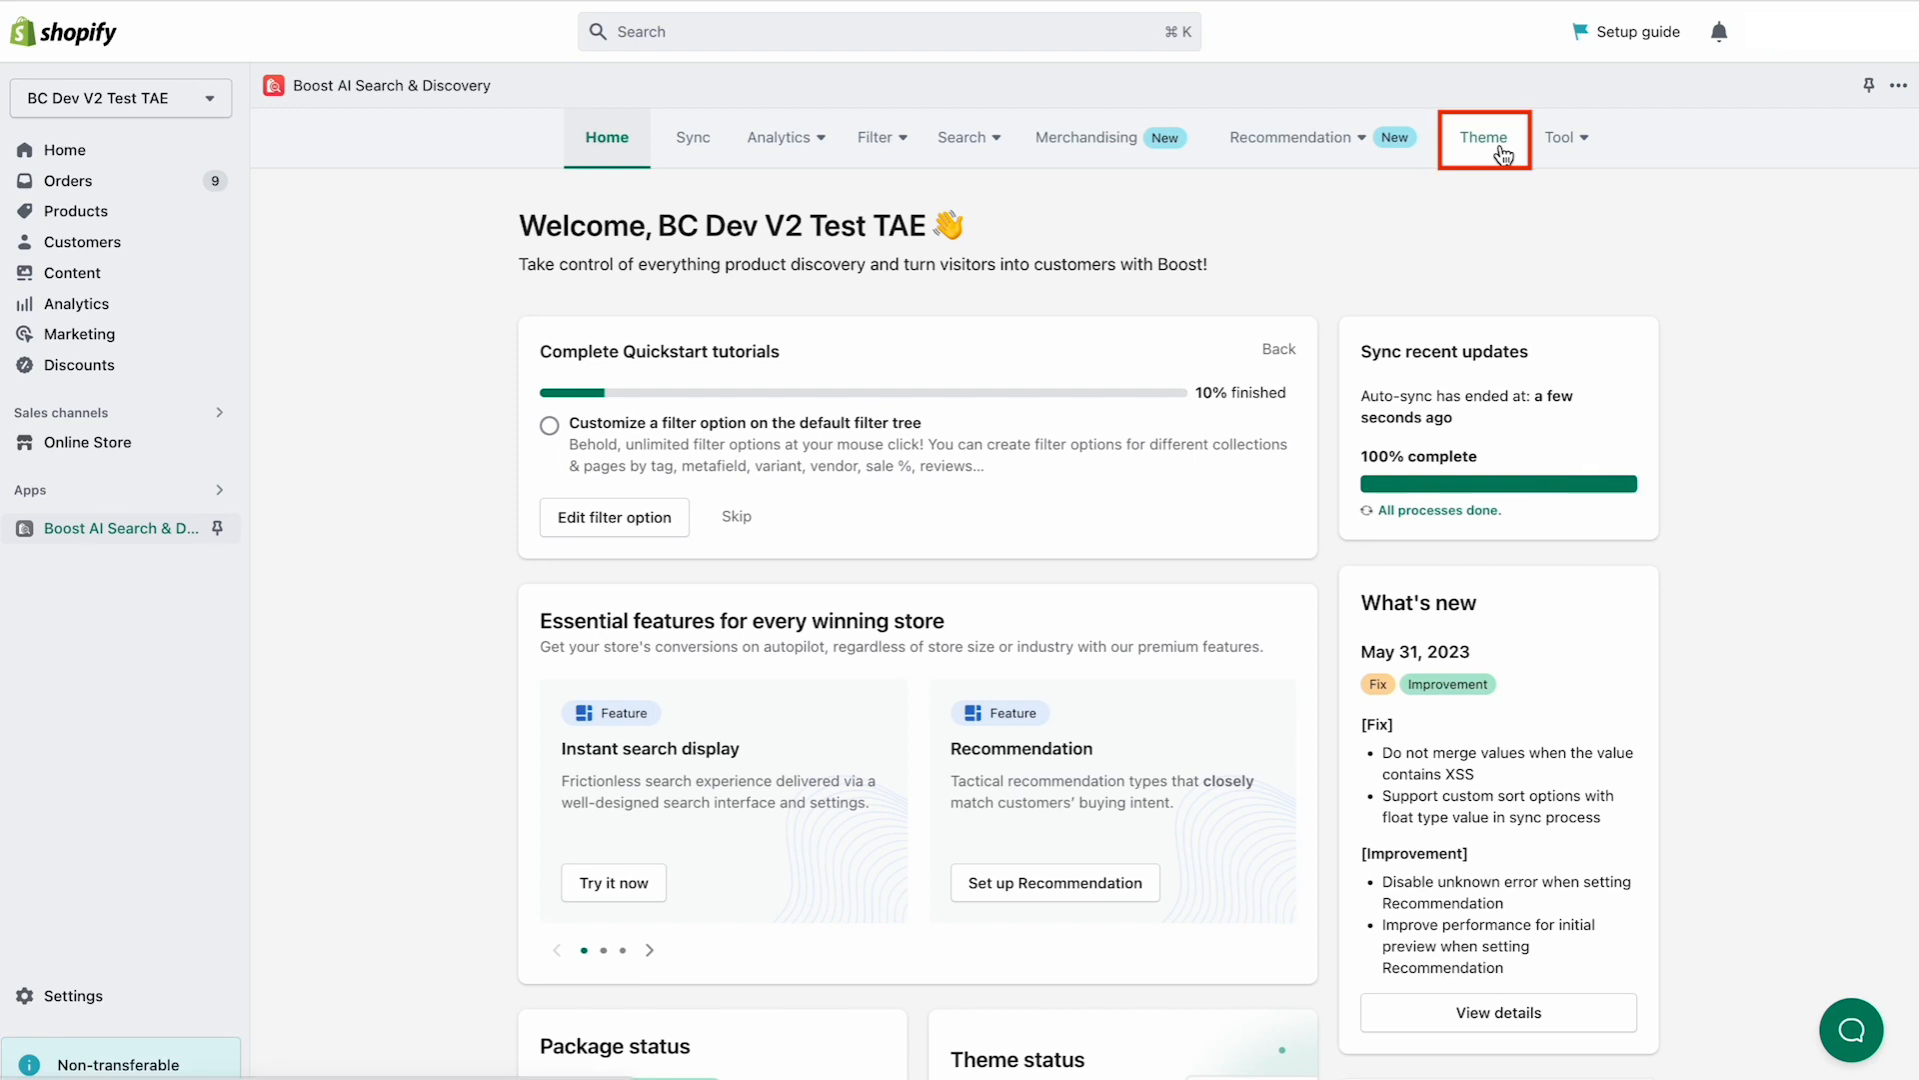
Step: Go to the Theme tab and start editing the live Boost theme's visual design
{"action": "left_click", "coordinate": [1481, 138]}
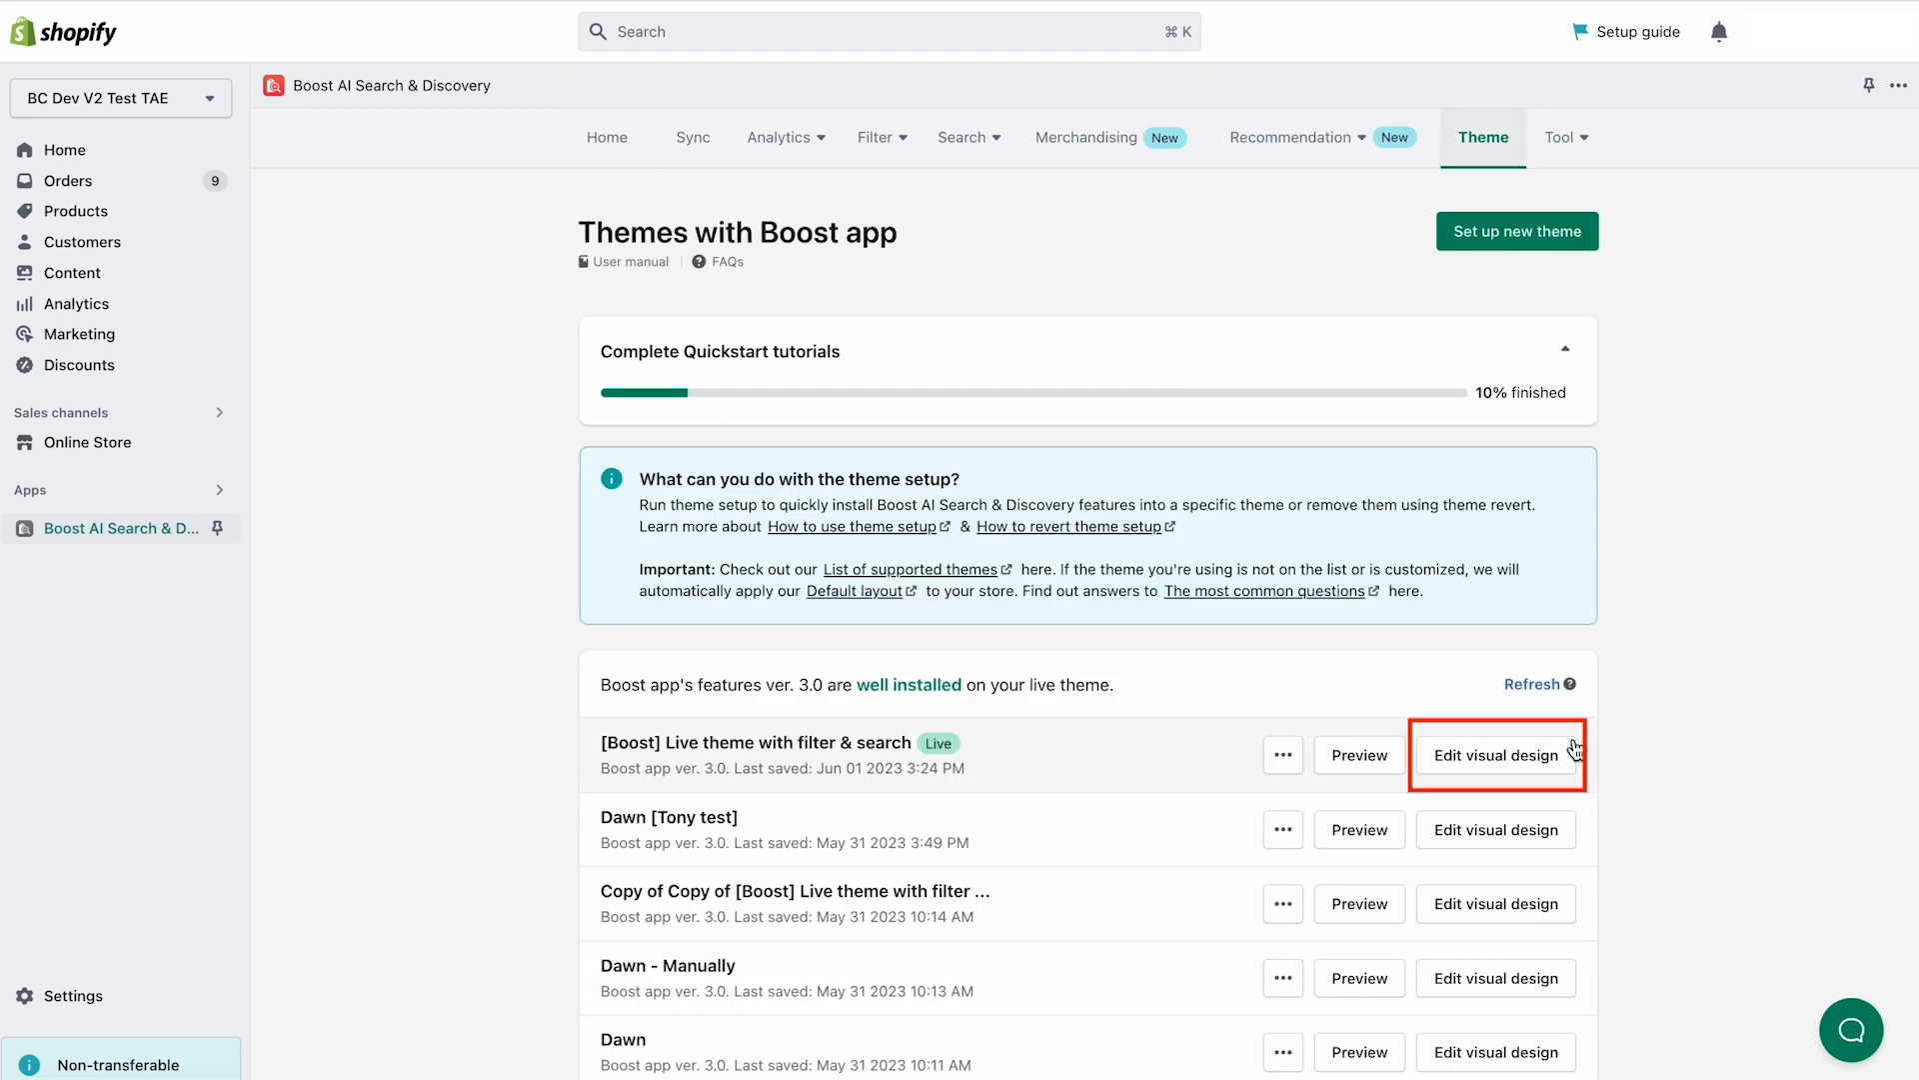
{"action": "left_click", "coordinate": [1496, 754]}
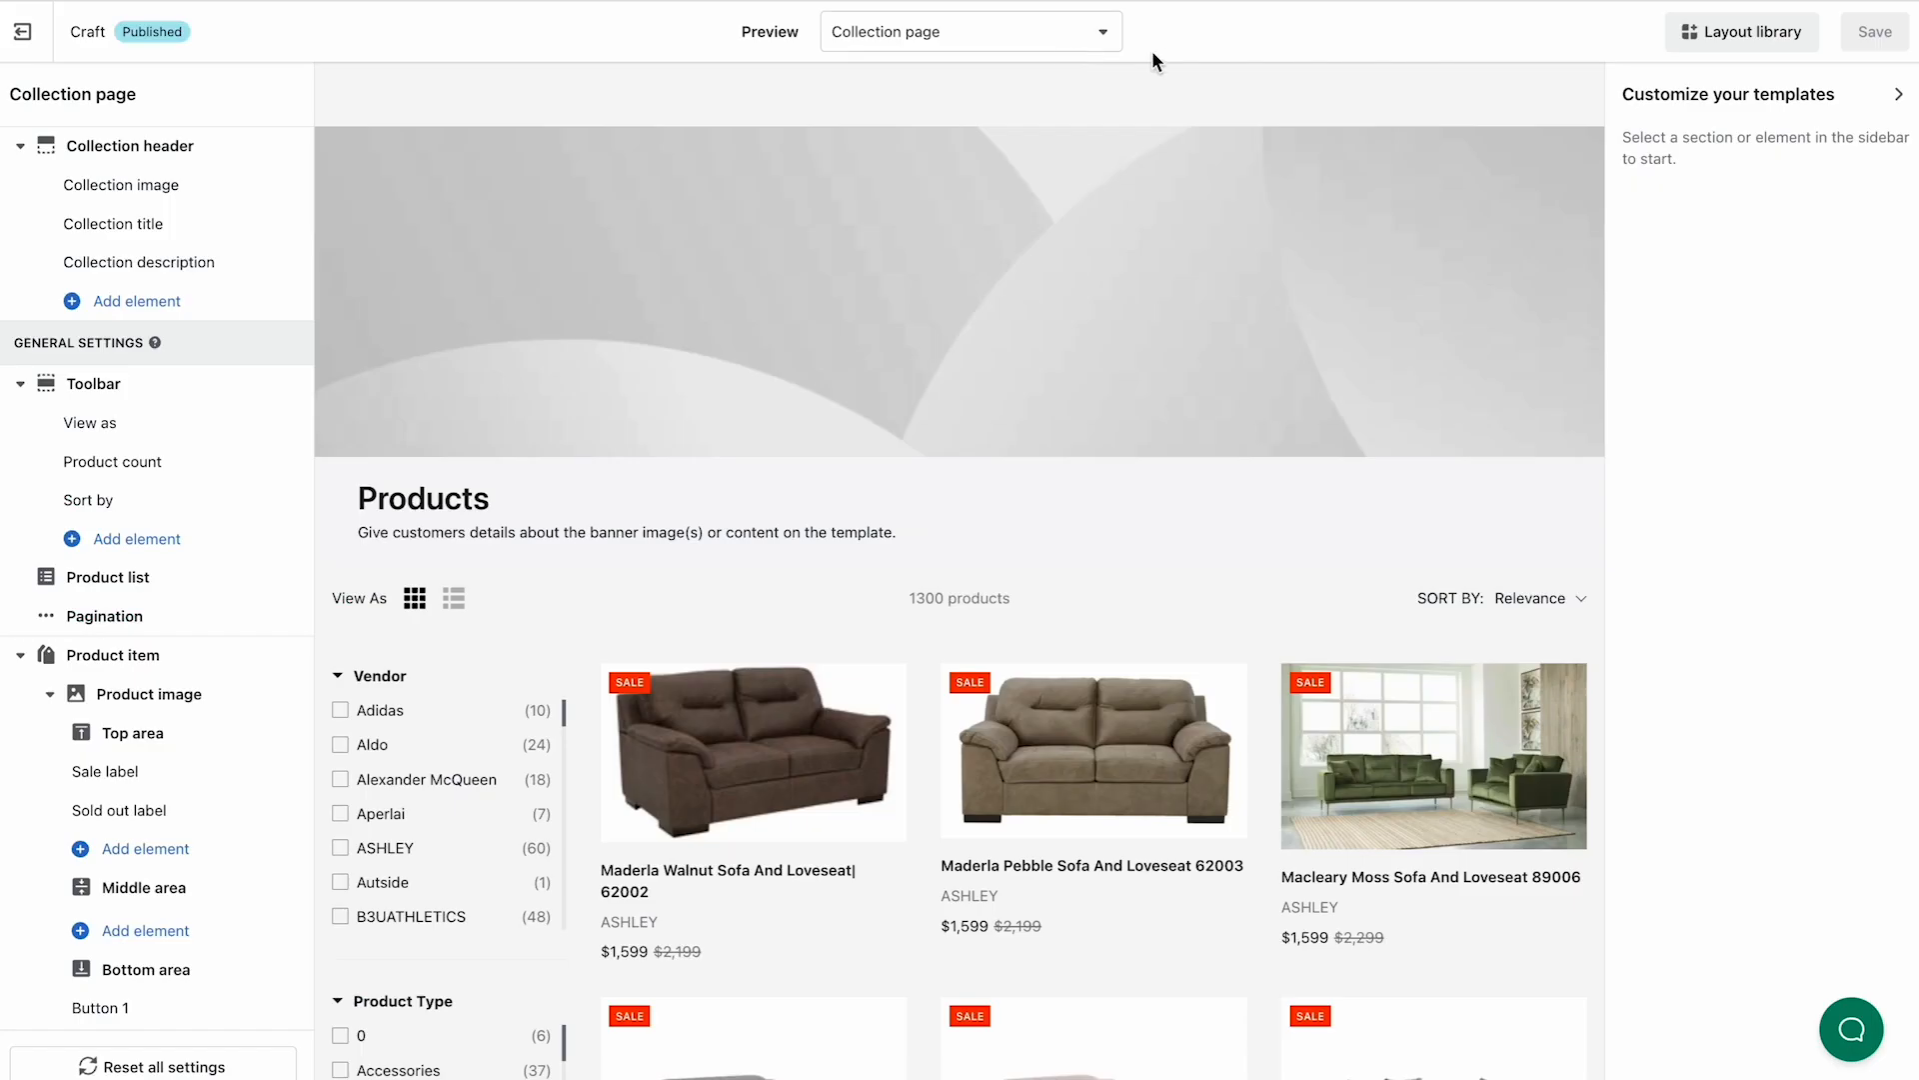
Step: From the Layout library apply Collection header 2, confirming the page content replacement
{"action": "left_click", "coordinate": [1742, 32]}
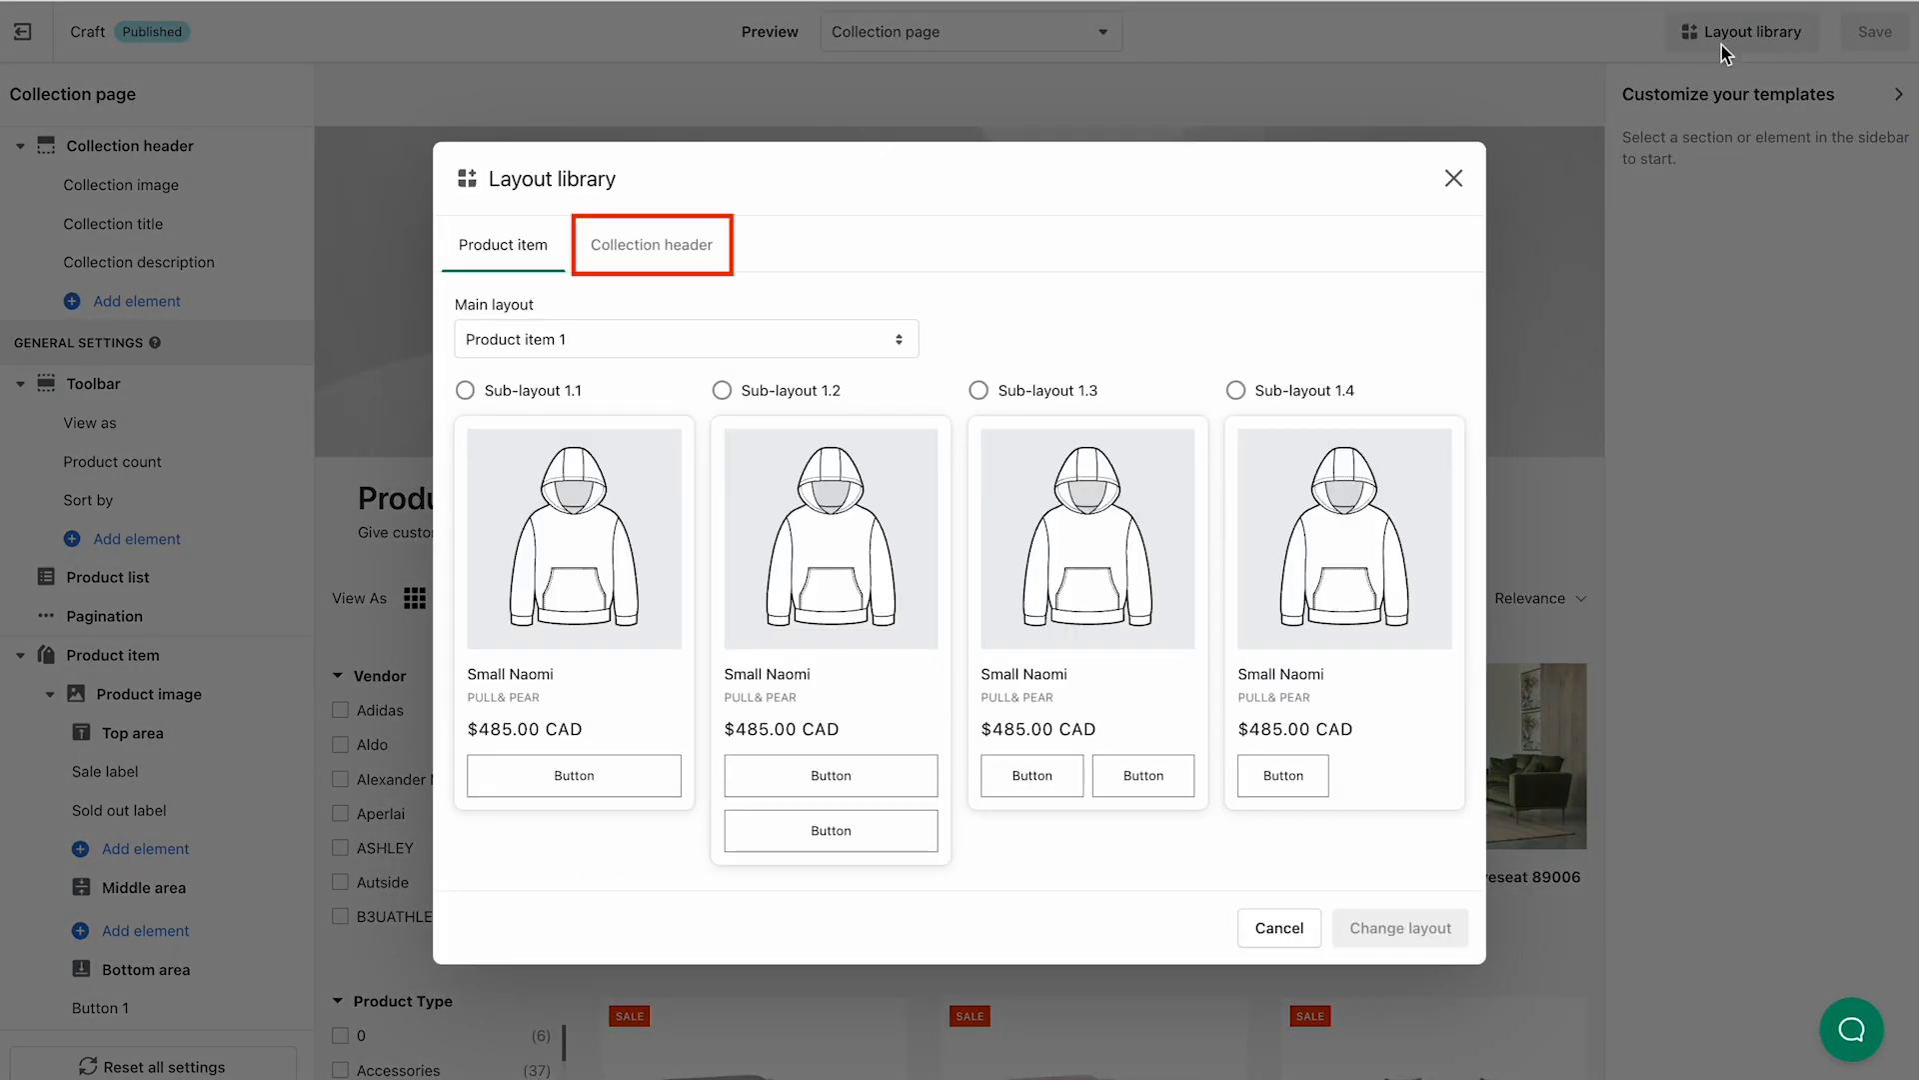
{"action": "left_click", "coordinate": [652, 244]}
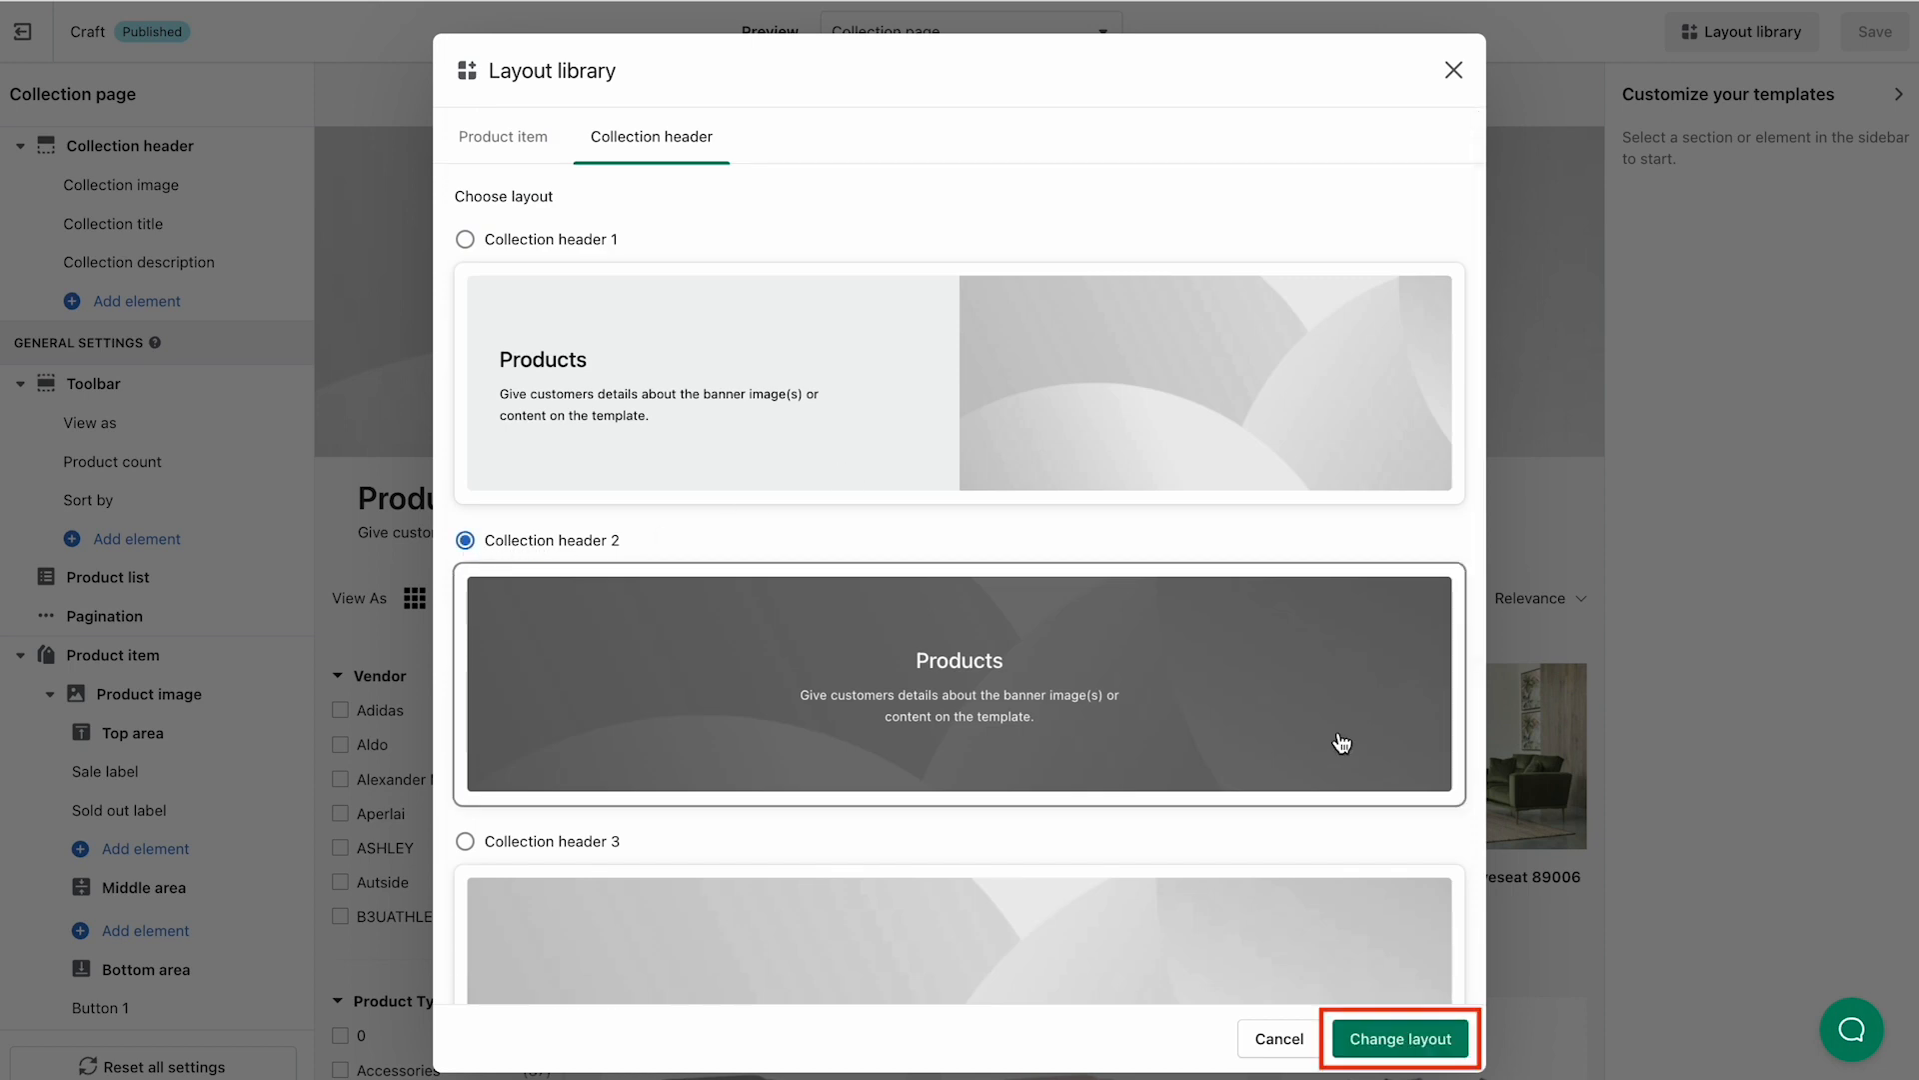
{"action": "left_click", "coordinate": [1399, 1038]}
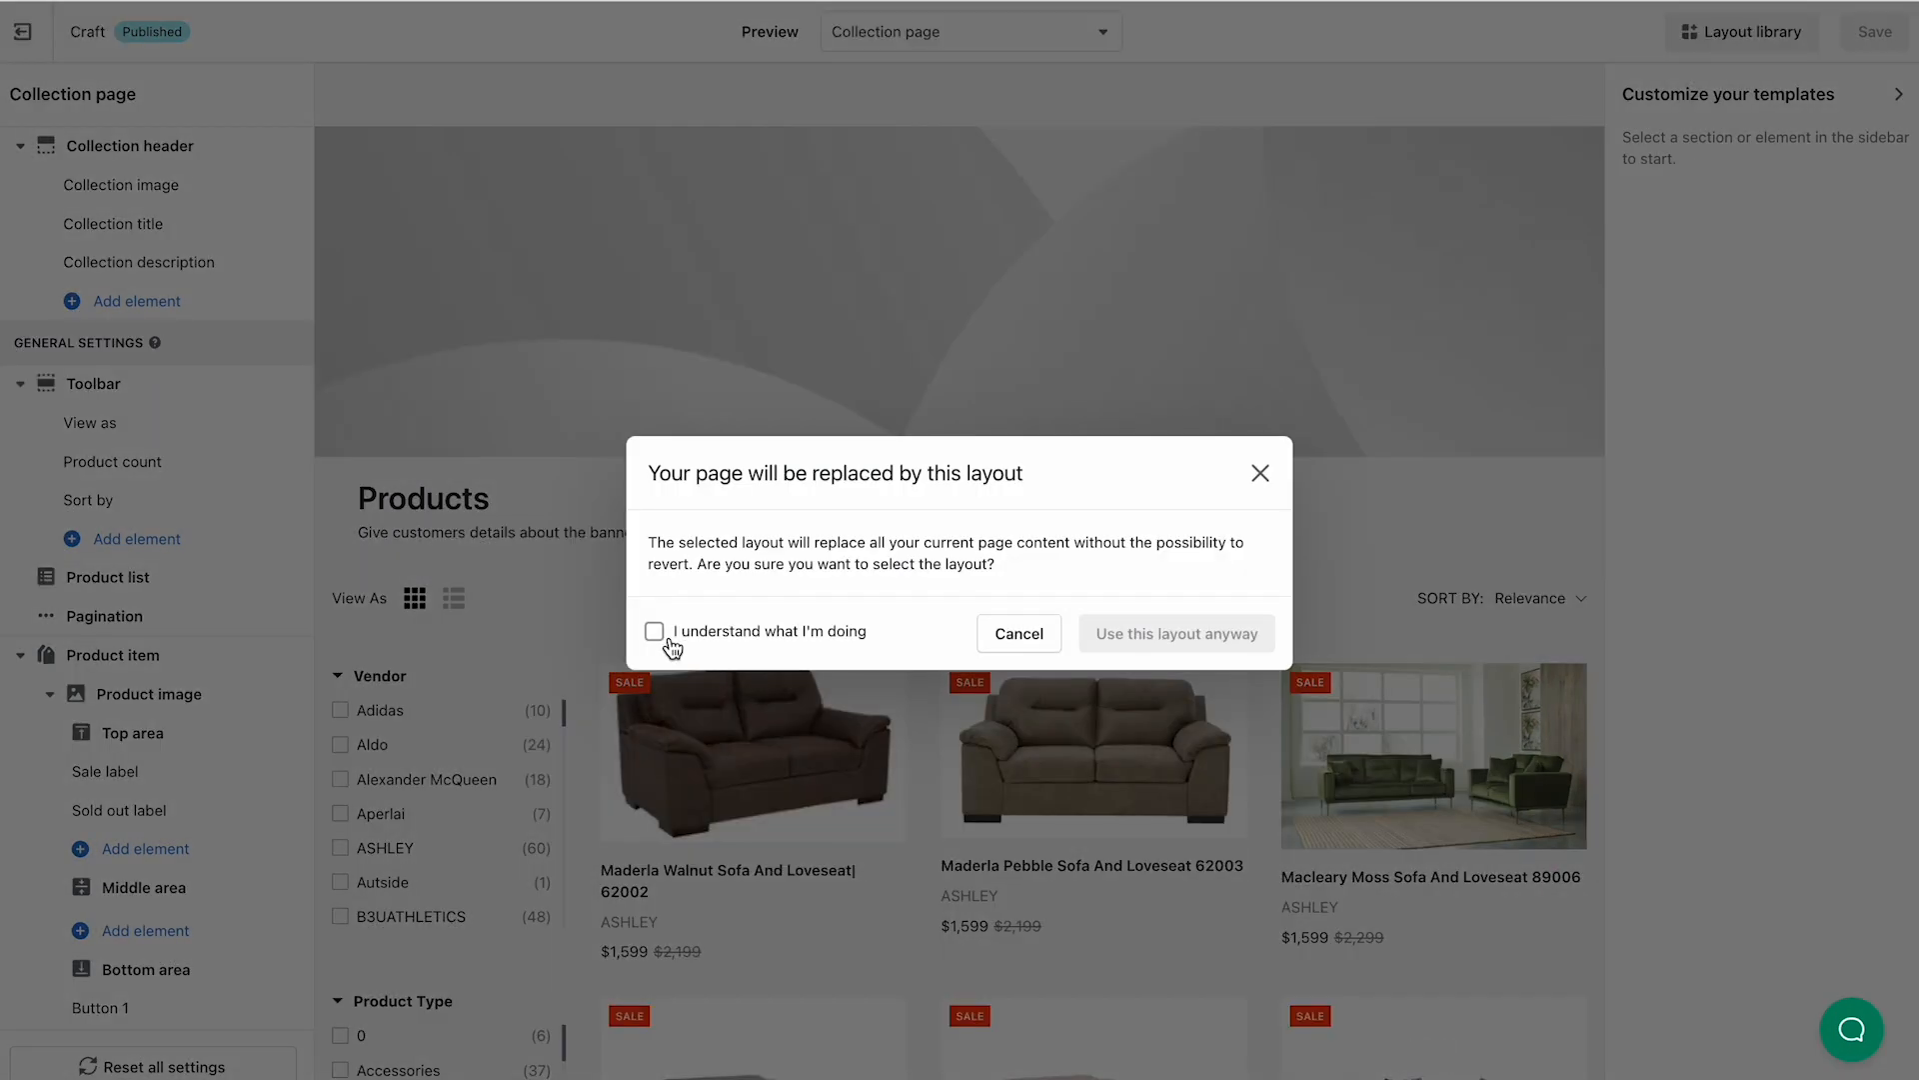
{"action": "left_click", "coordinate": [655, 629]}
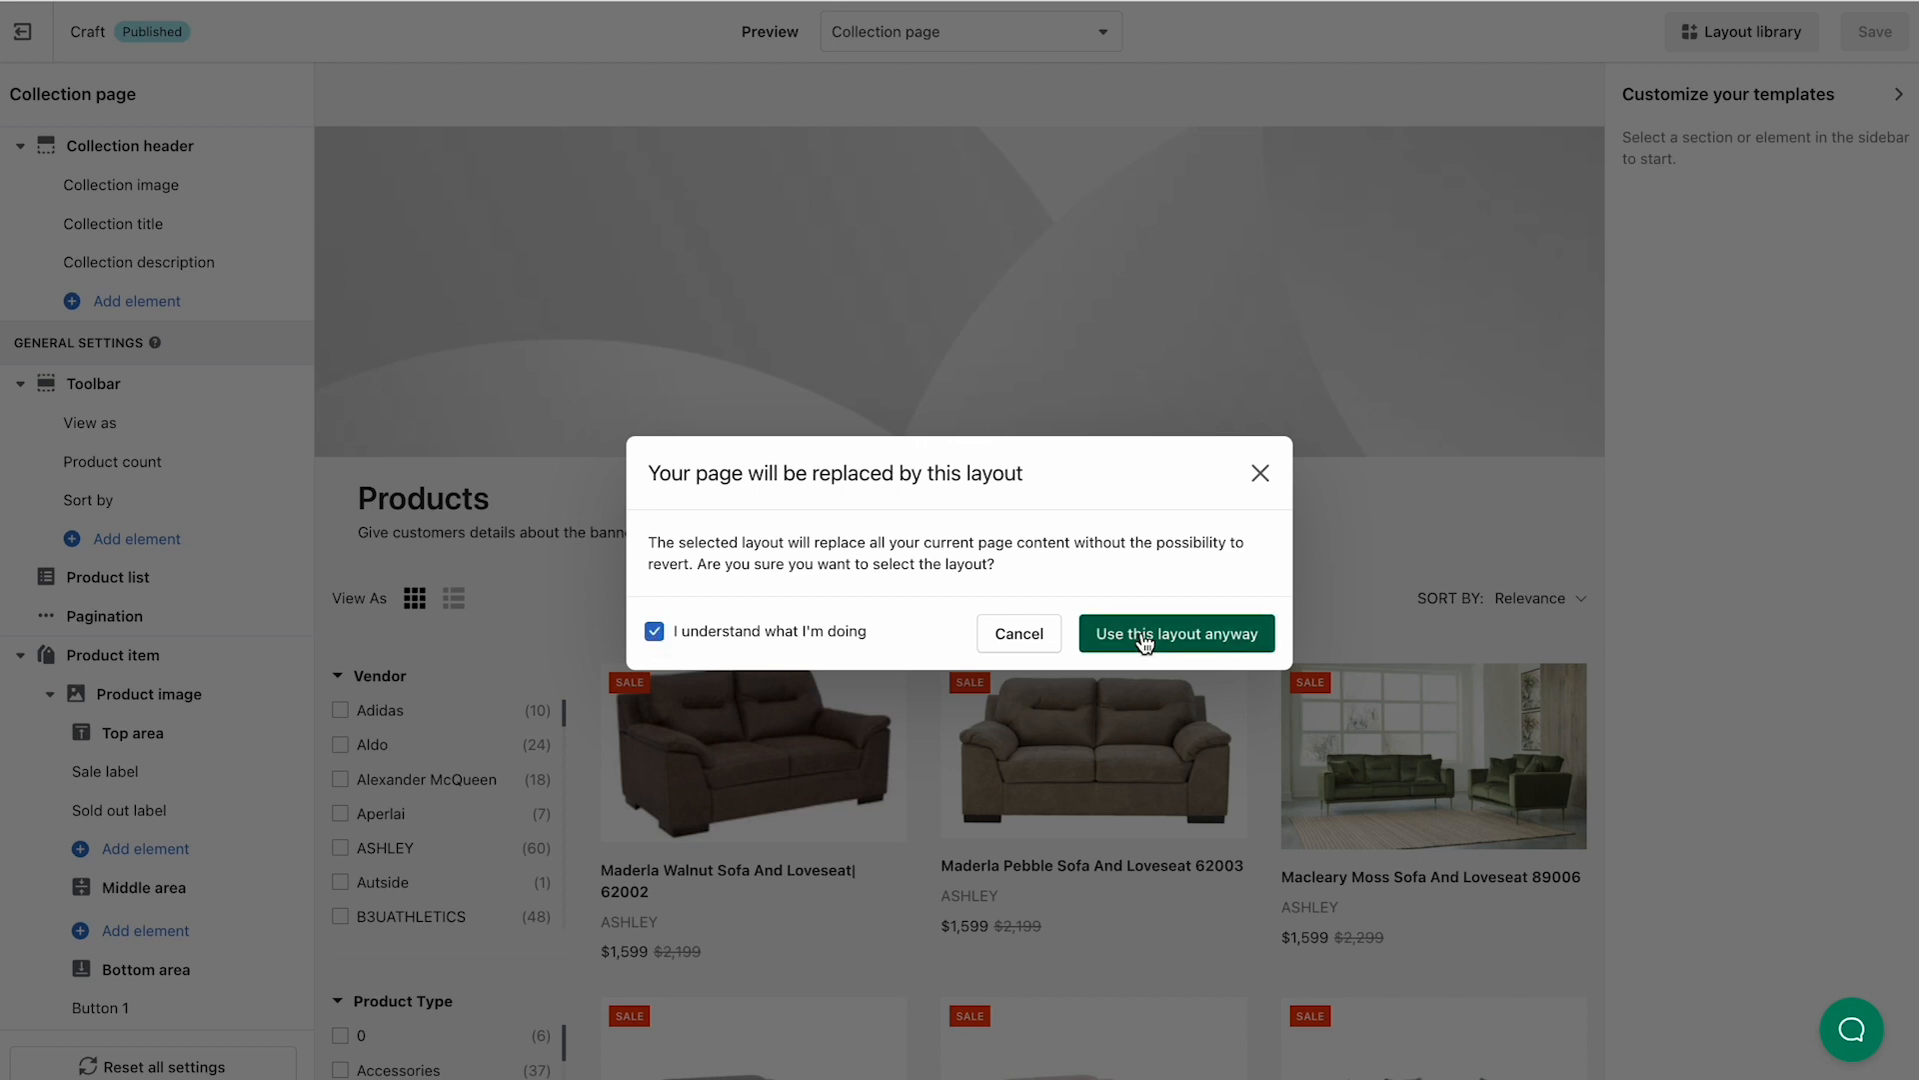
{"action": "left_click", "coordinate": [1174, 634]}
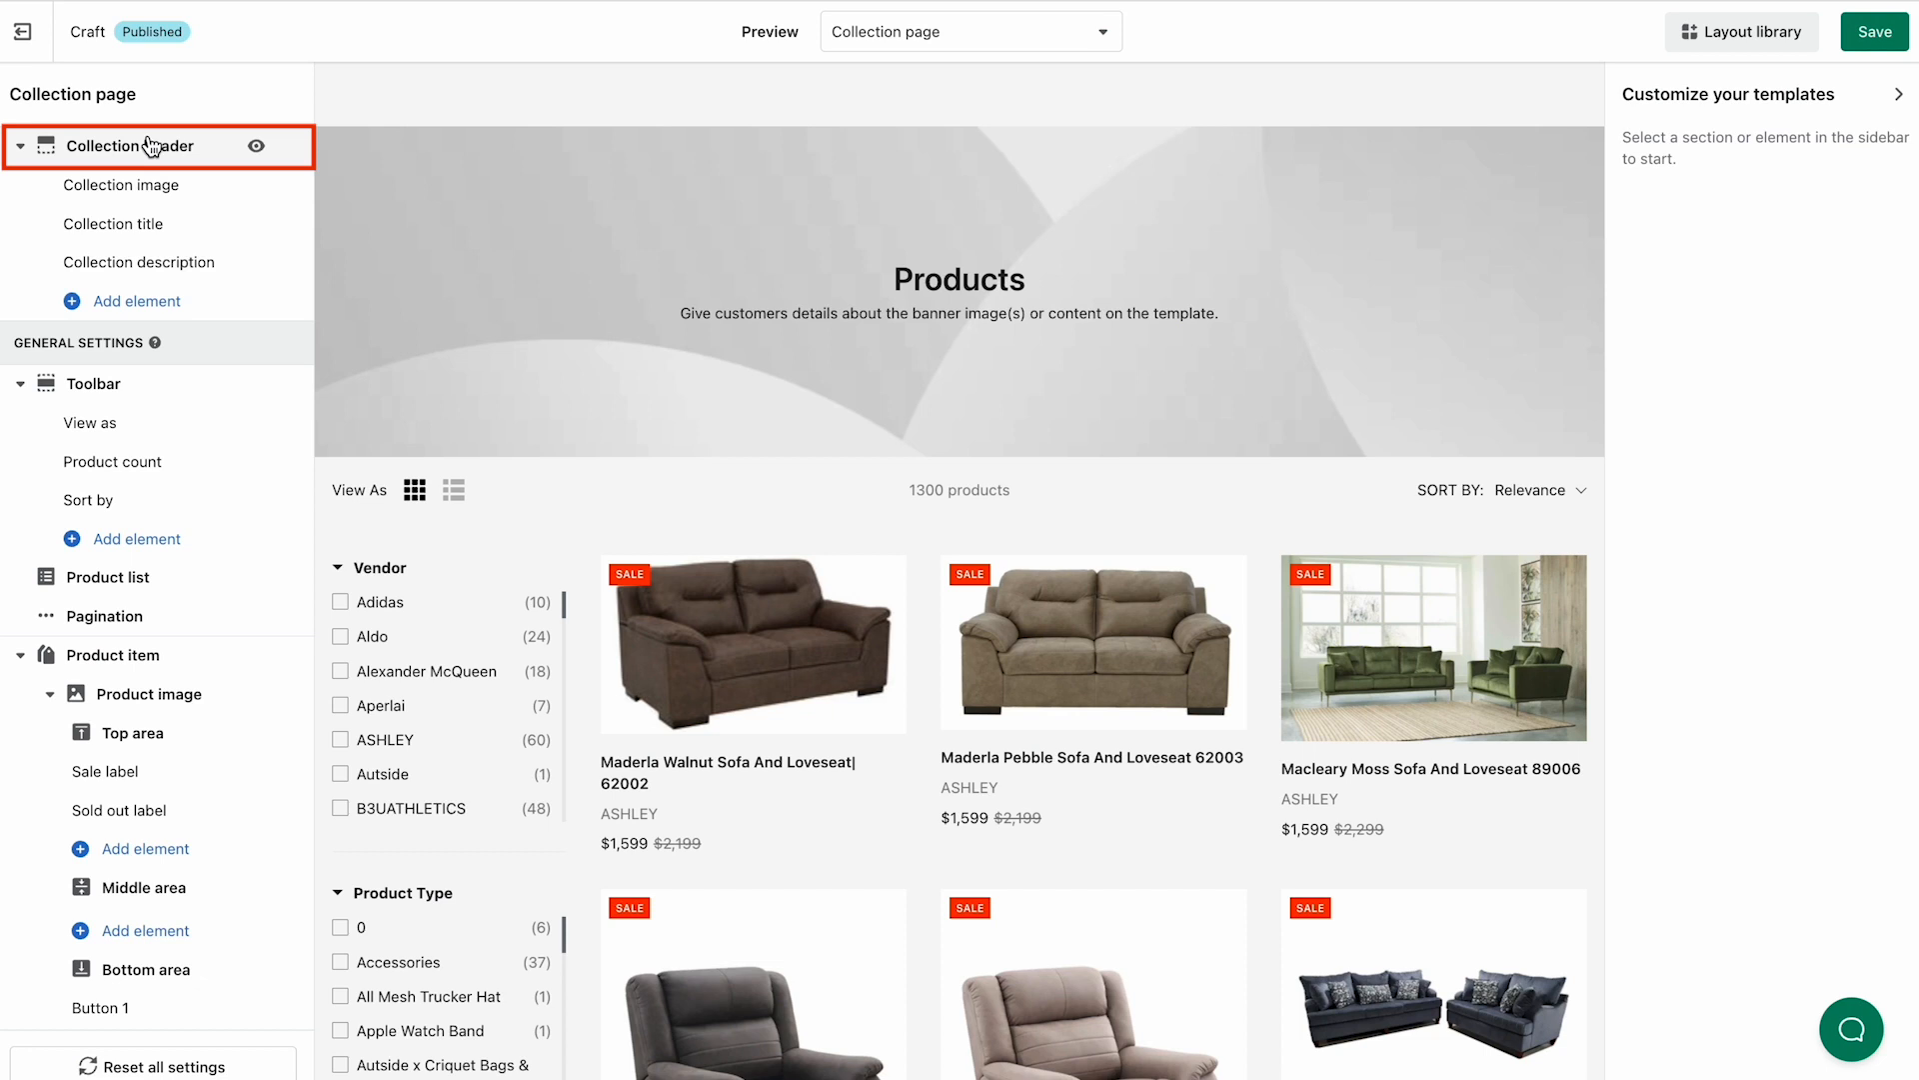
Step: Set header content position to center, lavender header background, pink content box, and save
{"action": "left_click", "coordinate": [132, 146]}
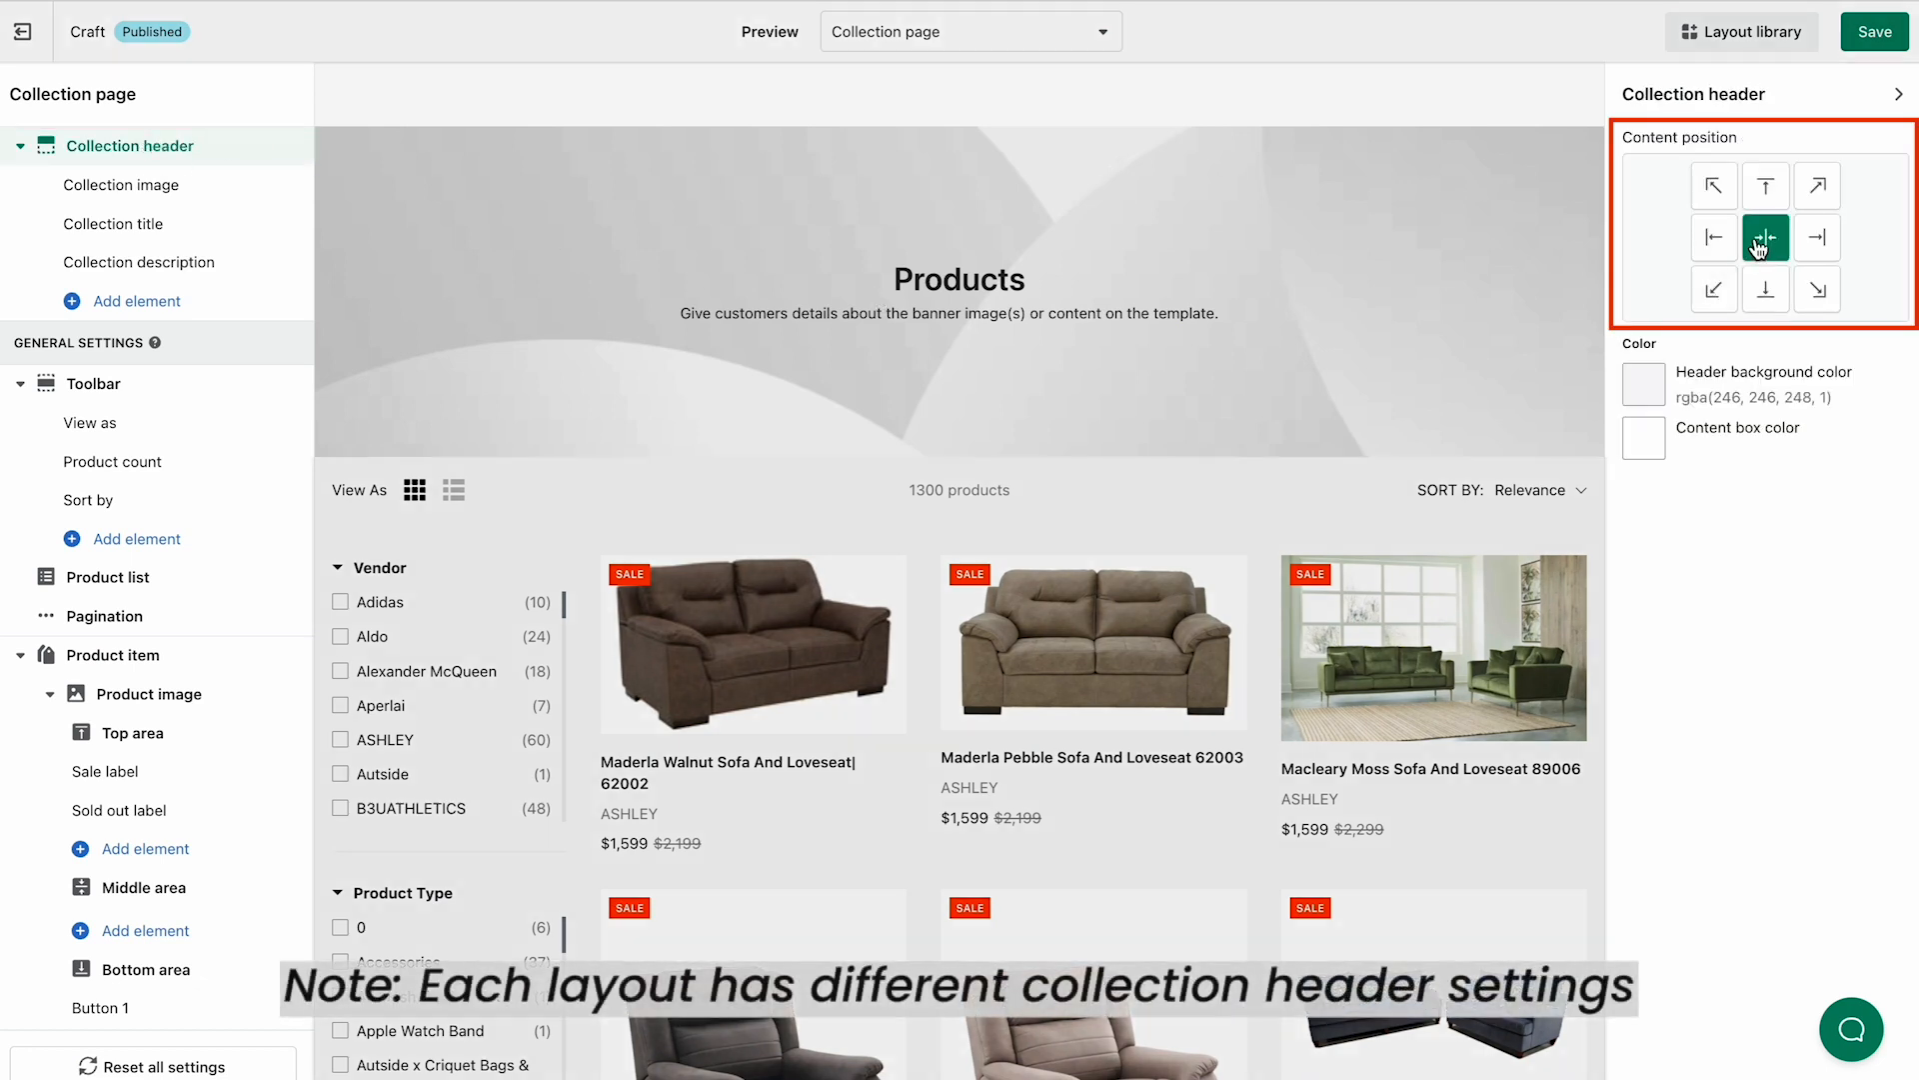
{"action": "left_click", "coordinate": [1763, 184]}
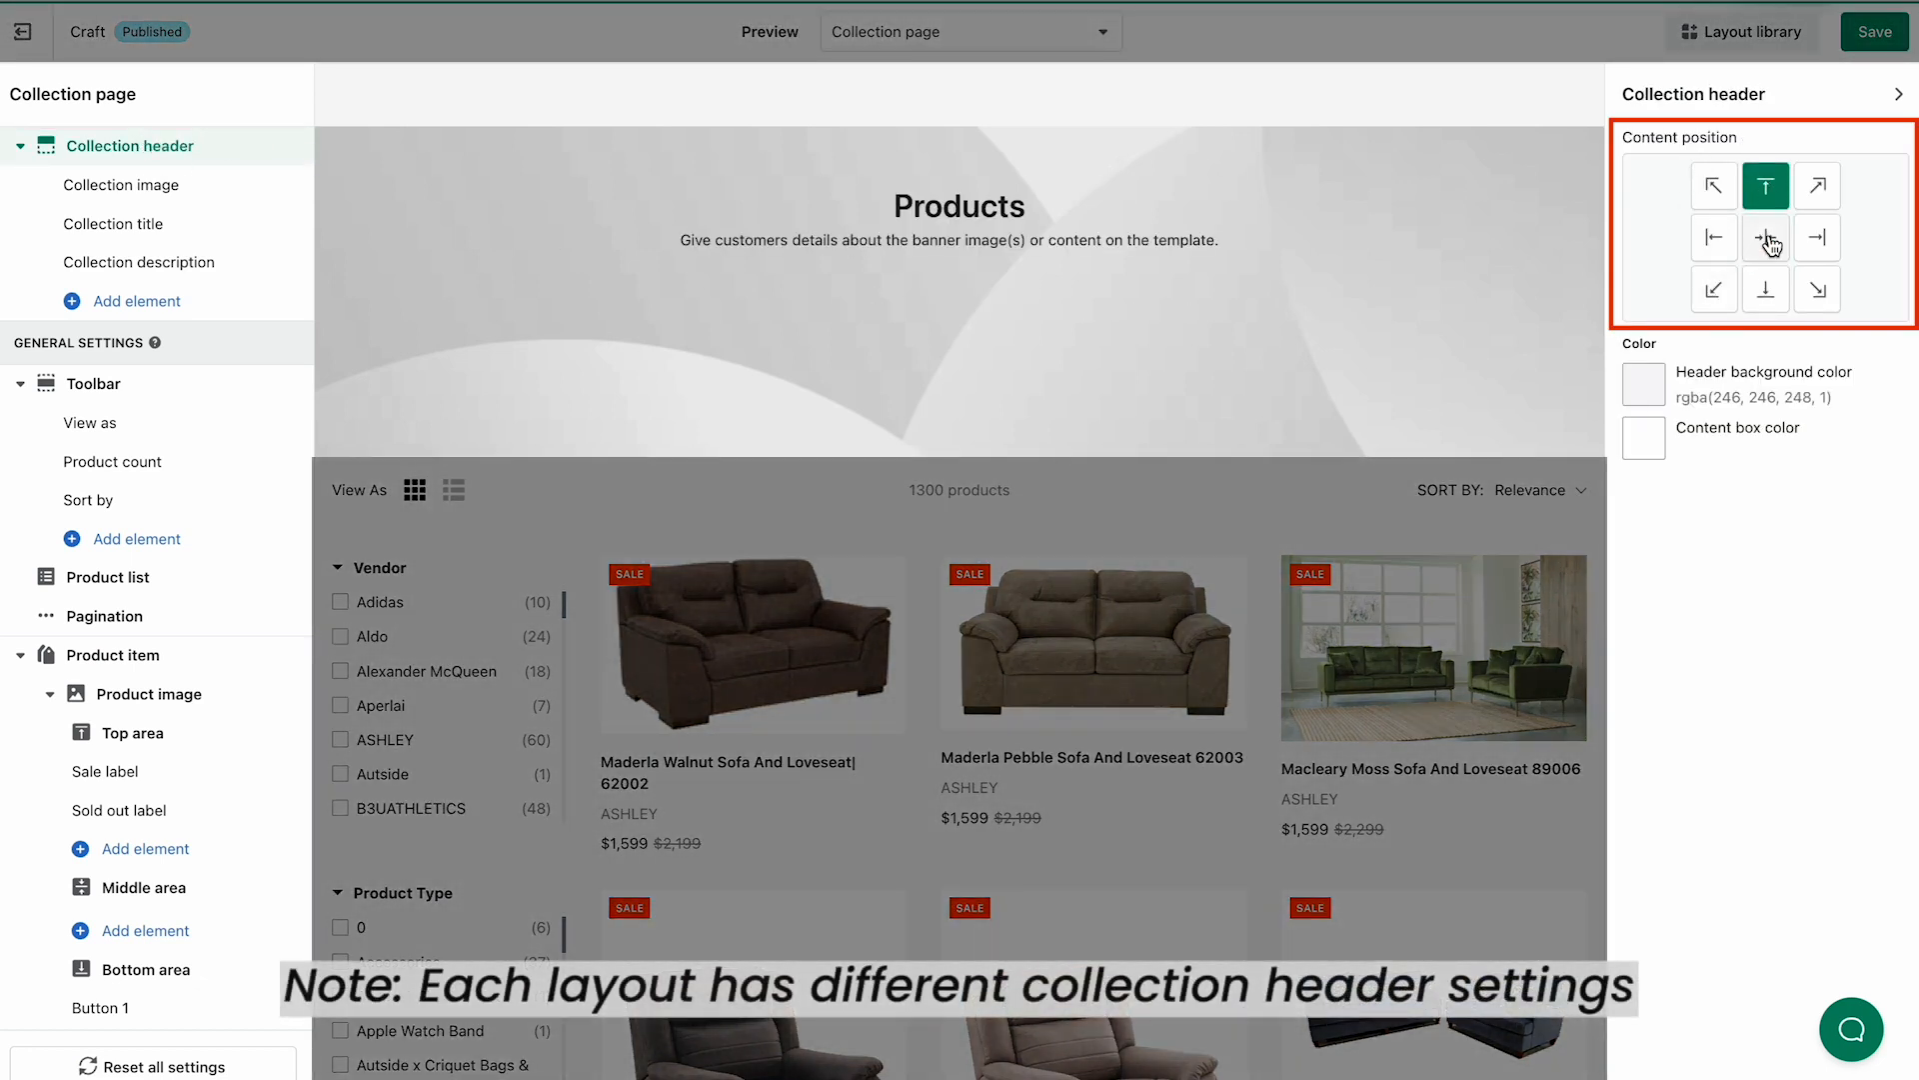
{"action": "left_click", "coordinate": [1765, 238]}
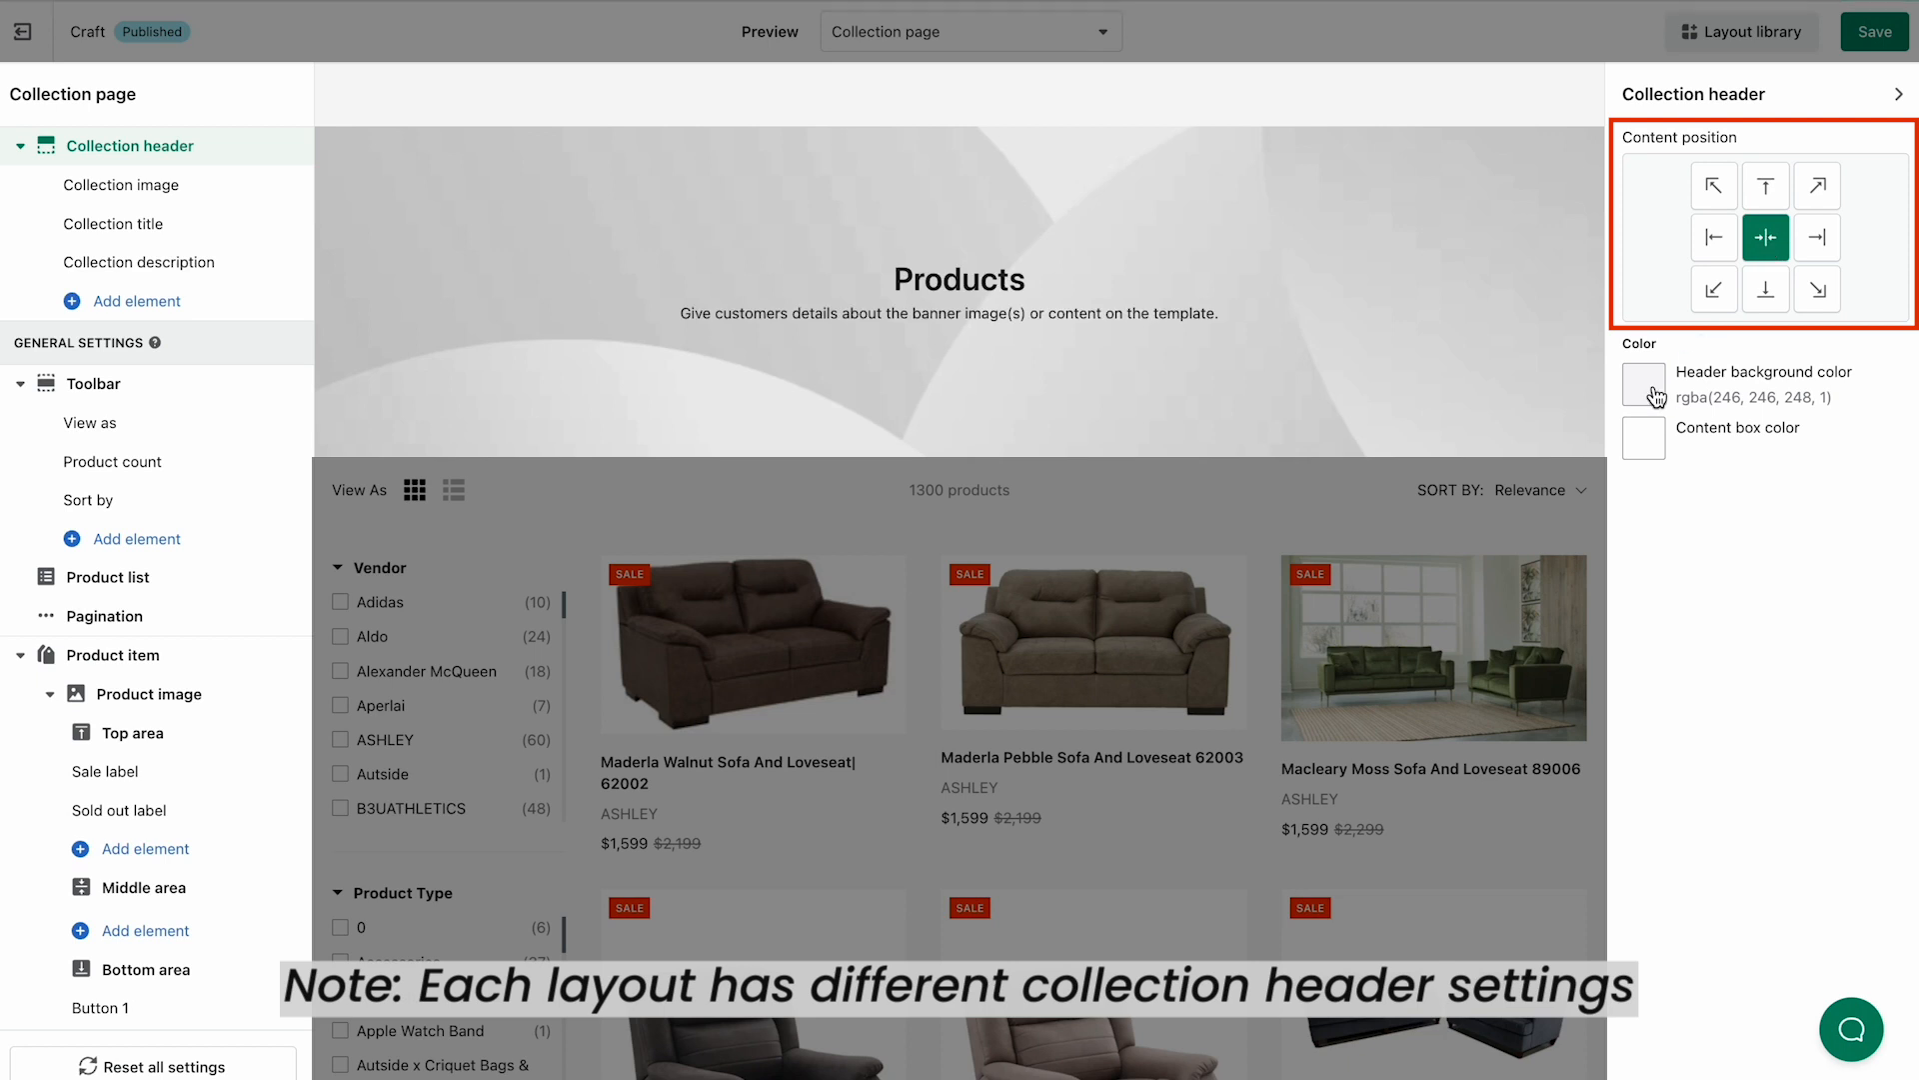
{"action": "left_click", "coordinate": [1644, 384]}
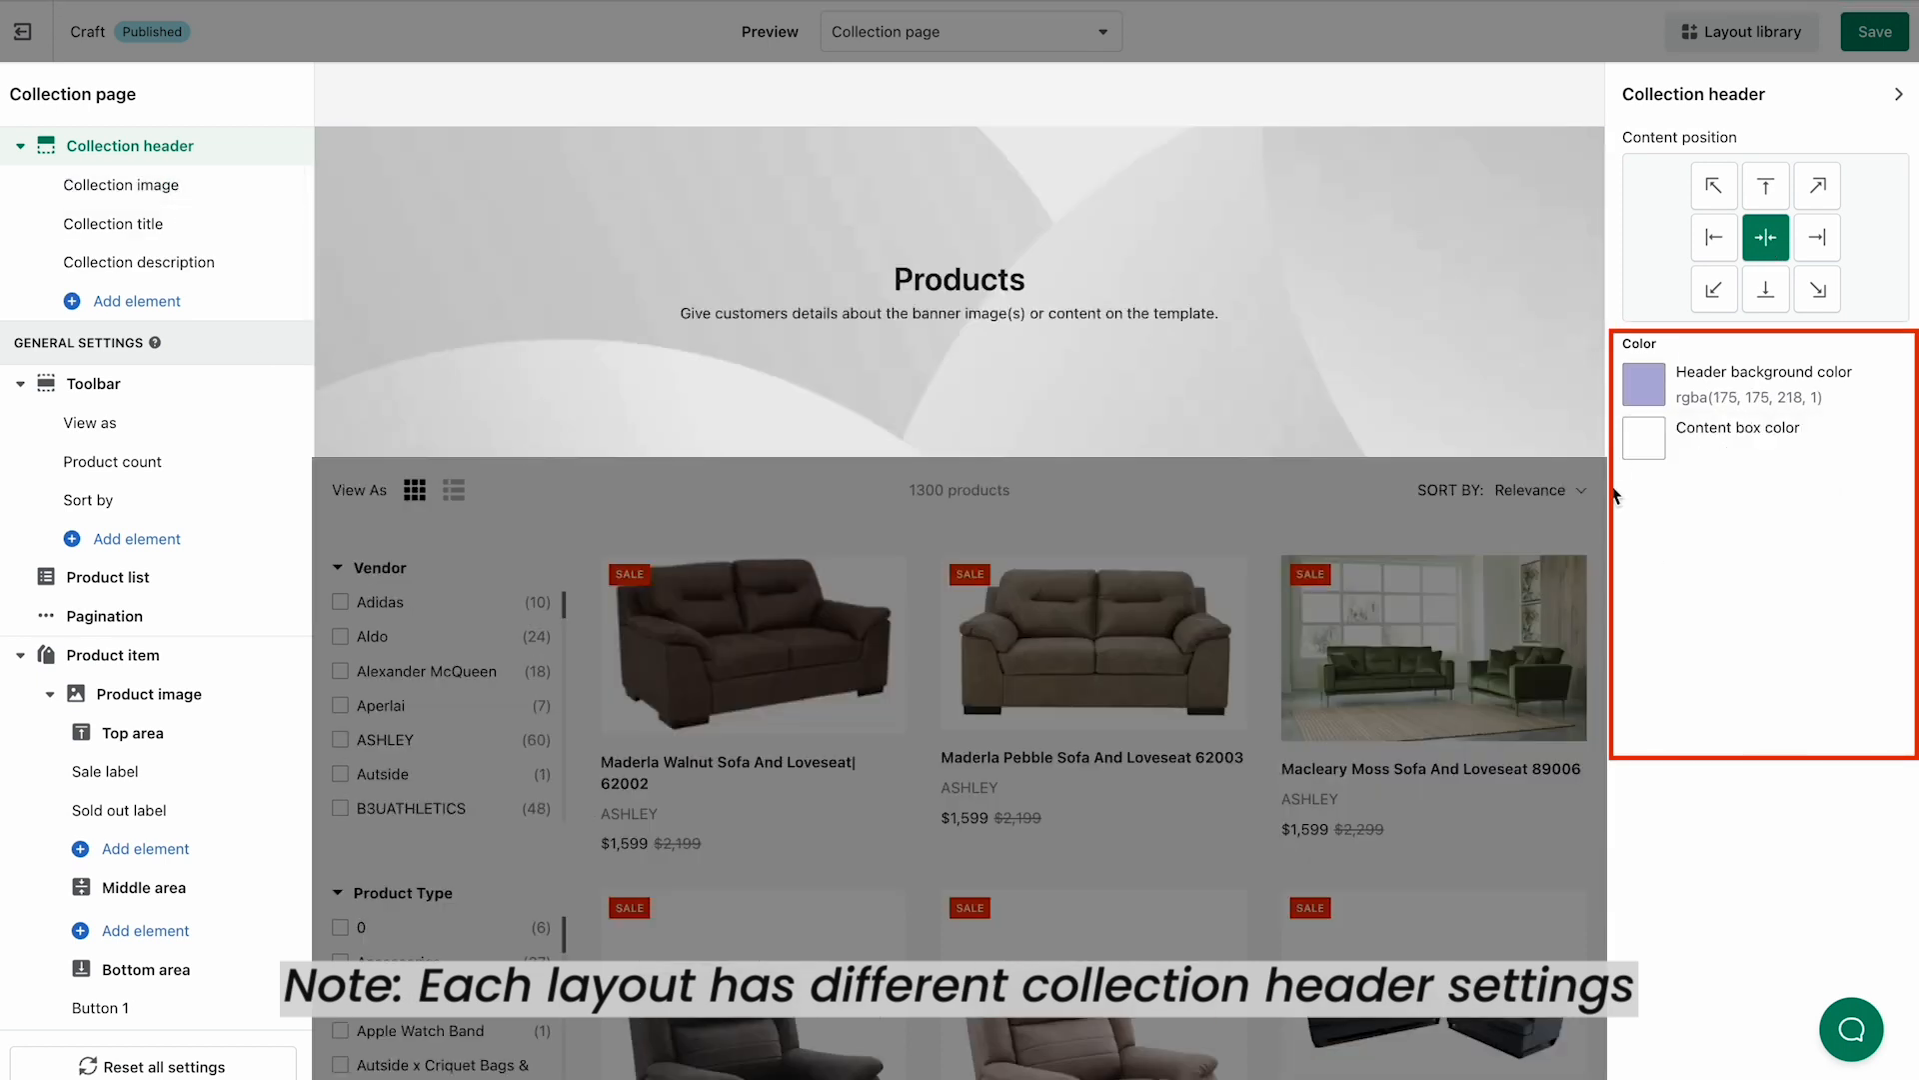
{"action": "left_click", "coordinate": [1644, 437]}
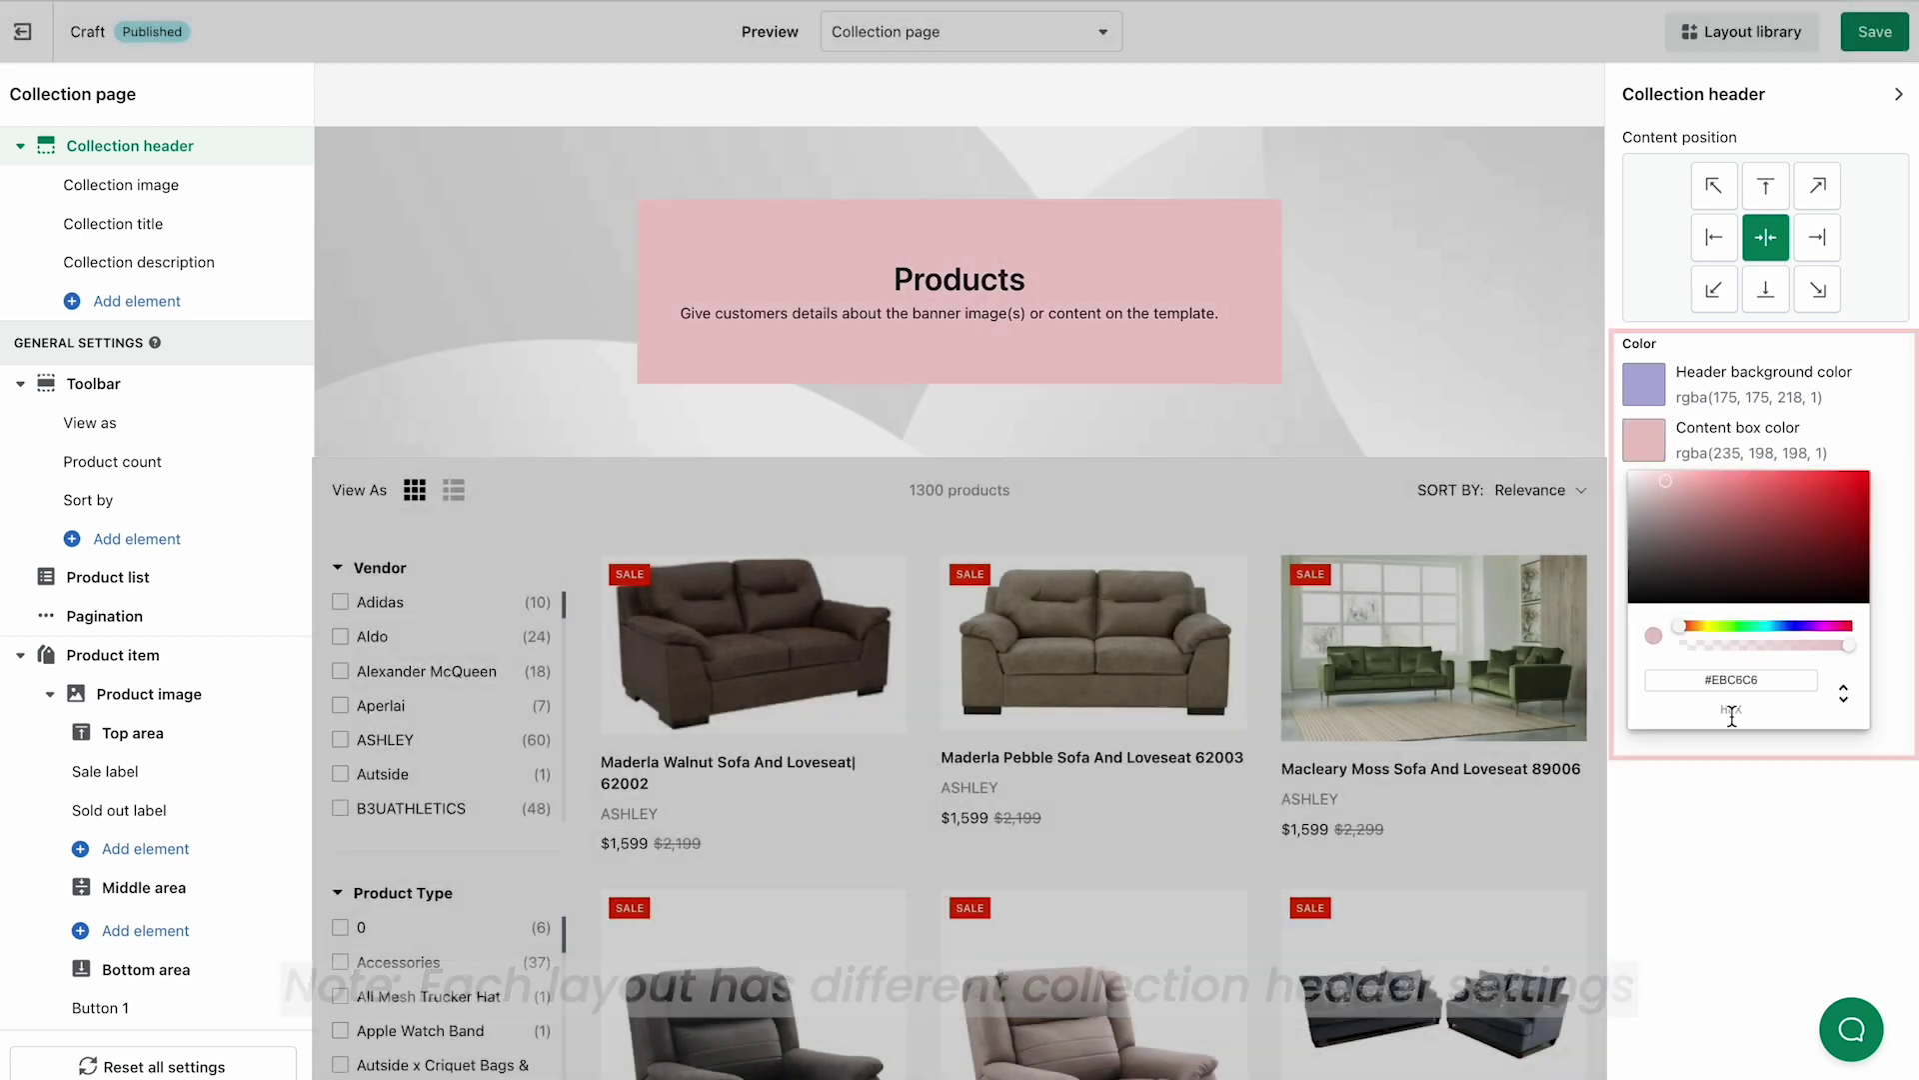
{"action": "left_click", "coordinate": [1874, 30]}
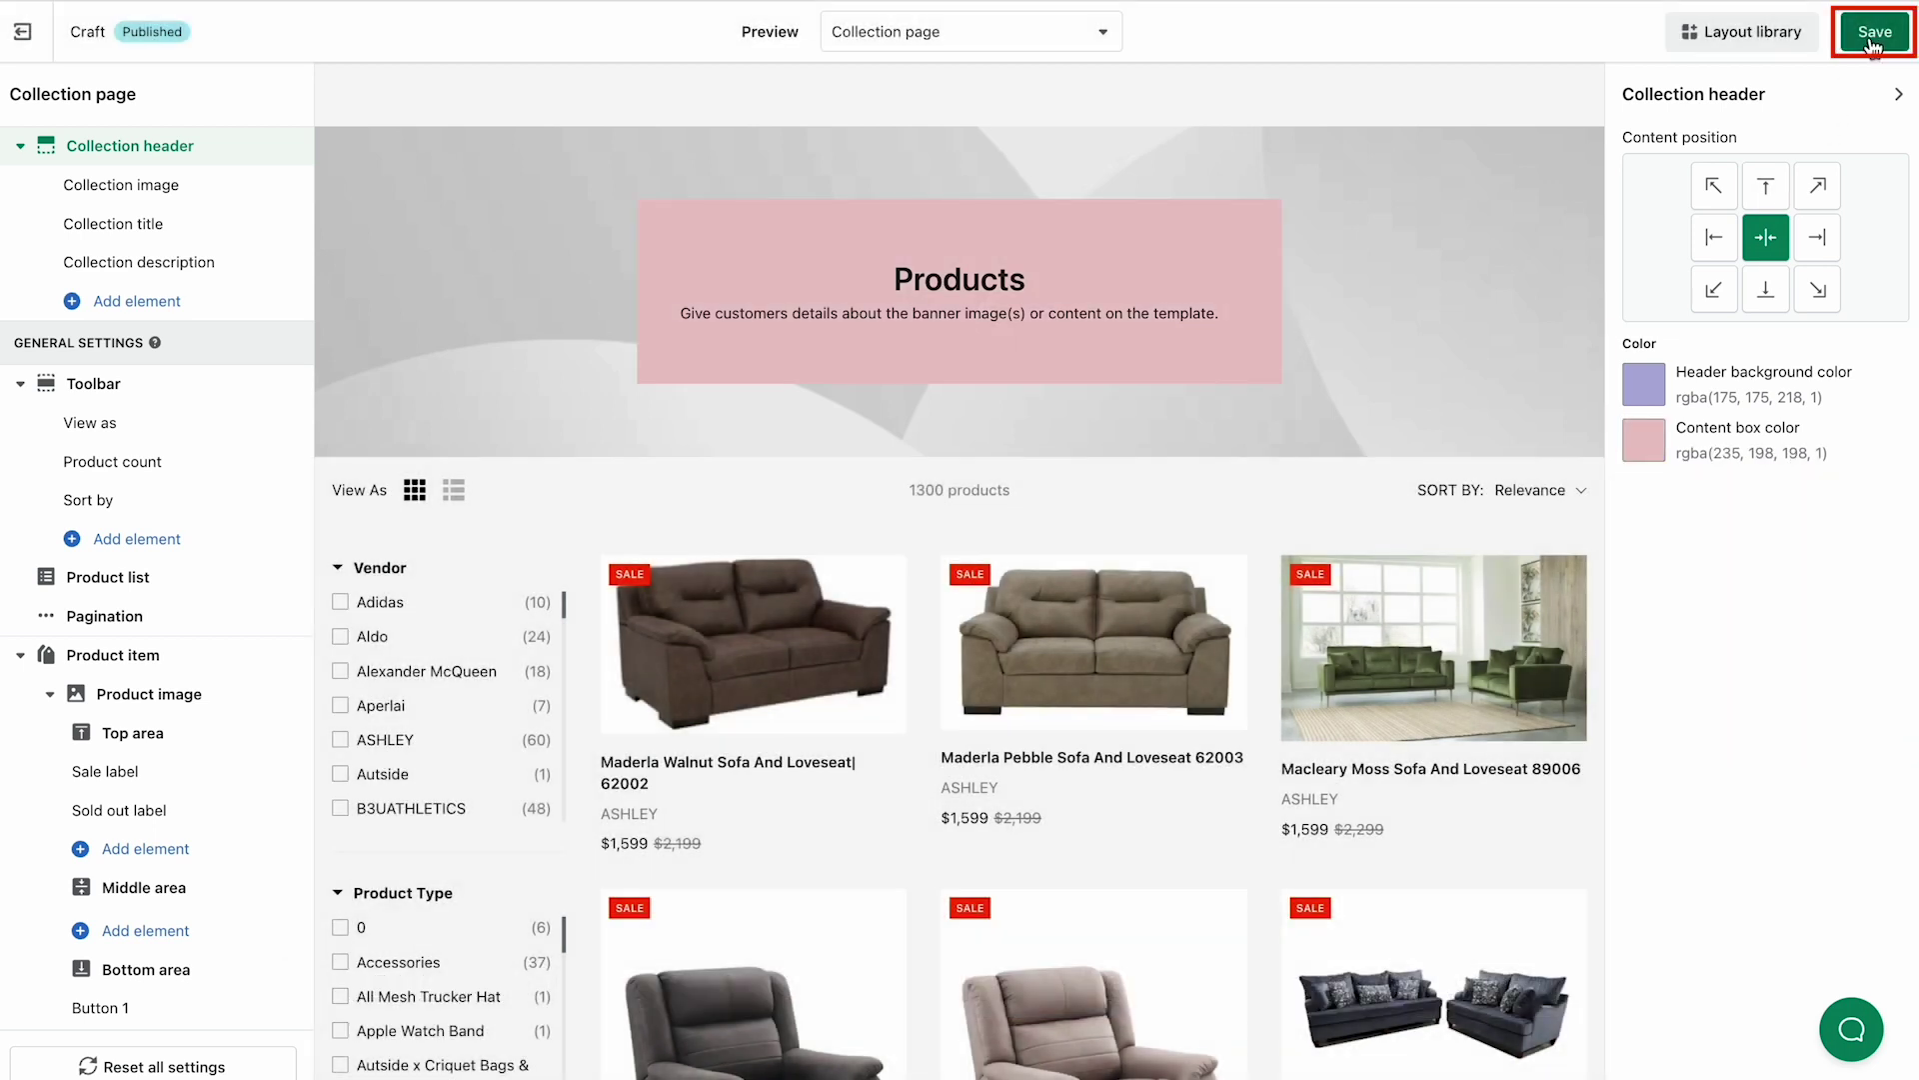
{"action": "left_click", "coordinate": [1874, 32]}
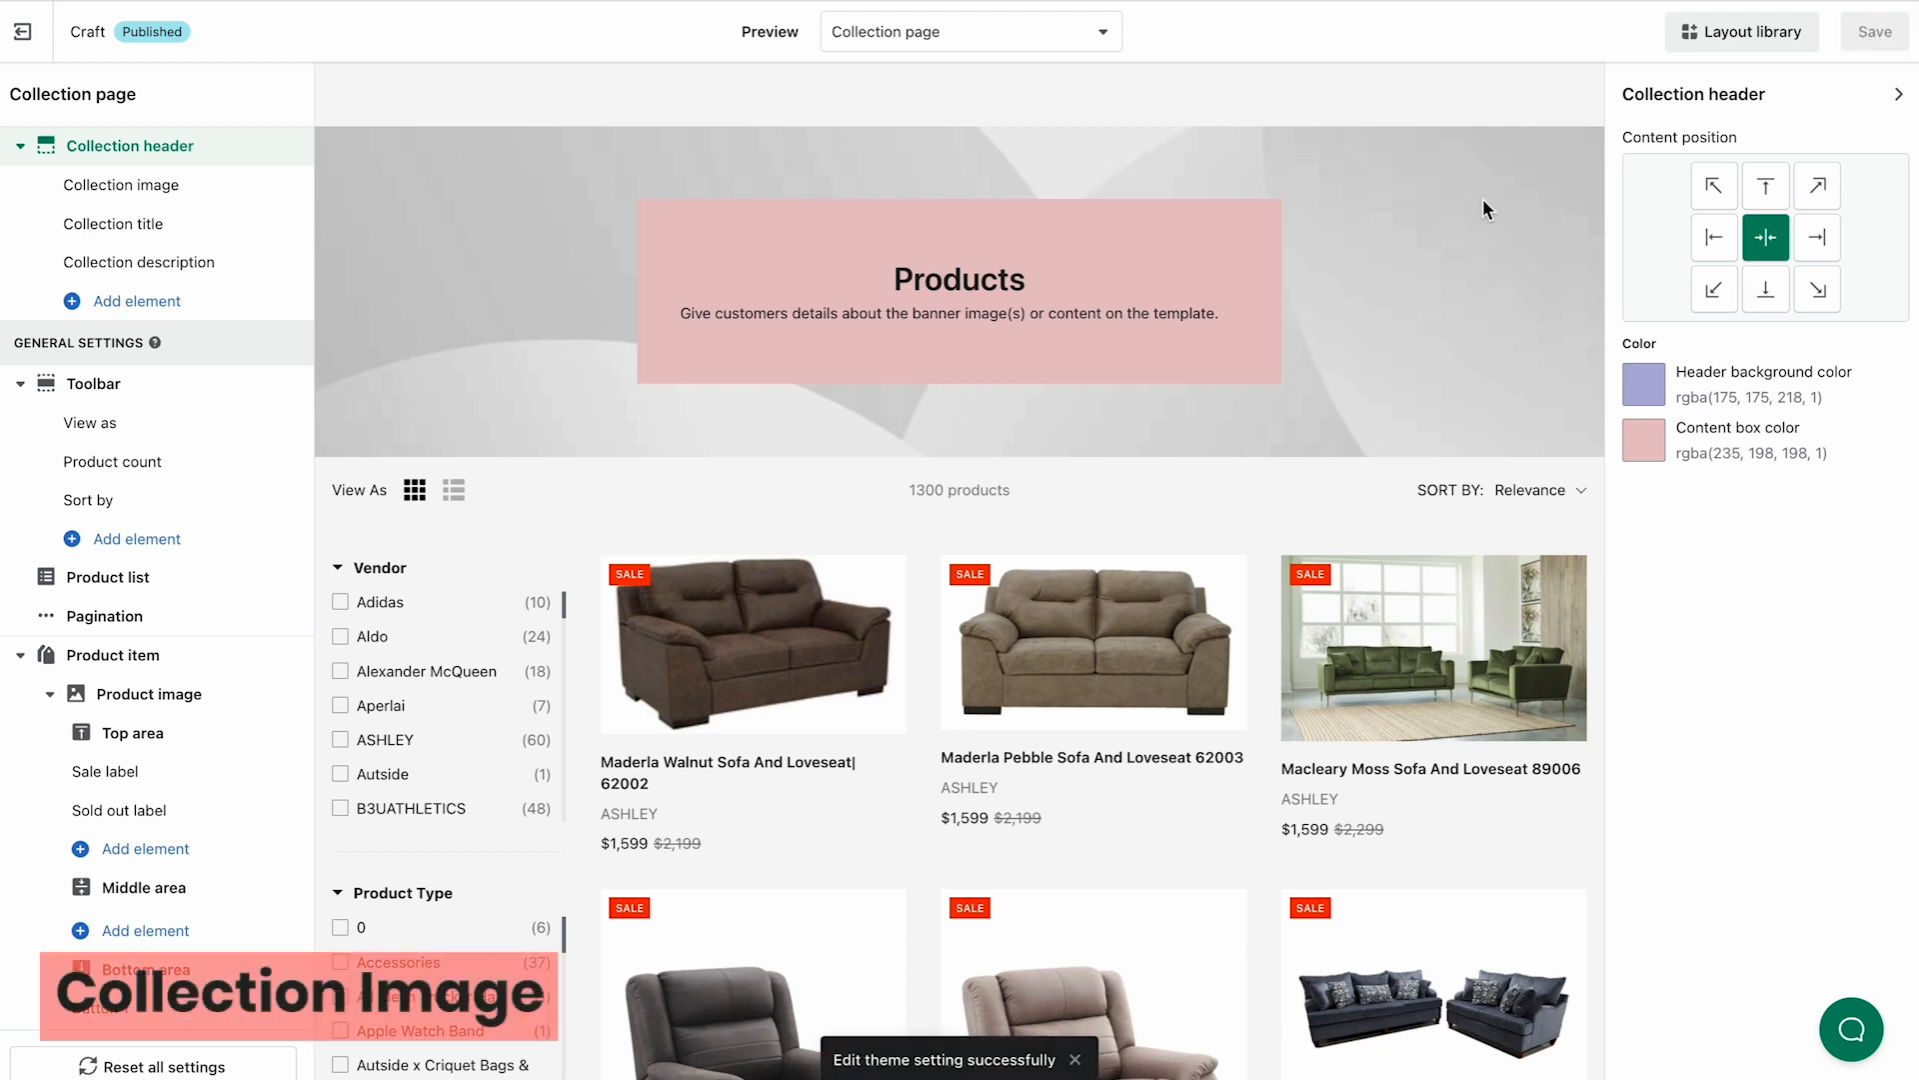
{"action": "mouse_move", "coordinate": [514, 252]}
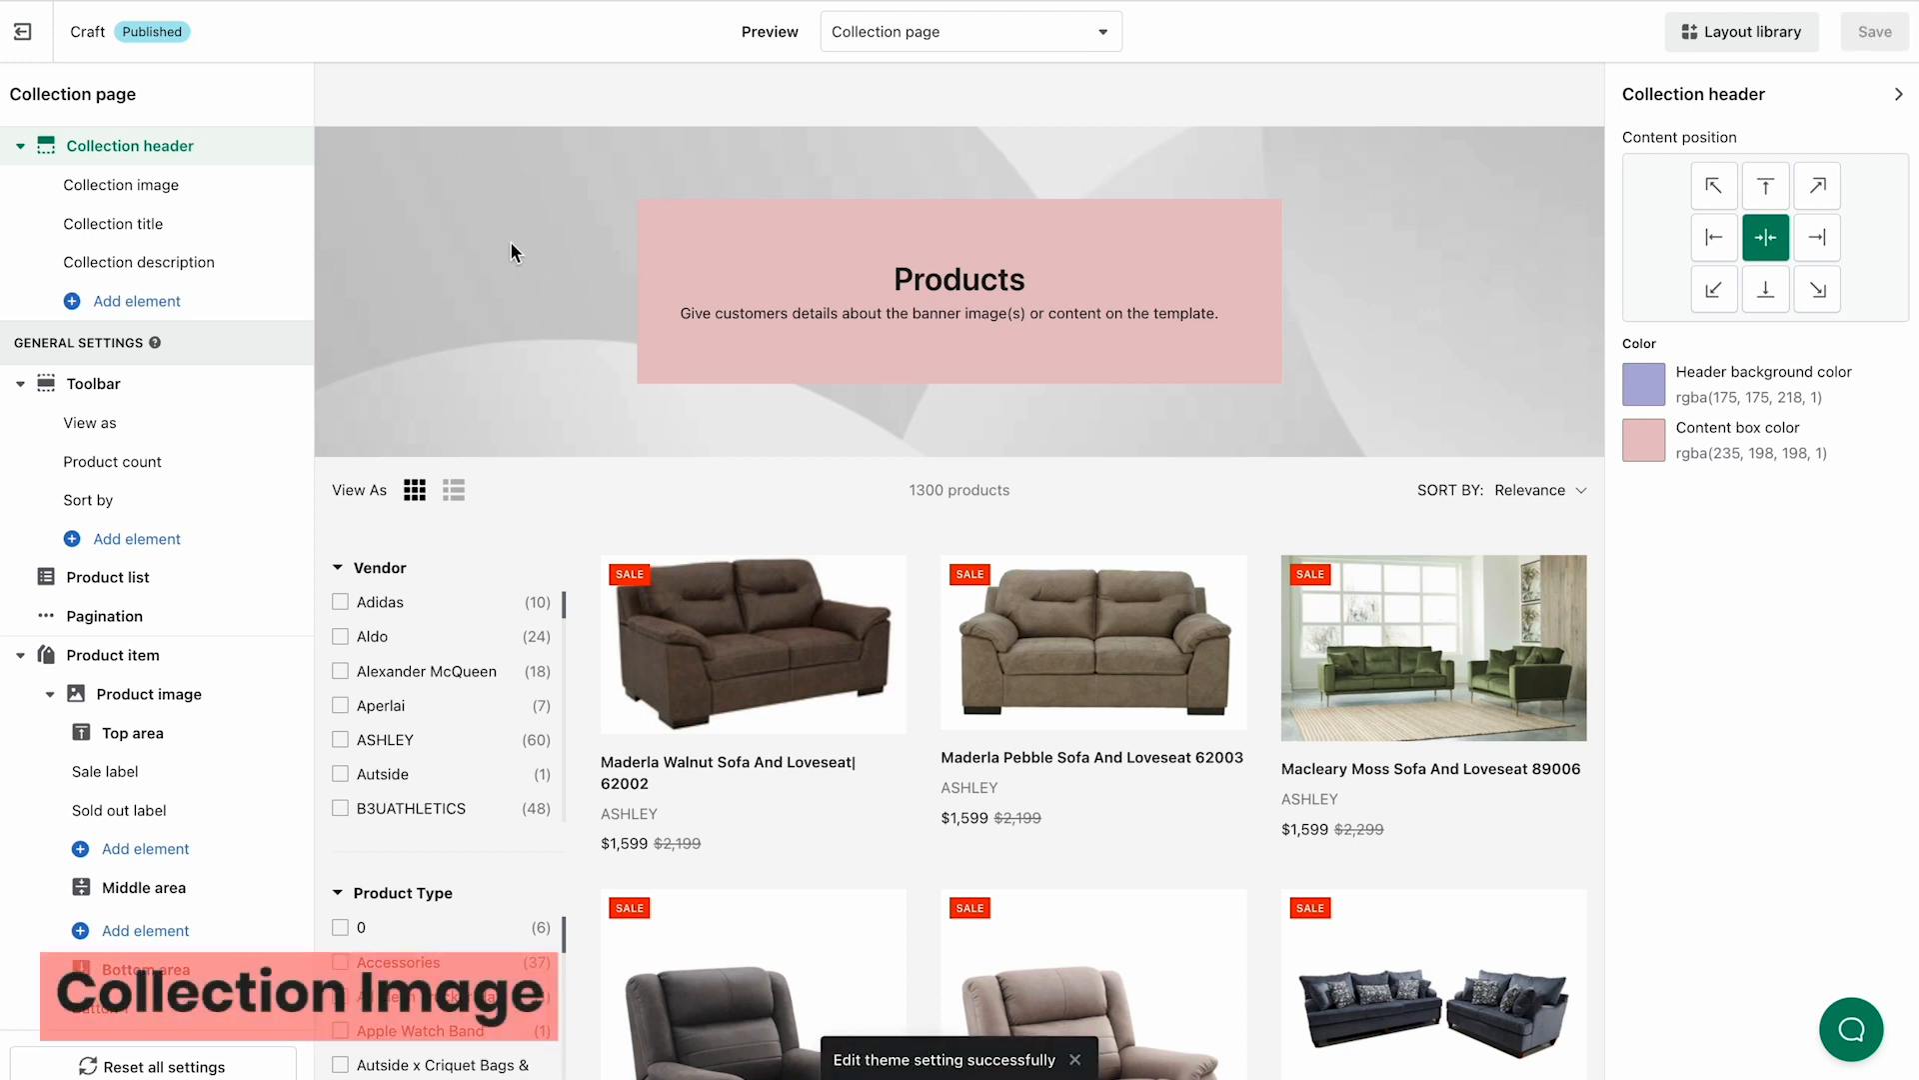
Step: Set the collection image to Large with parallax and a faint pink overlay, and save
{"action": "left_click", "coordinate": [120, 184]}
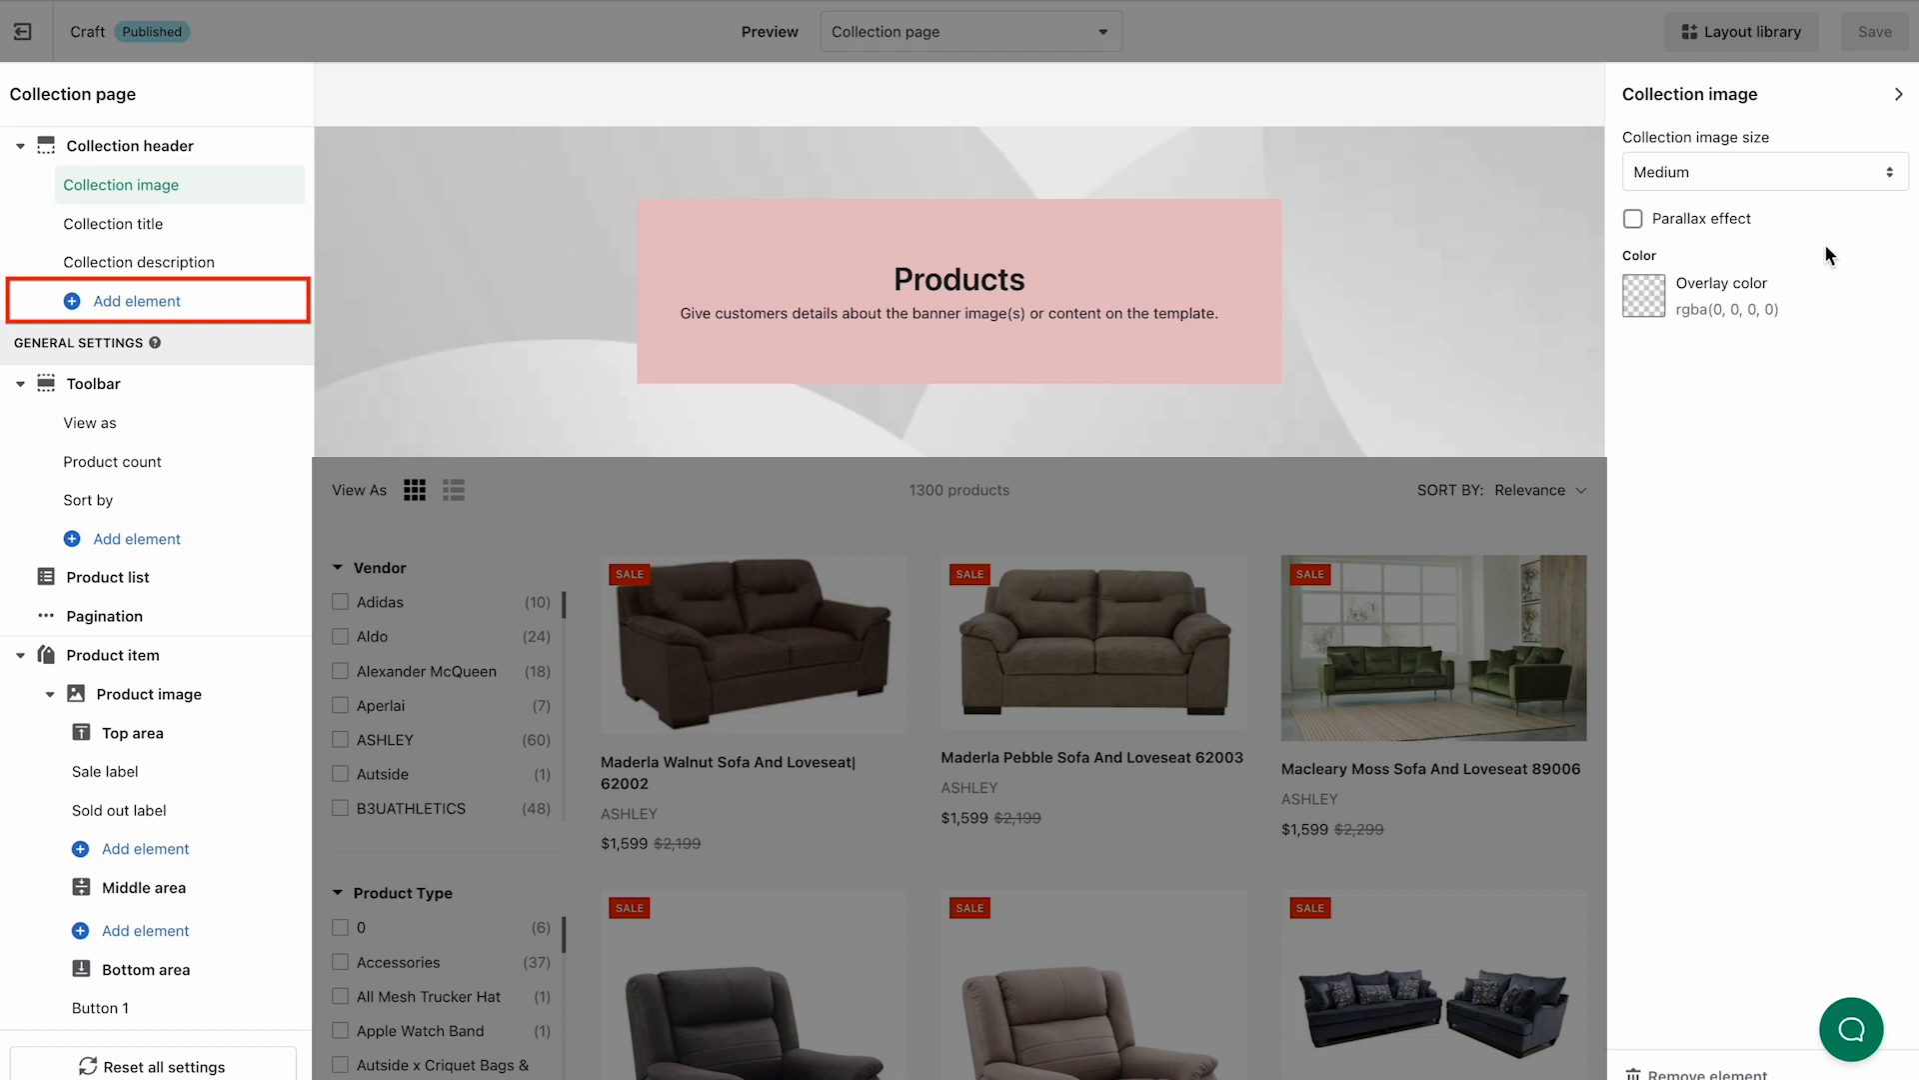
{"action": "left_click", "coordinate": [1763, 172]}
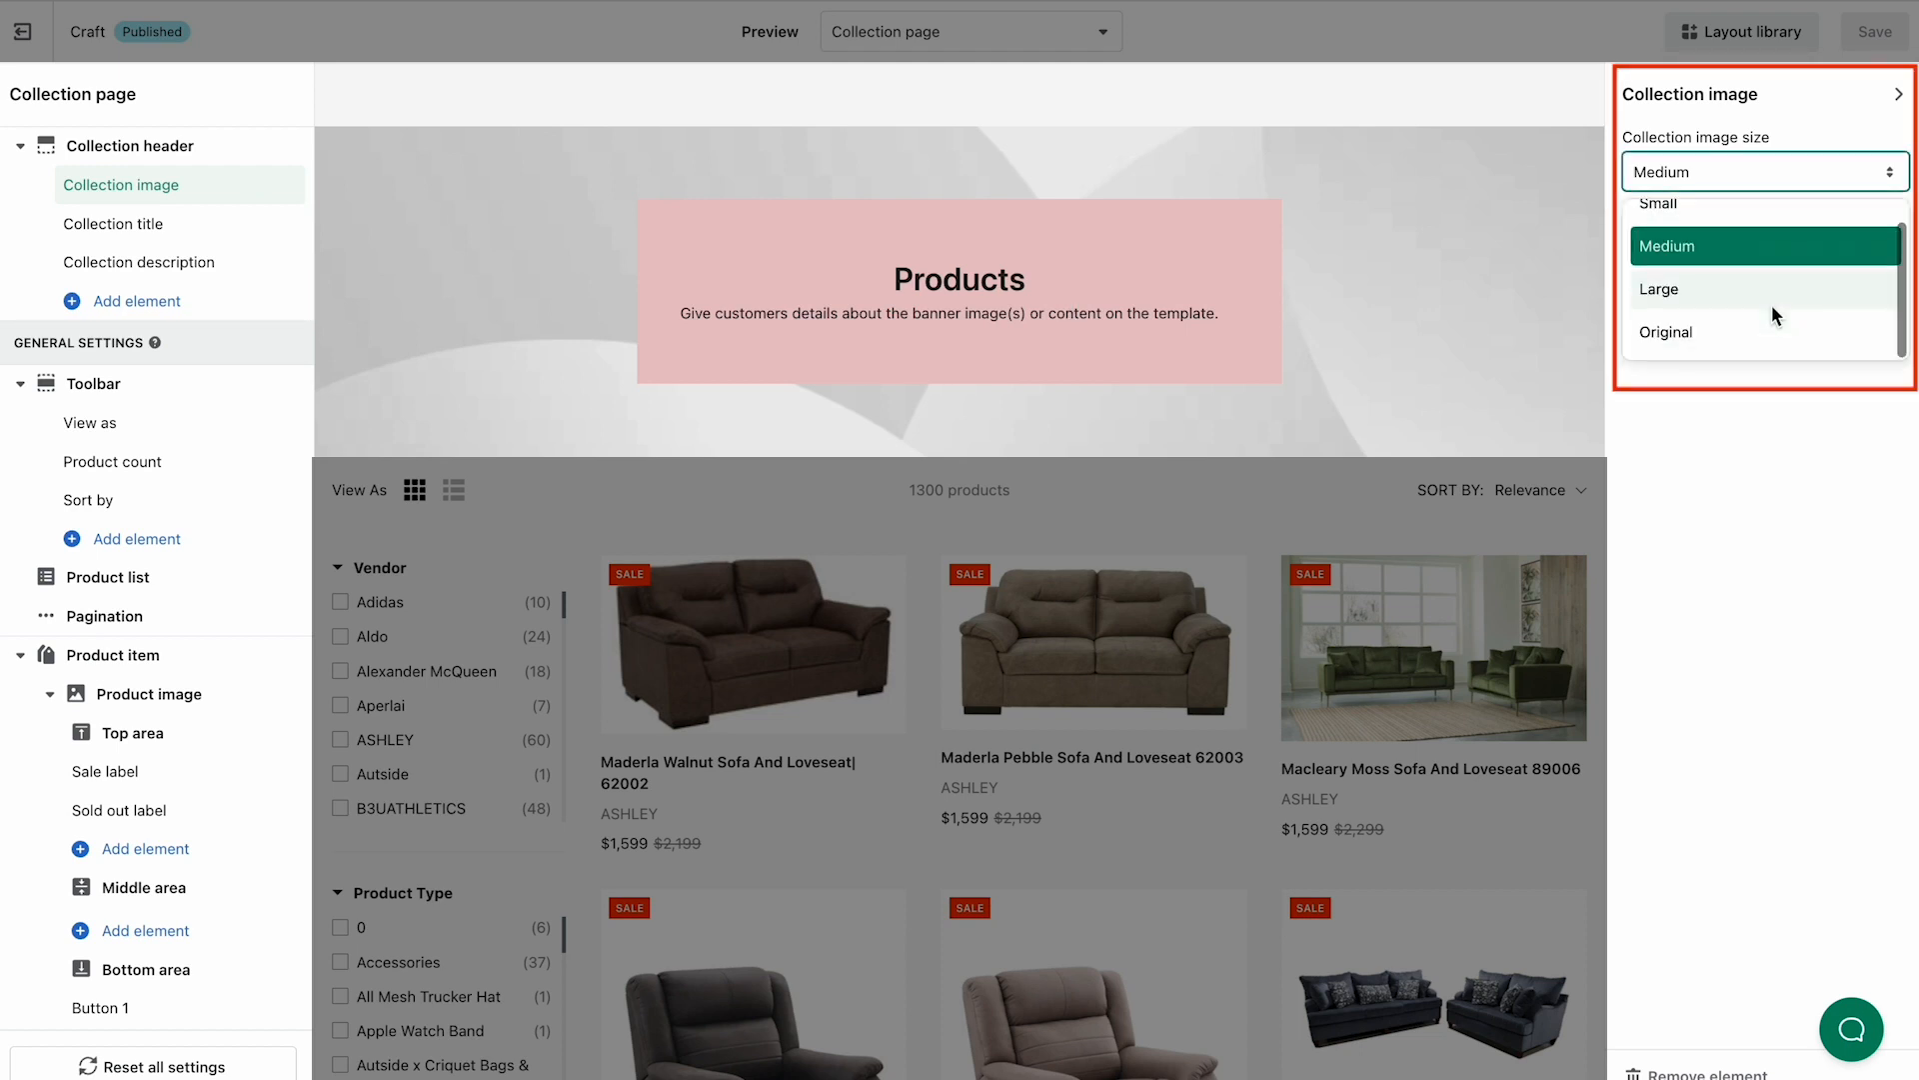
{"action": "left_click", "coordinate": [1660, 288]}
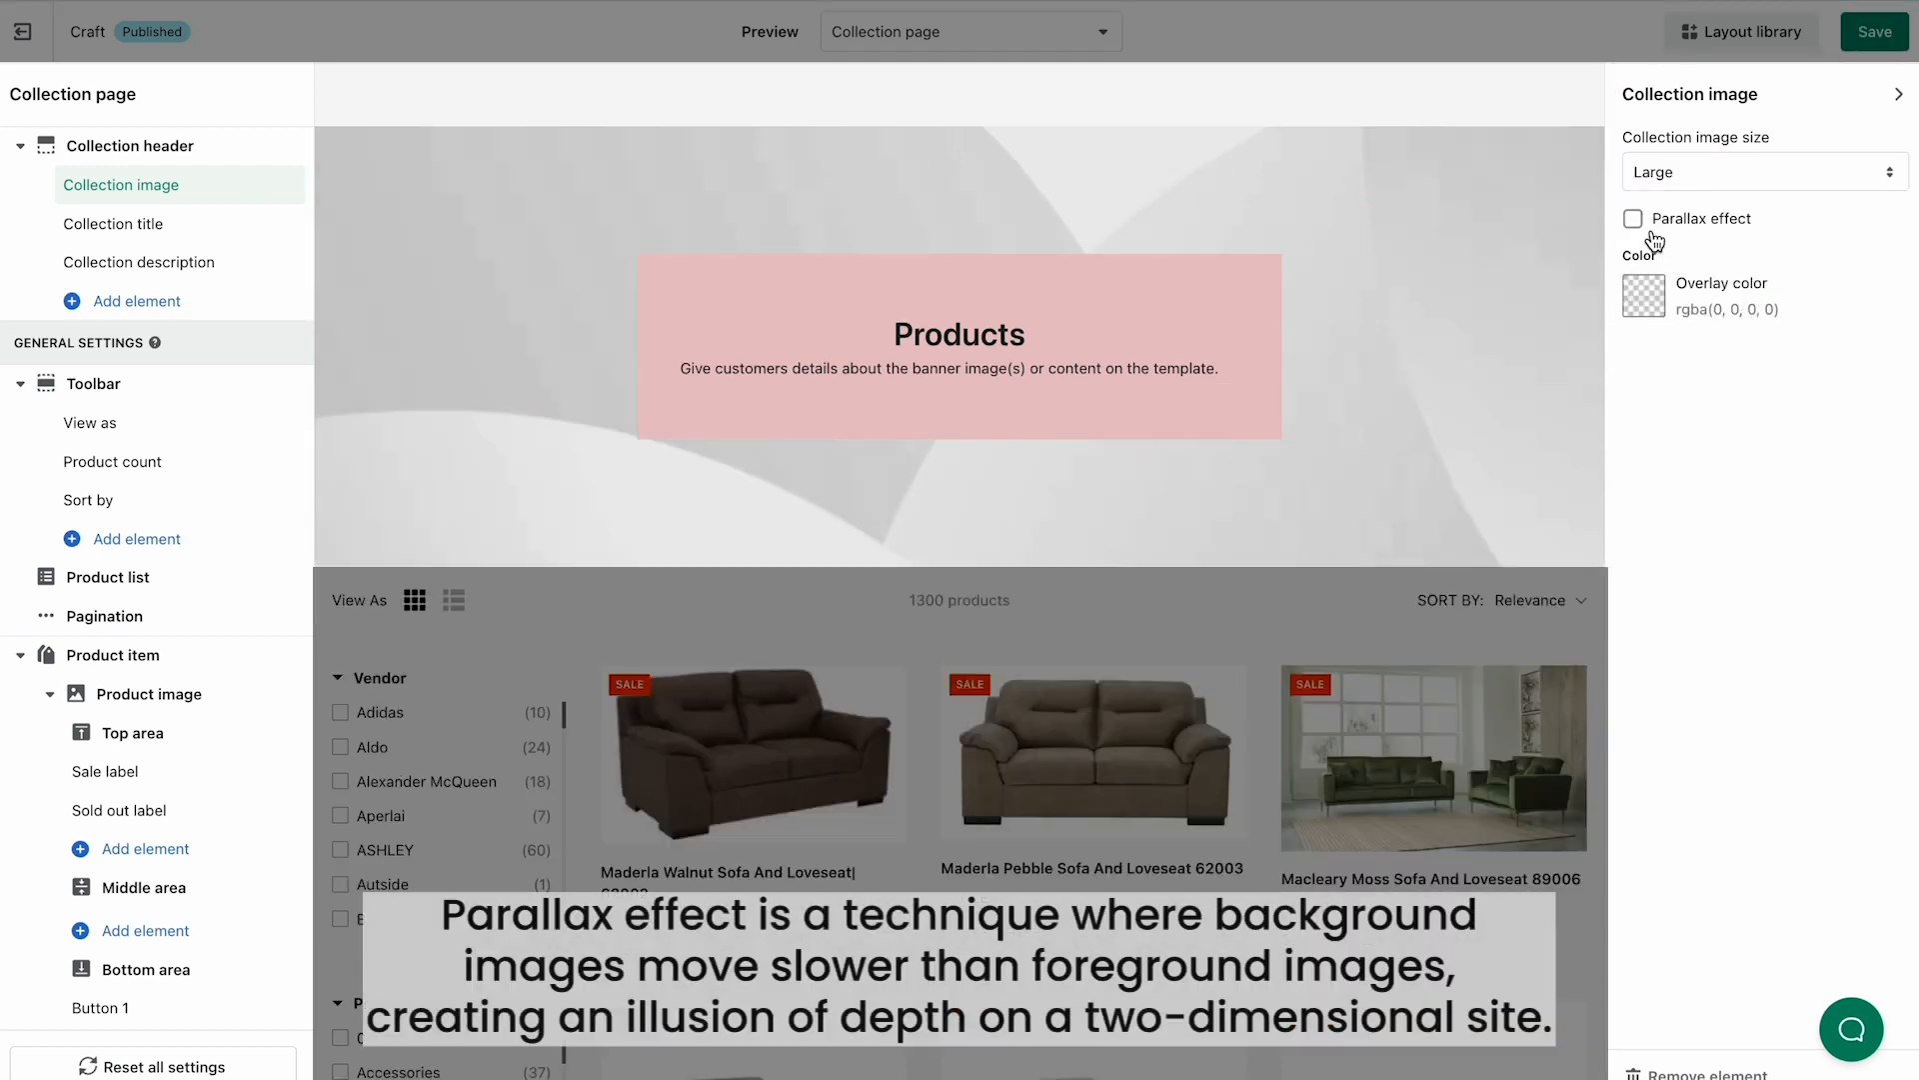
{"action": "left_click", "coordinate": [1634, 218]}
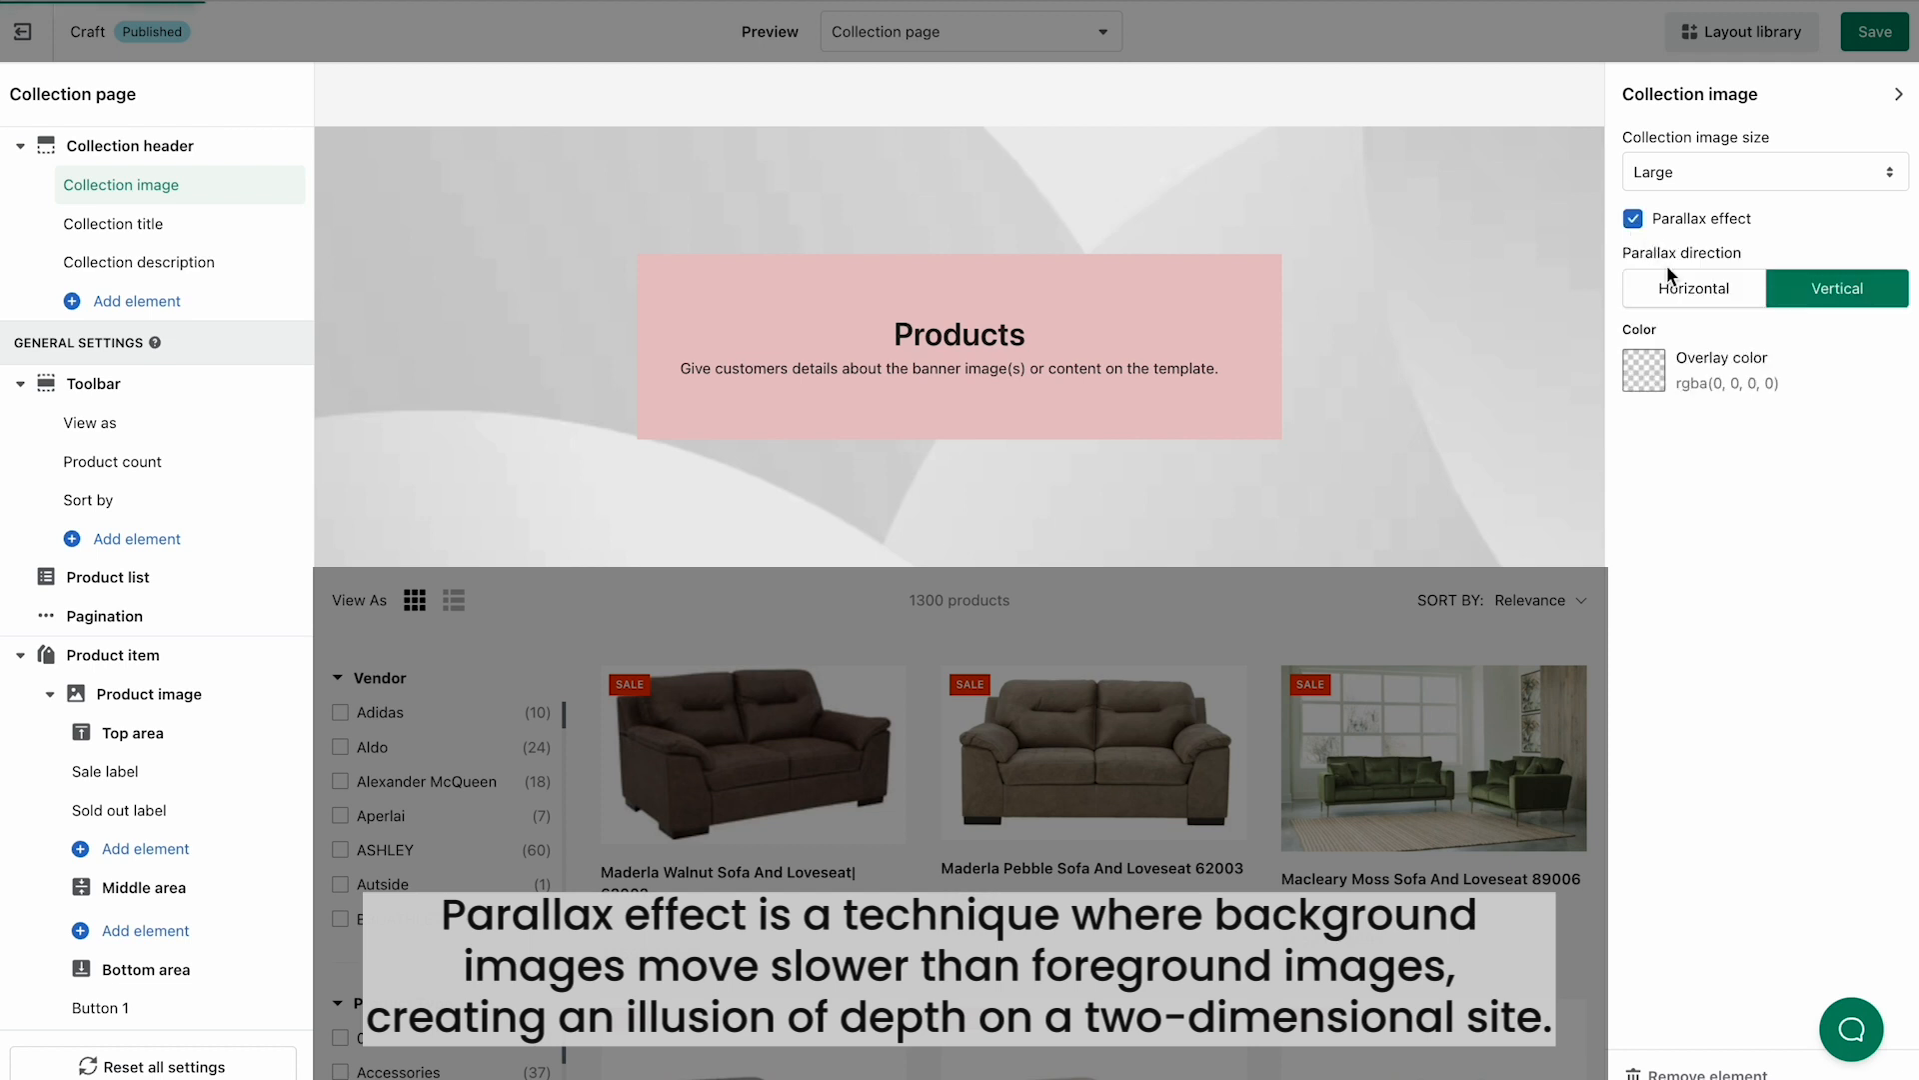
{"action": "mouse_move", "coordinate": [1836, 288]}
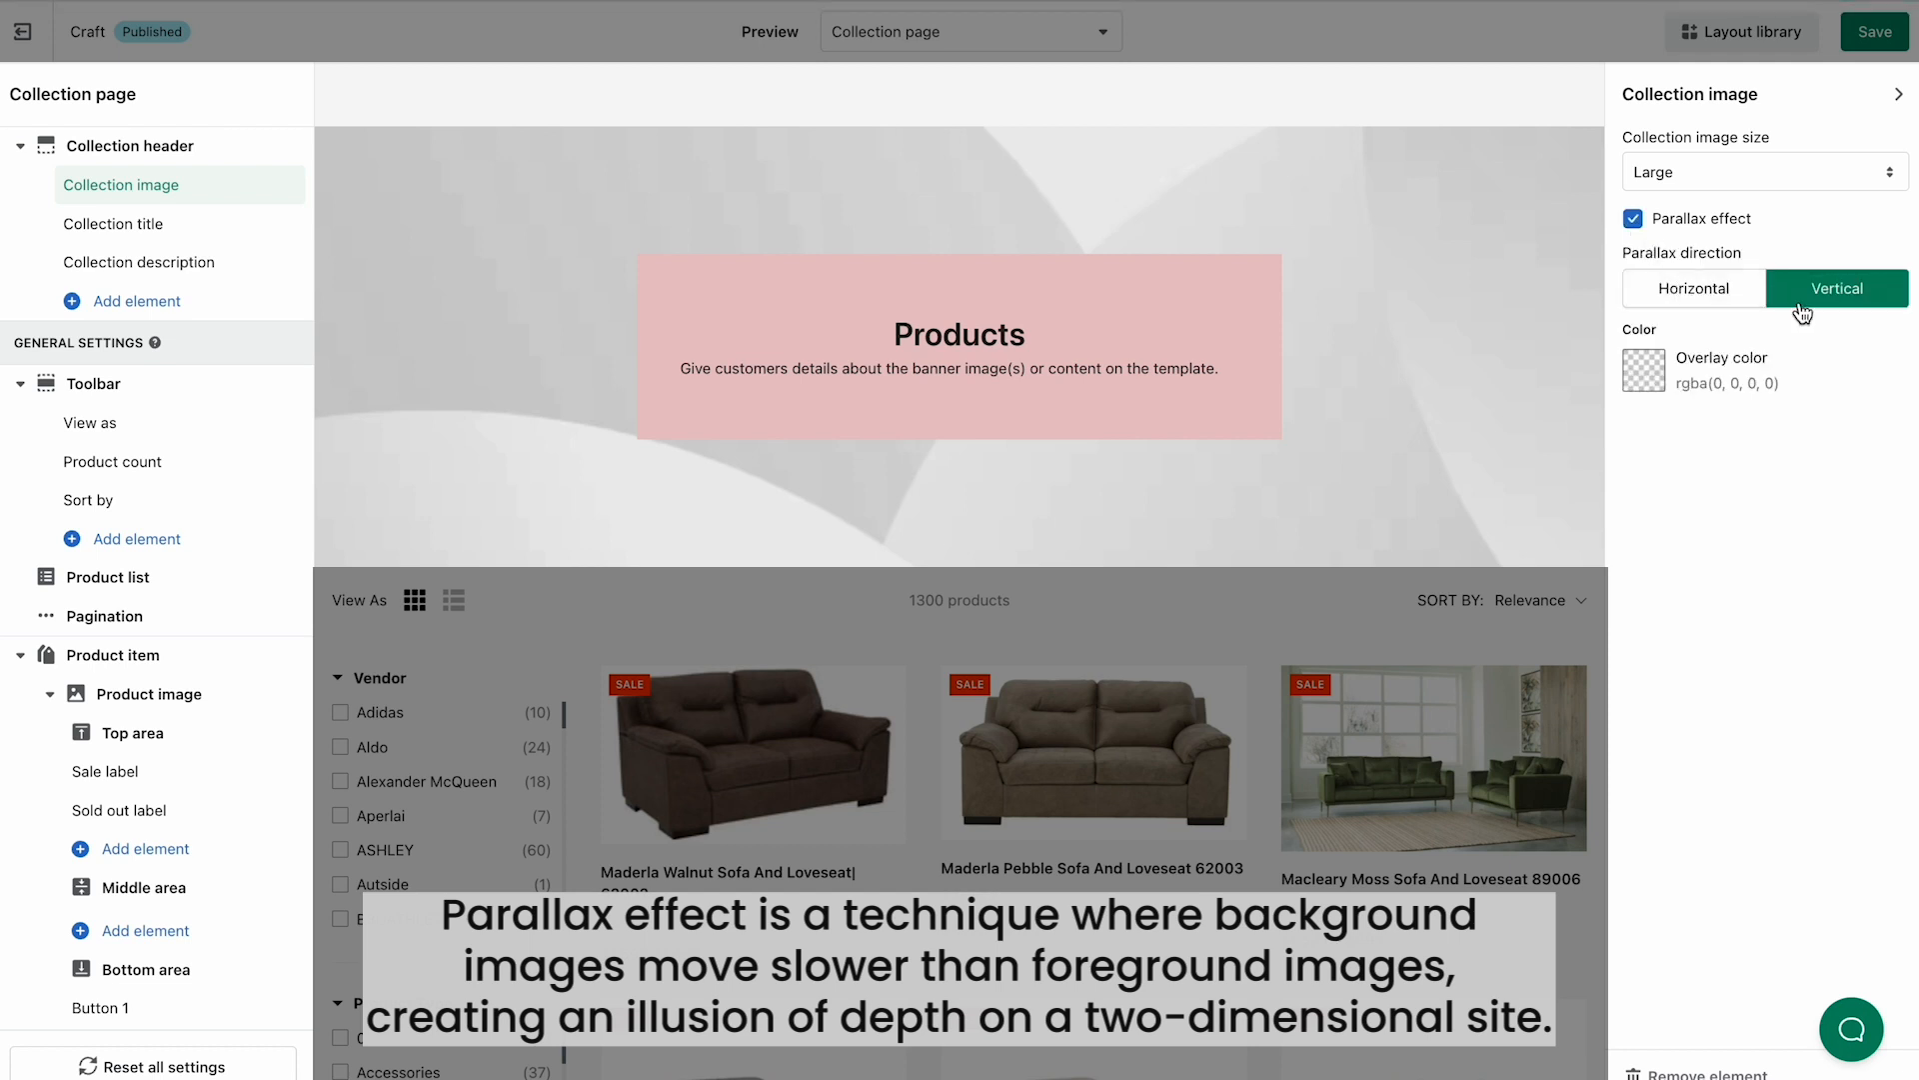
{"action": "mouse_move", "coordinate": [1668, 374]}
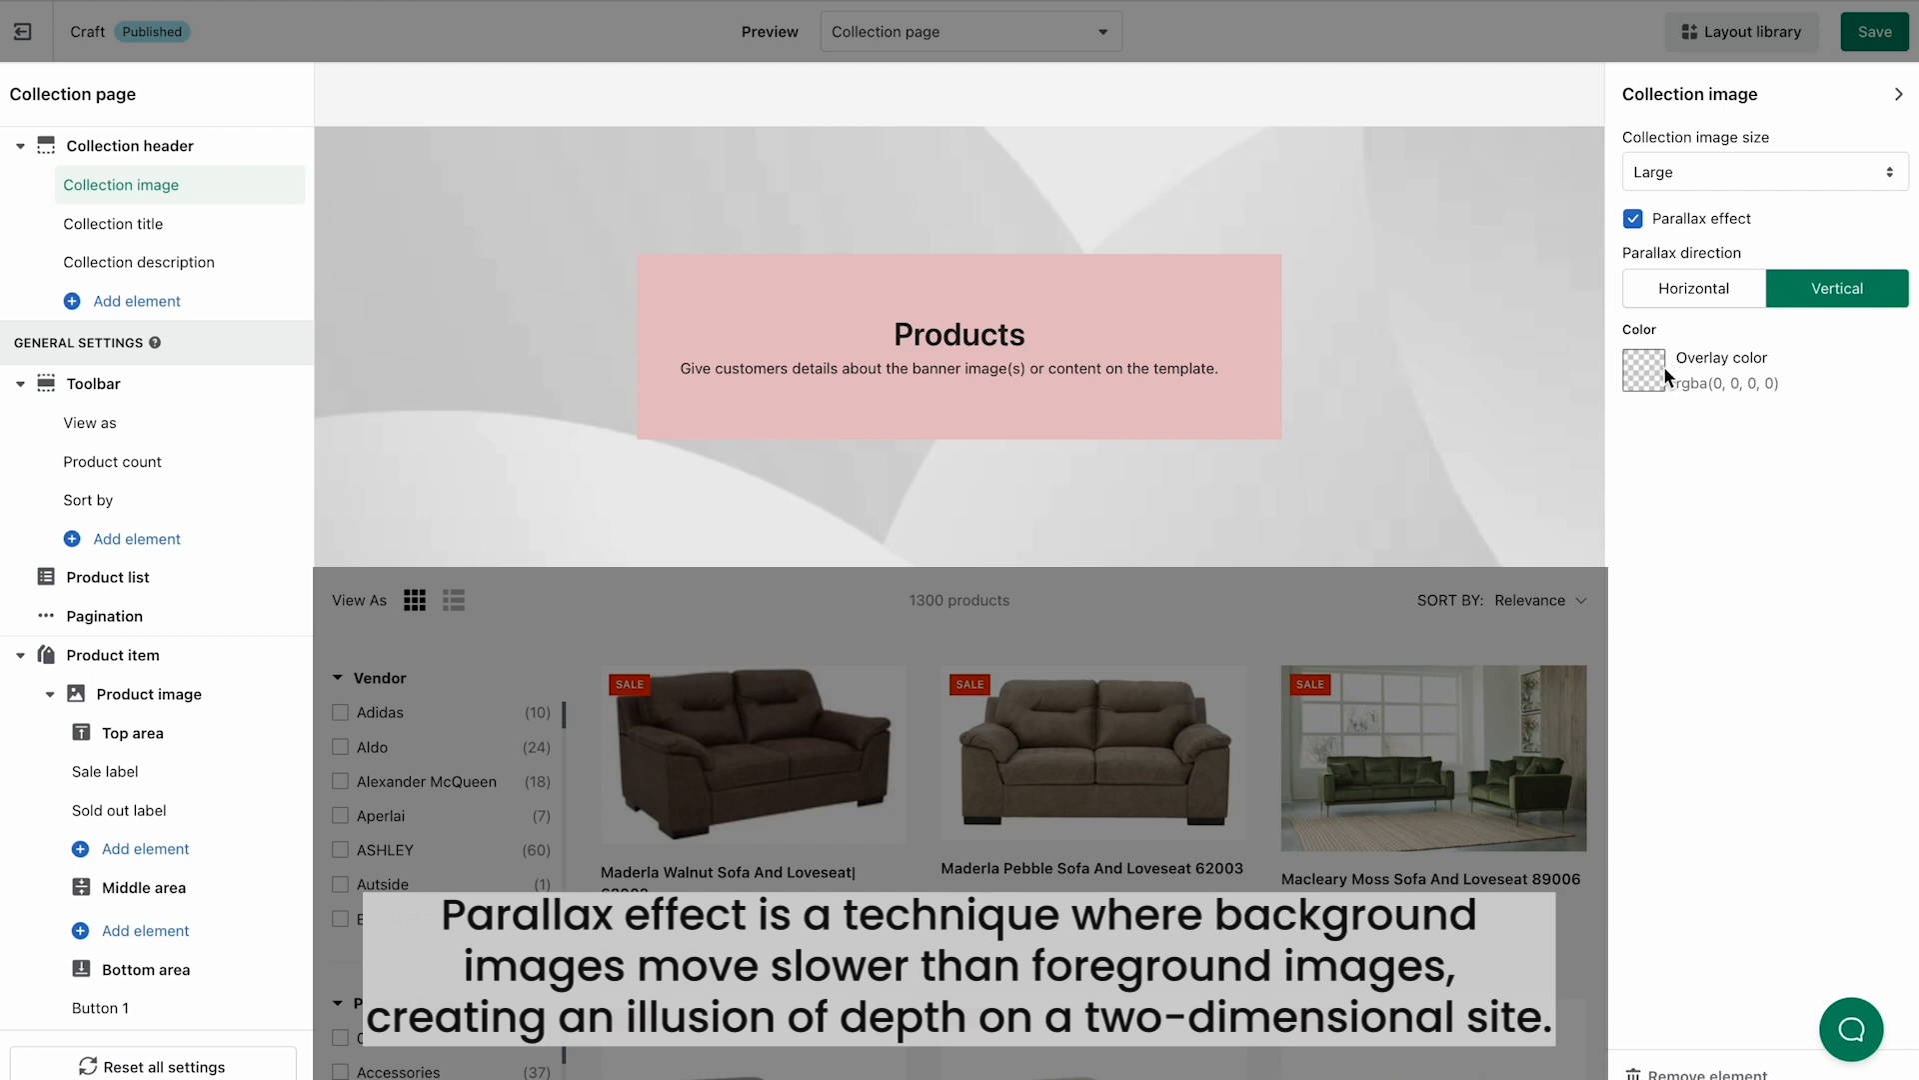
{"action": "left_click", "coordinate": [1645, 370]}
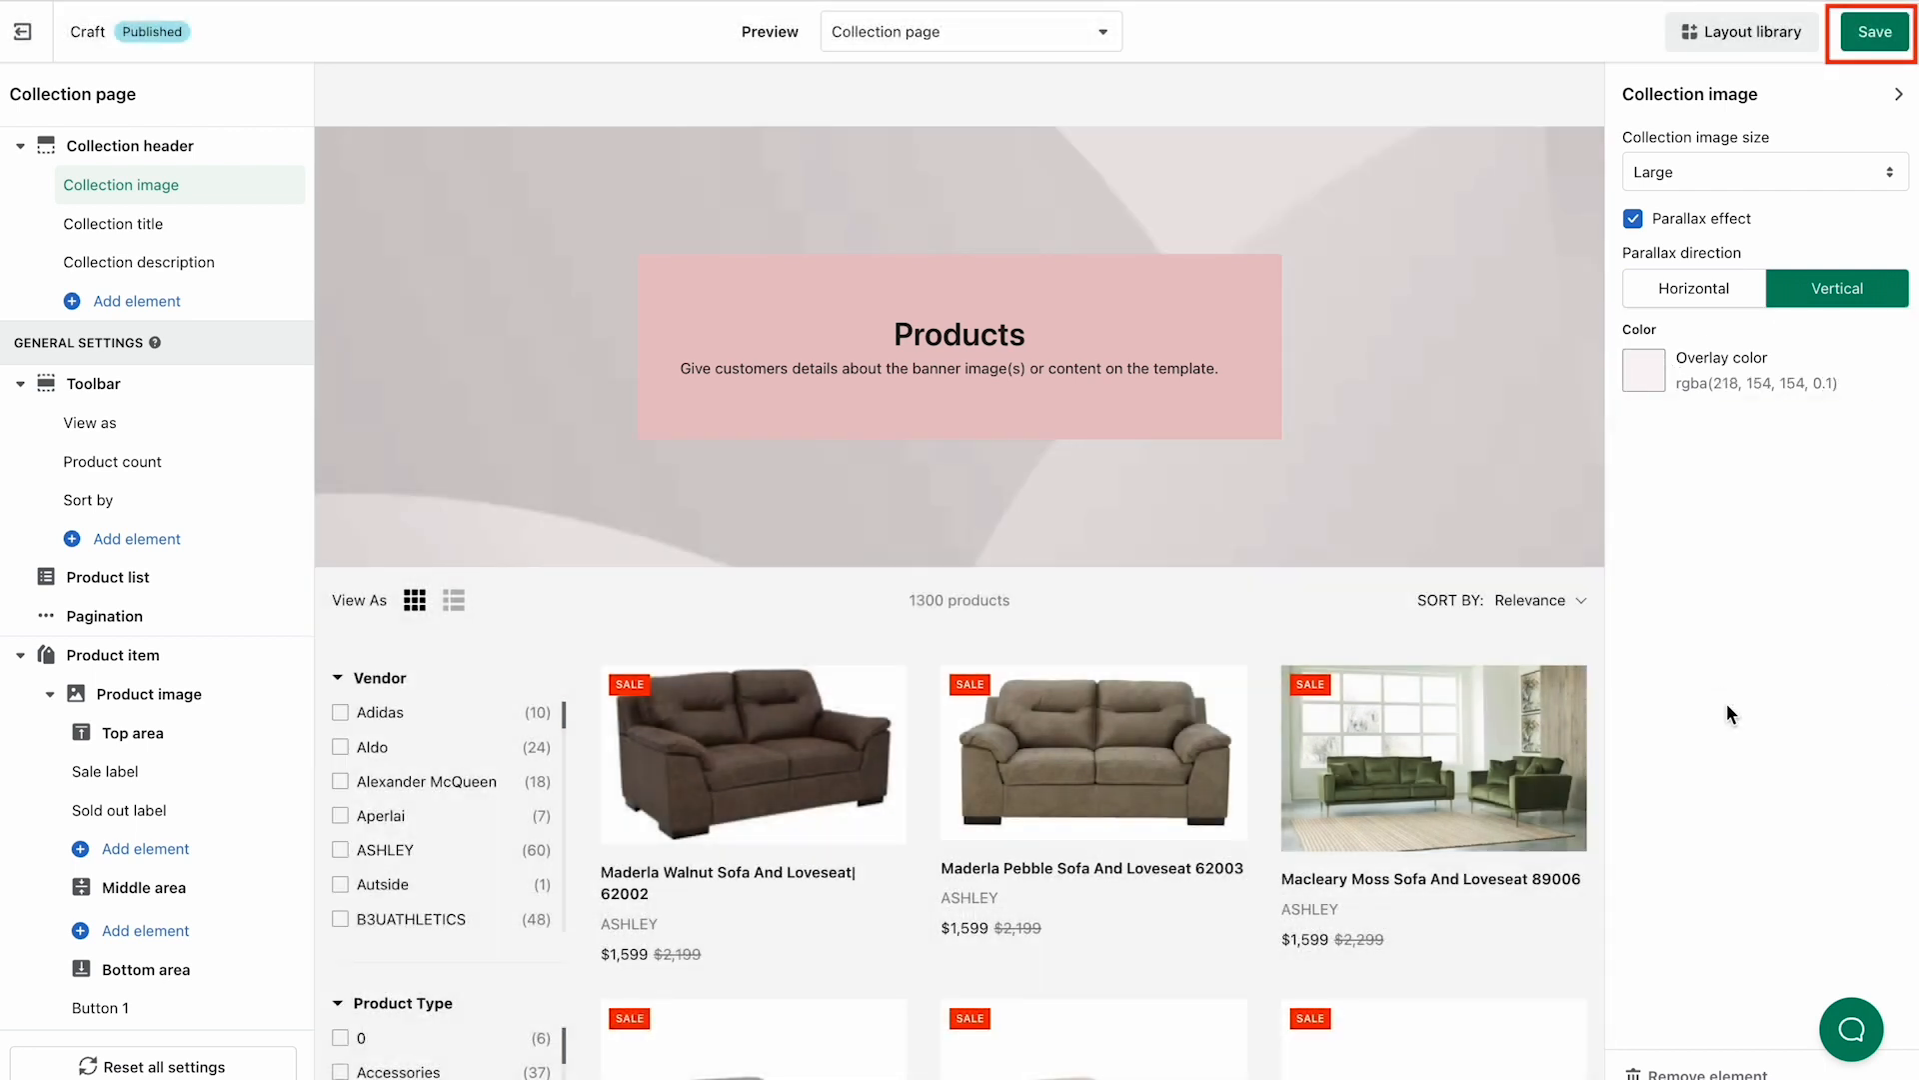
{"action": "left_click", "coordinate": [1874, 32]}
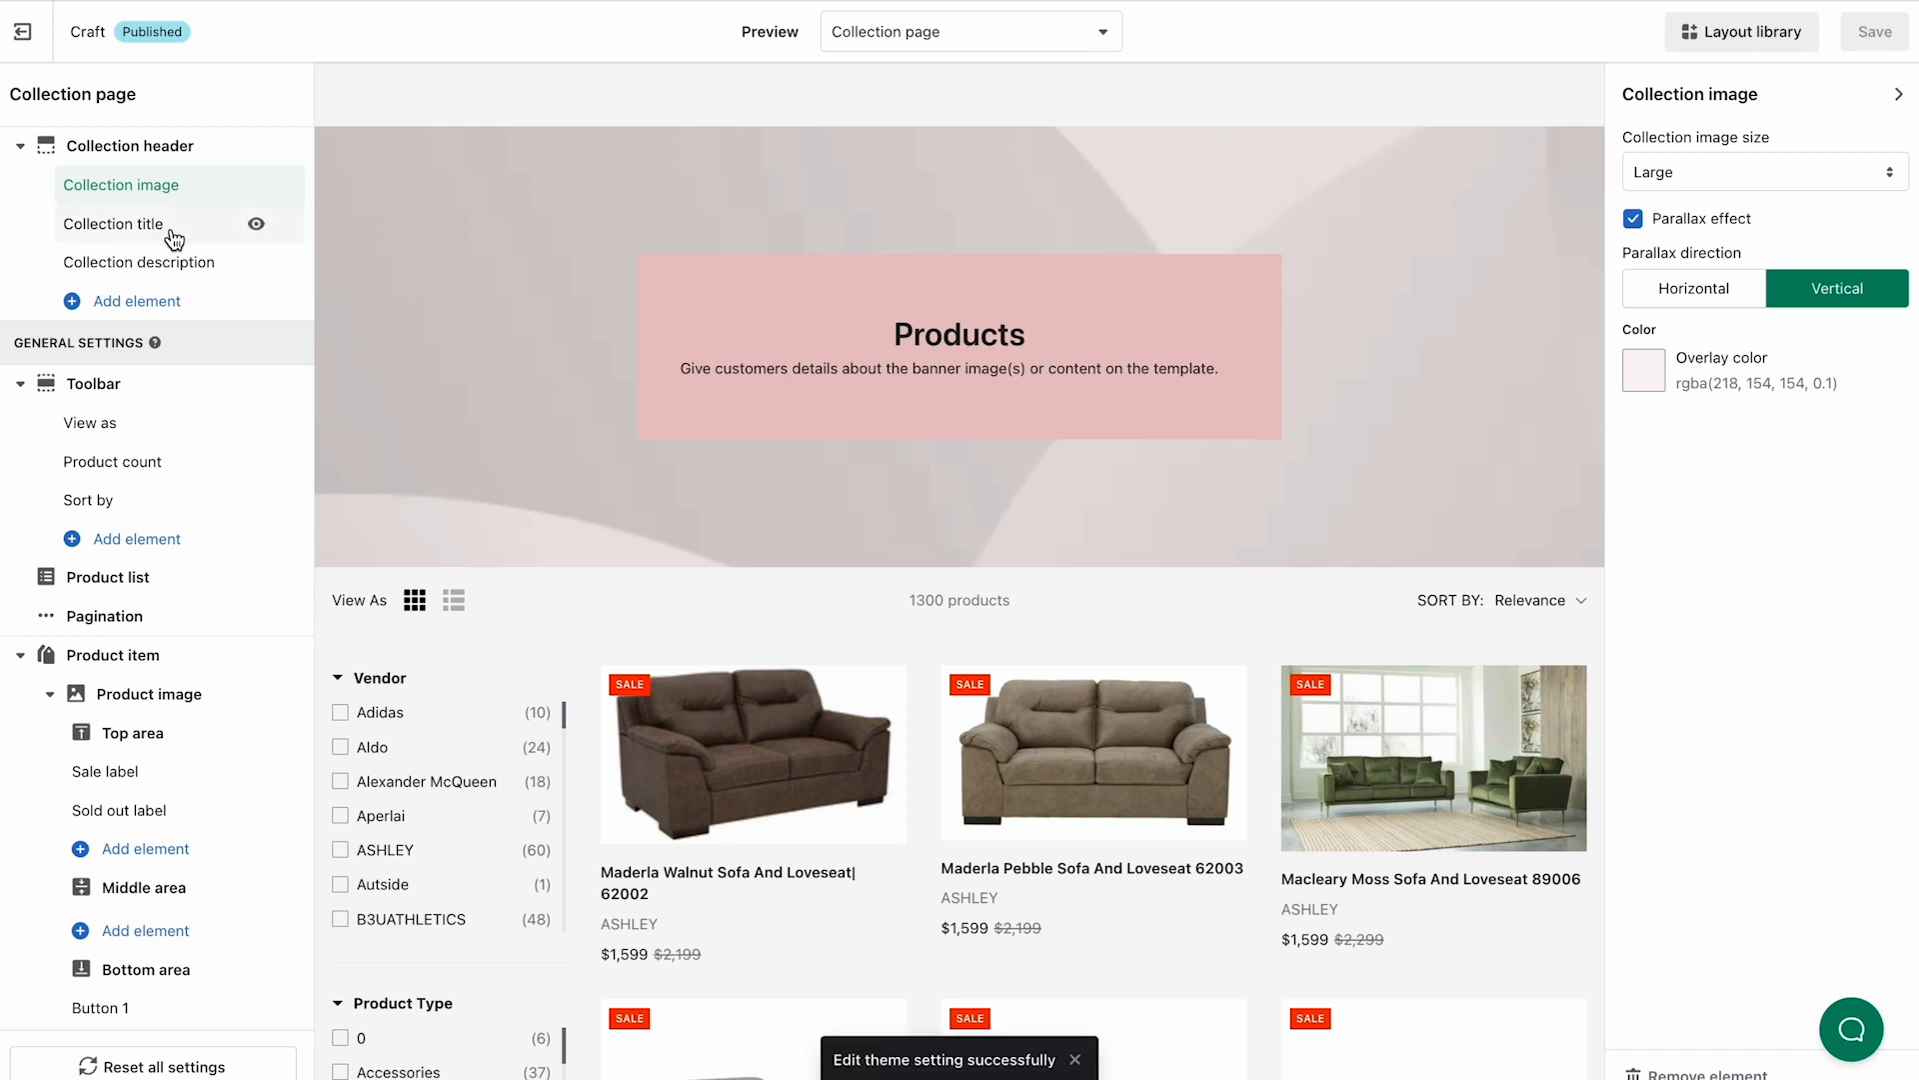
Step: Make the collection title red, Mono, 34 px and uppercase, and save
{"action": "left_click", "coordinate": [116, 224]}
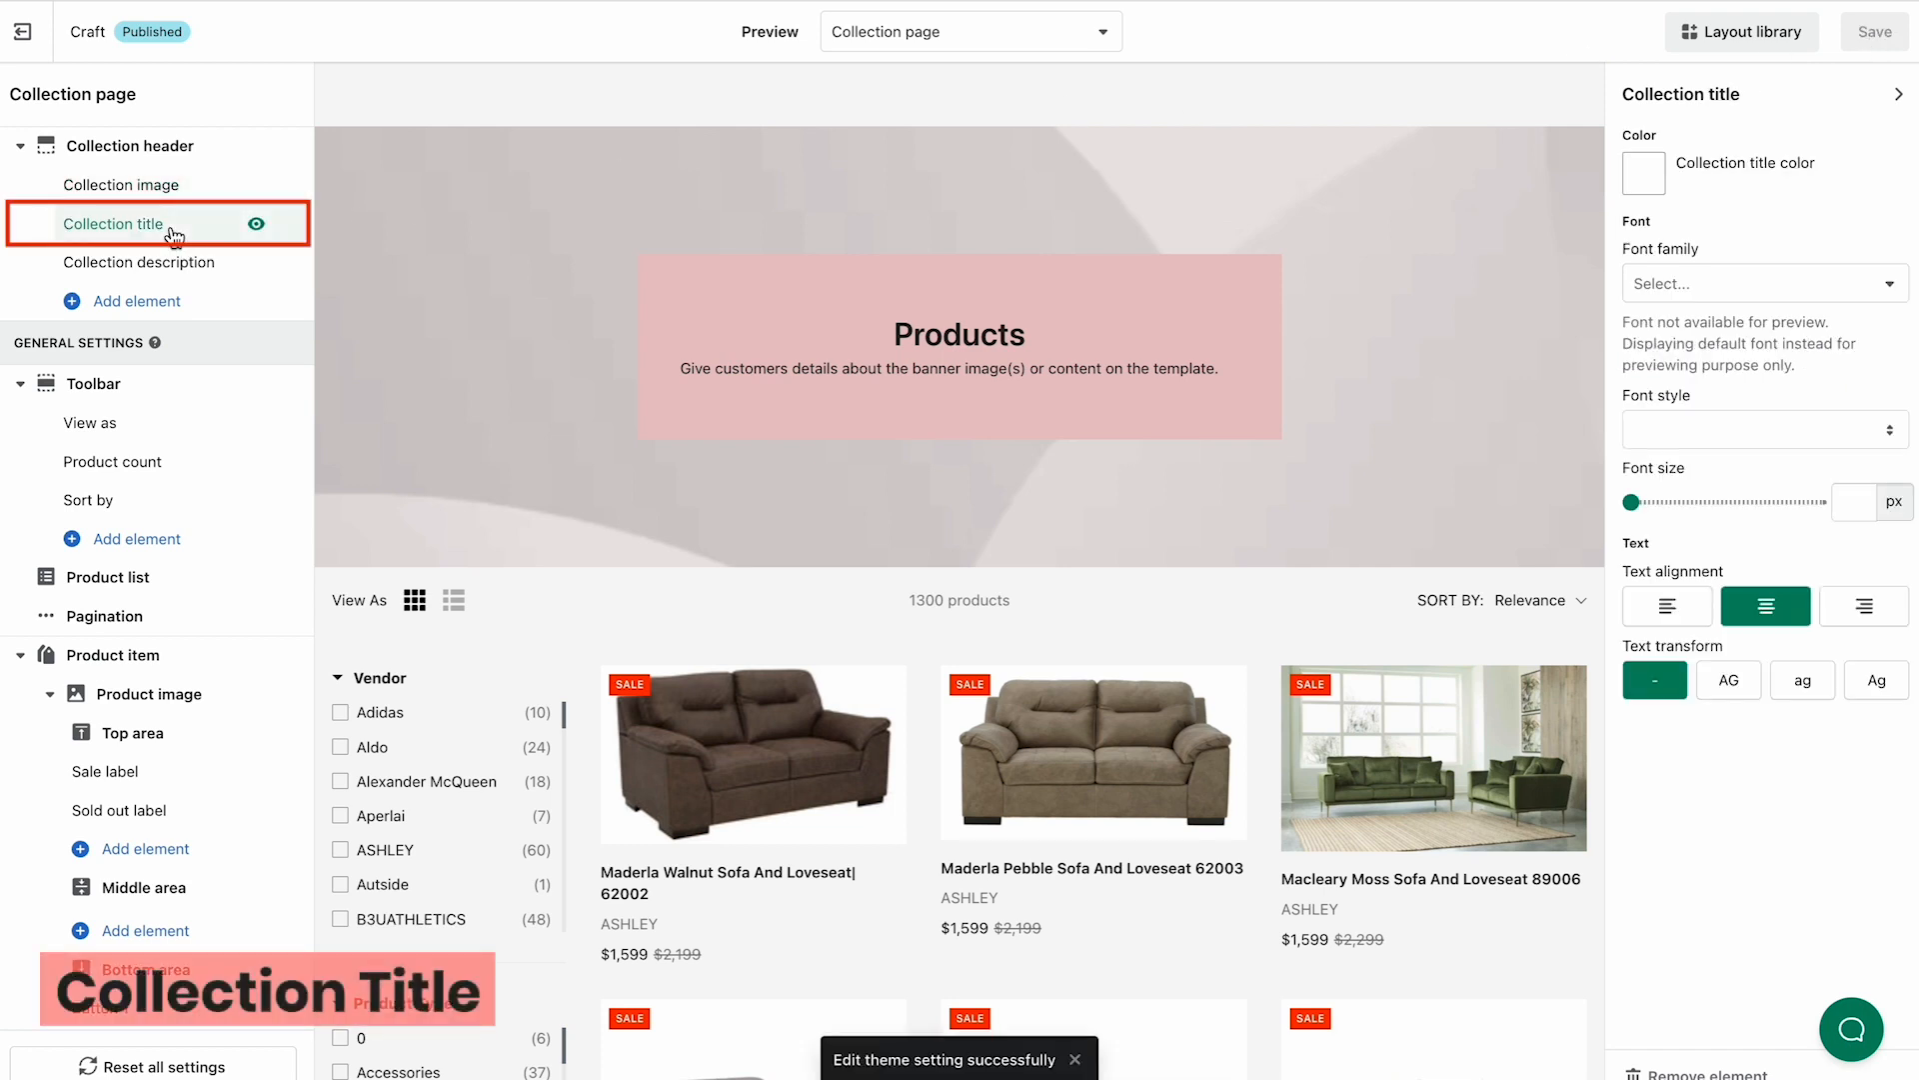
{"action": "left_click", "coordinate": [1644, 172]}
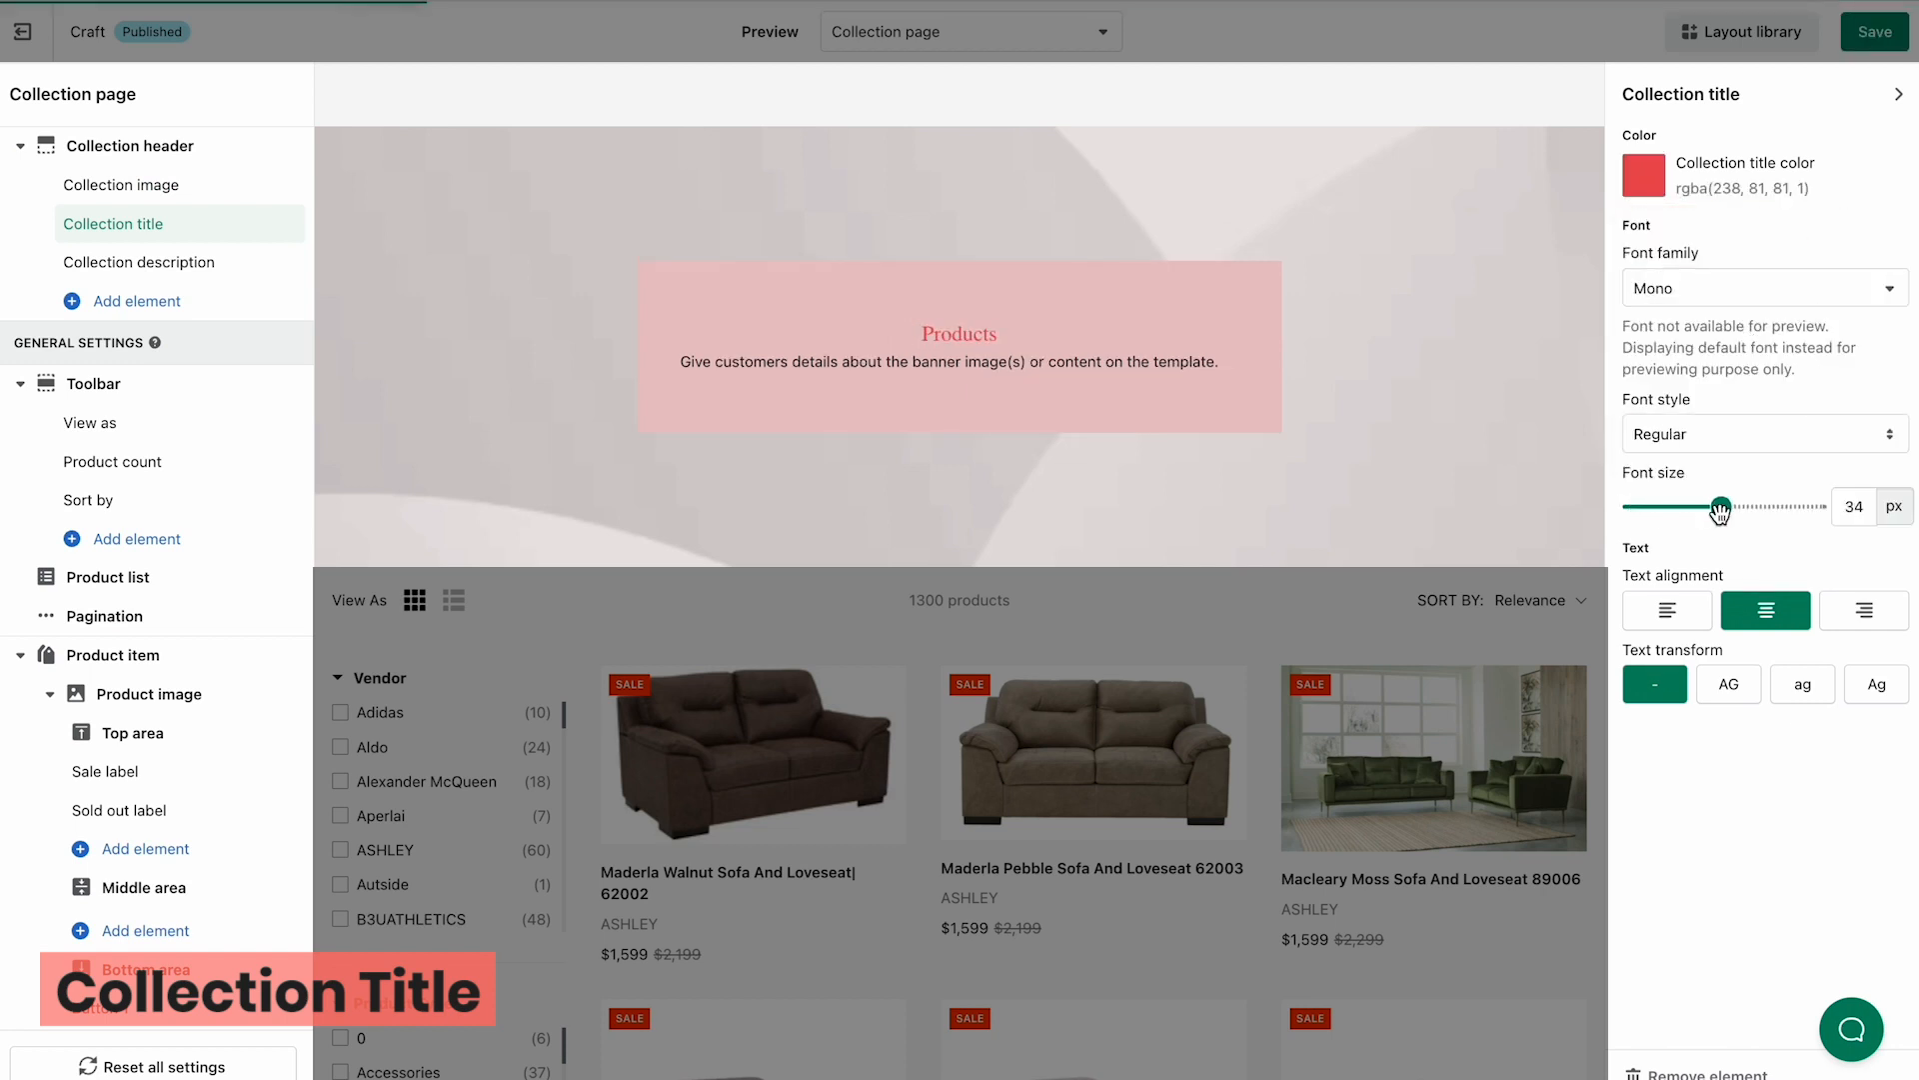
{"action": "left_click", "coordinate": [1727, 684]}
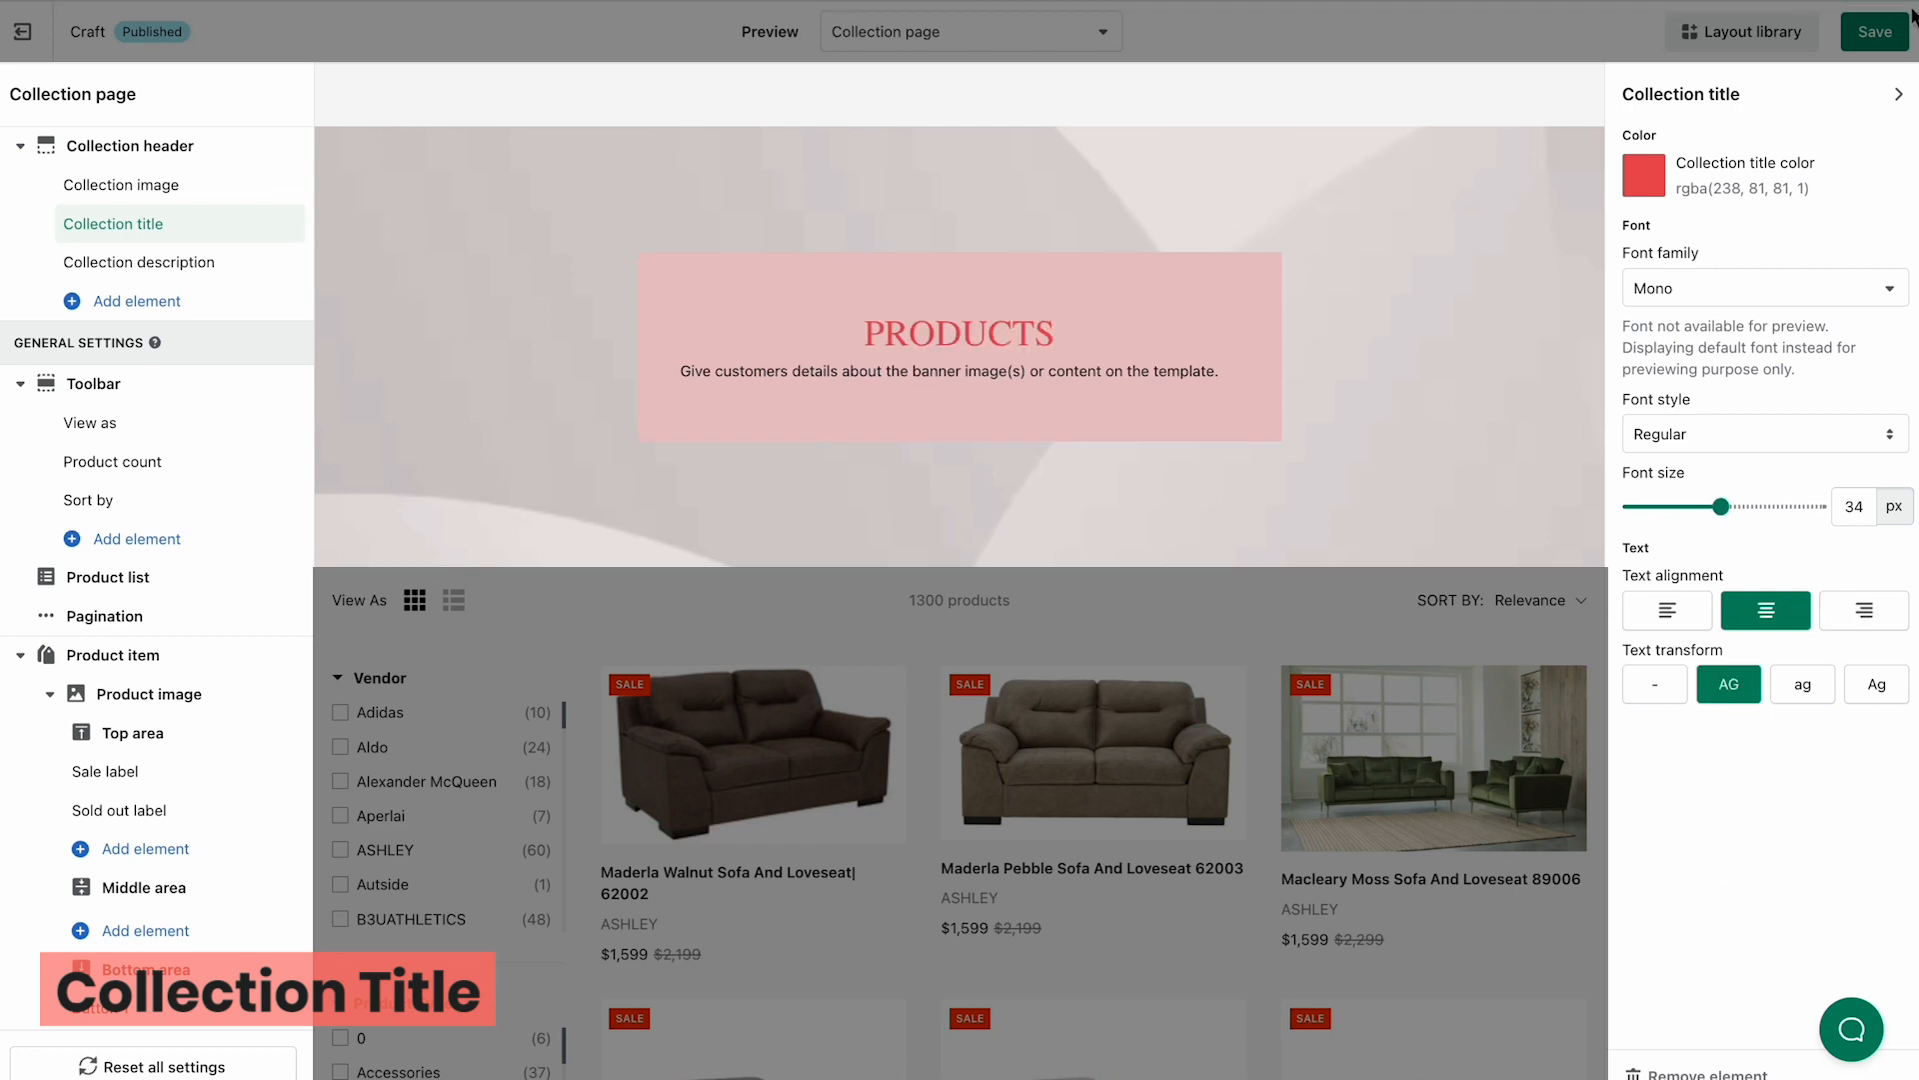
{"action": "left_click", "coordinate": [1881, 30]}
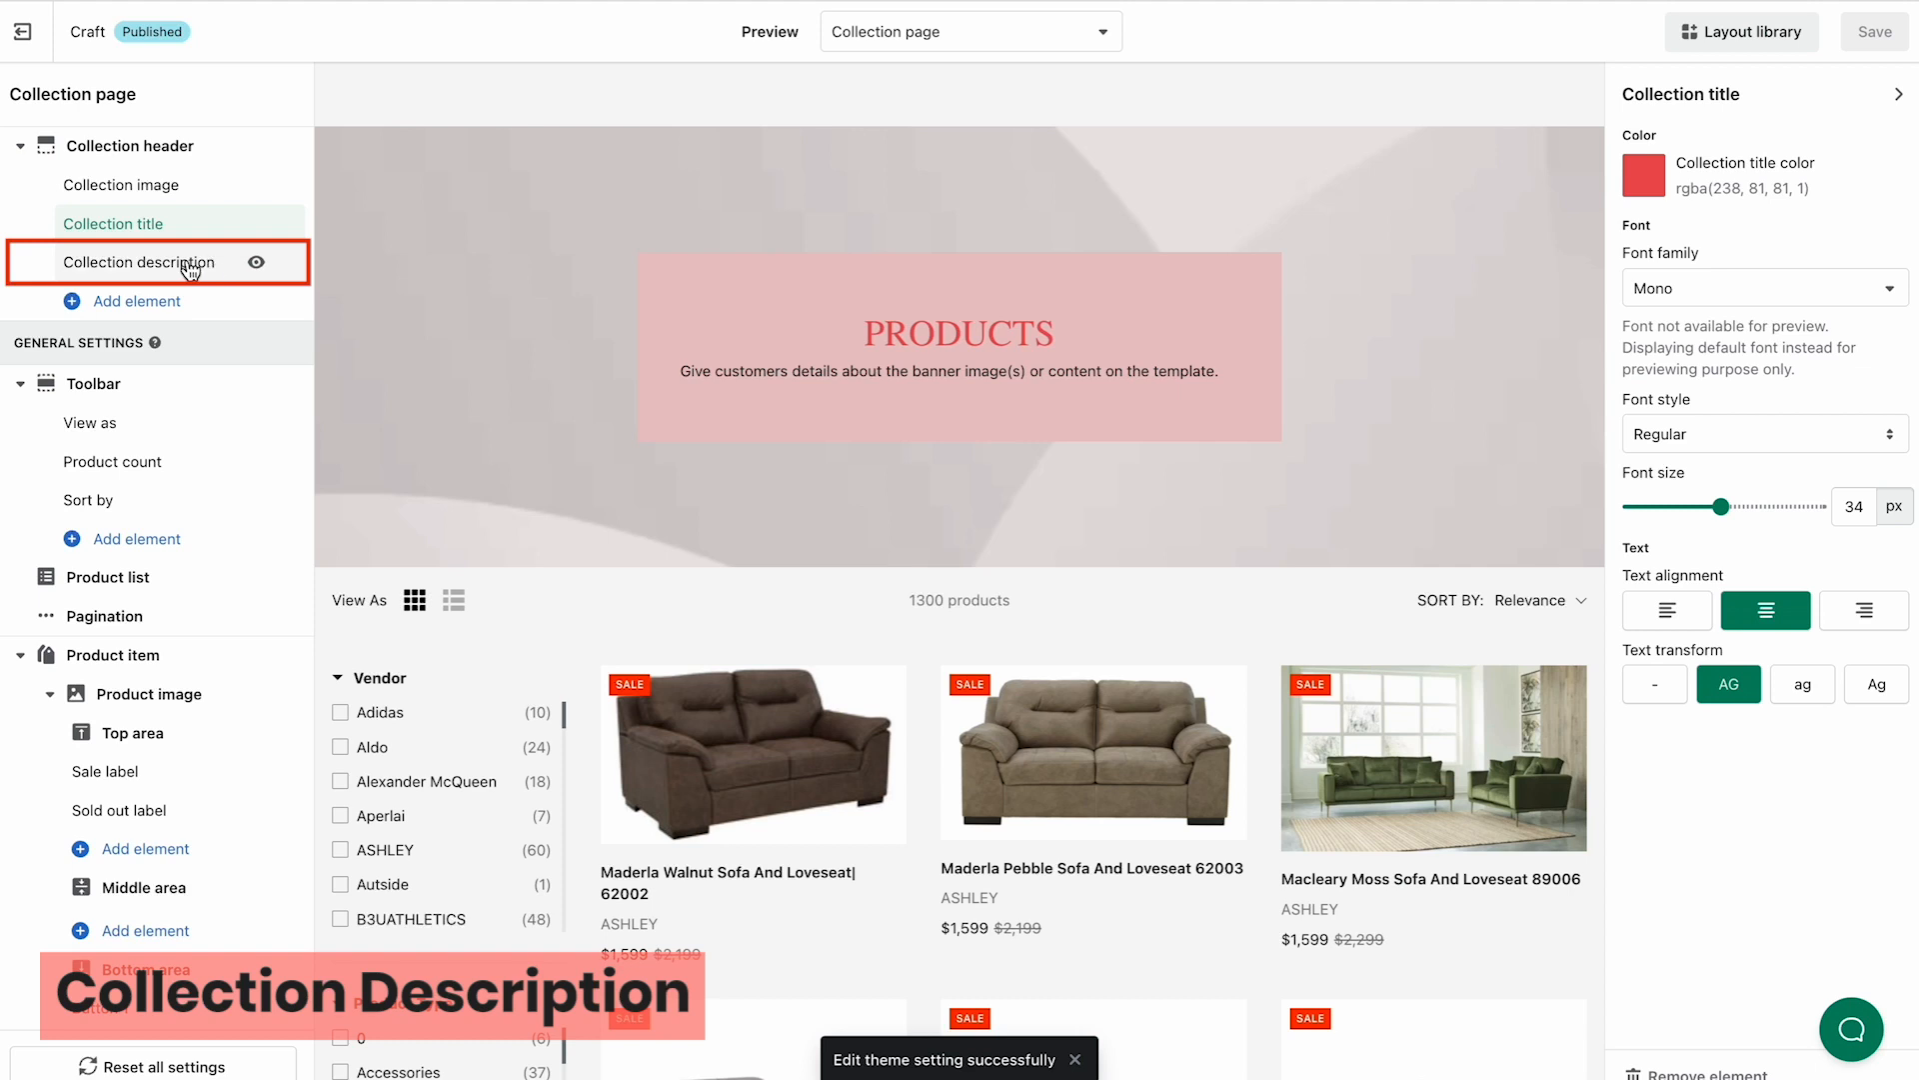
Step: View the collection description settings and list the elements addable to the header
{"action": "left_click", "coordinate": [140, 261]}
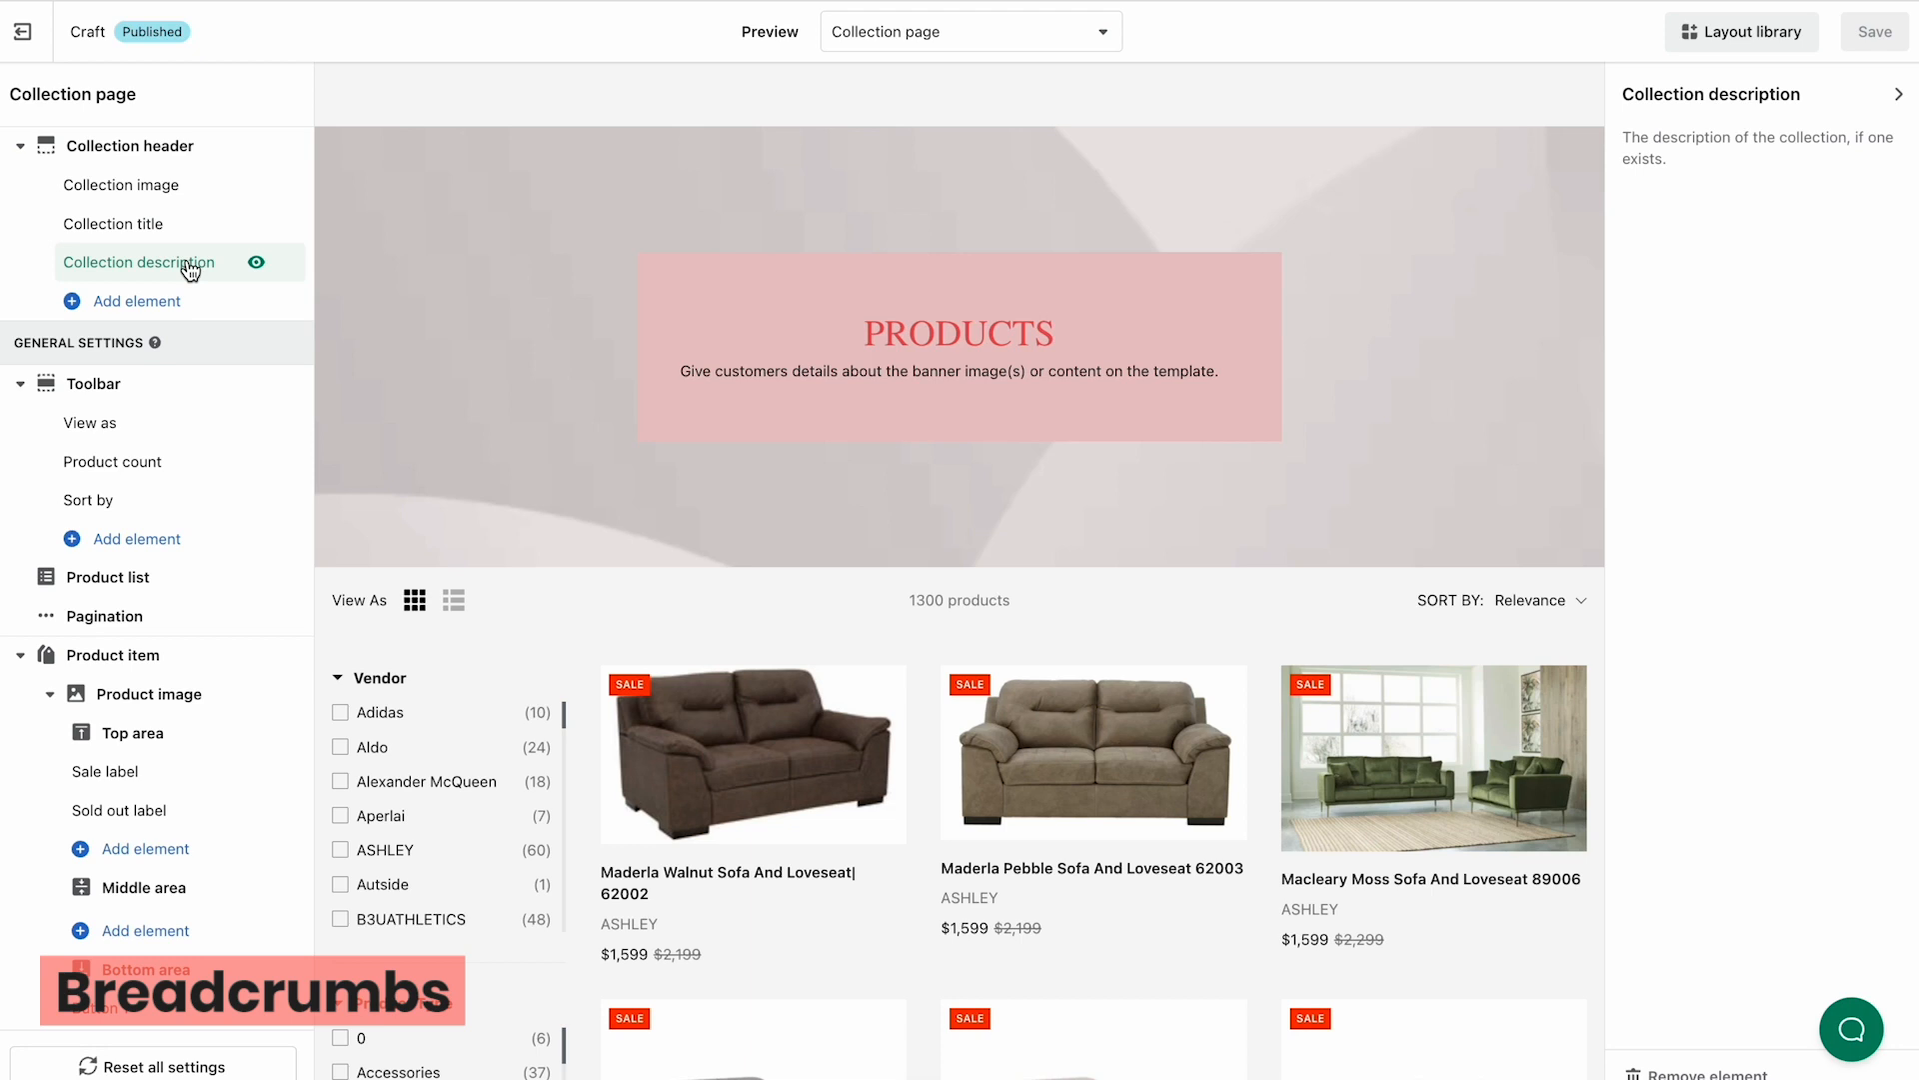
{"action": "left_click", "coordinate": [138, 302]}
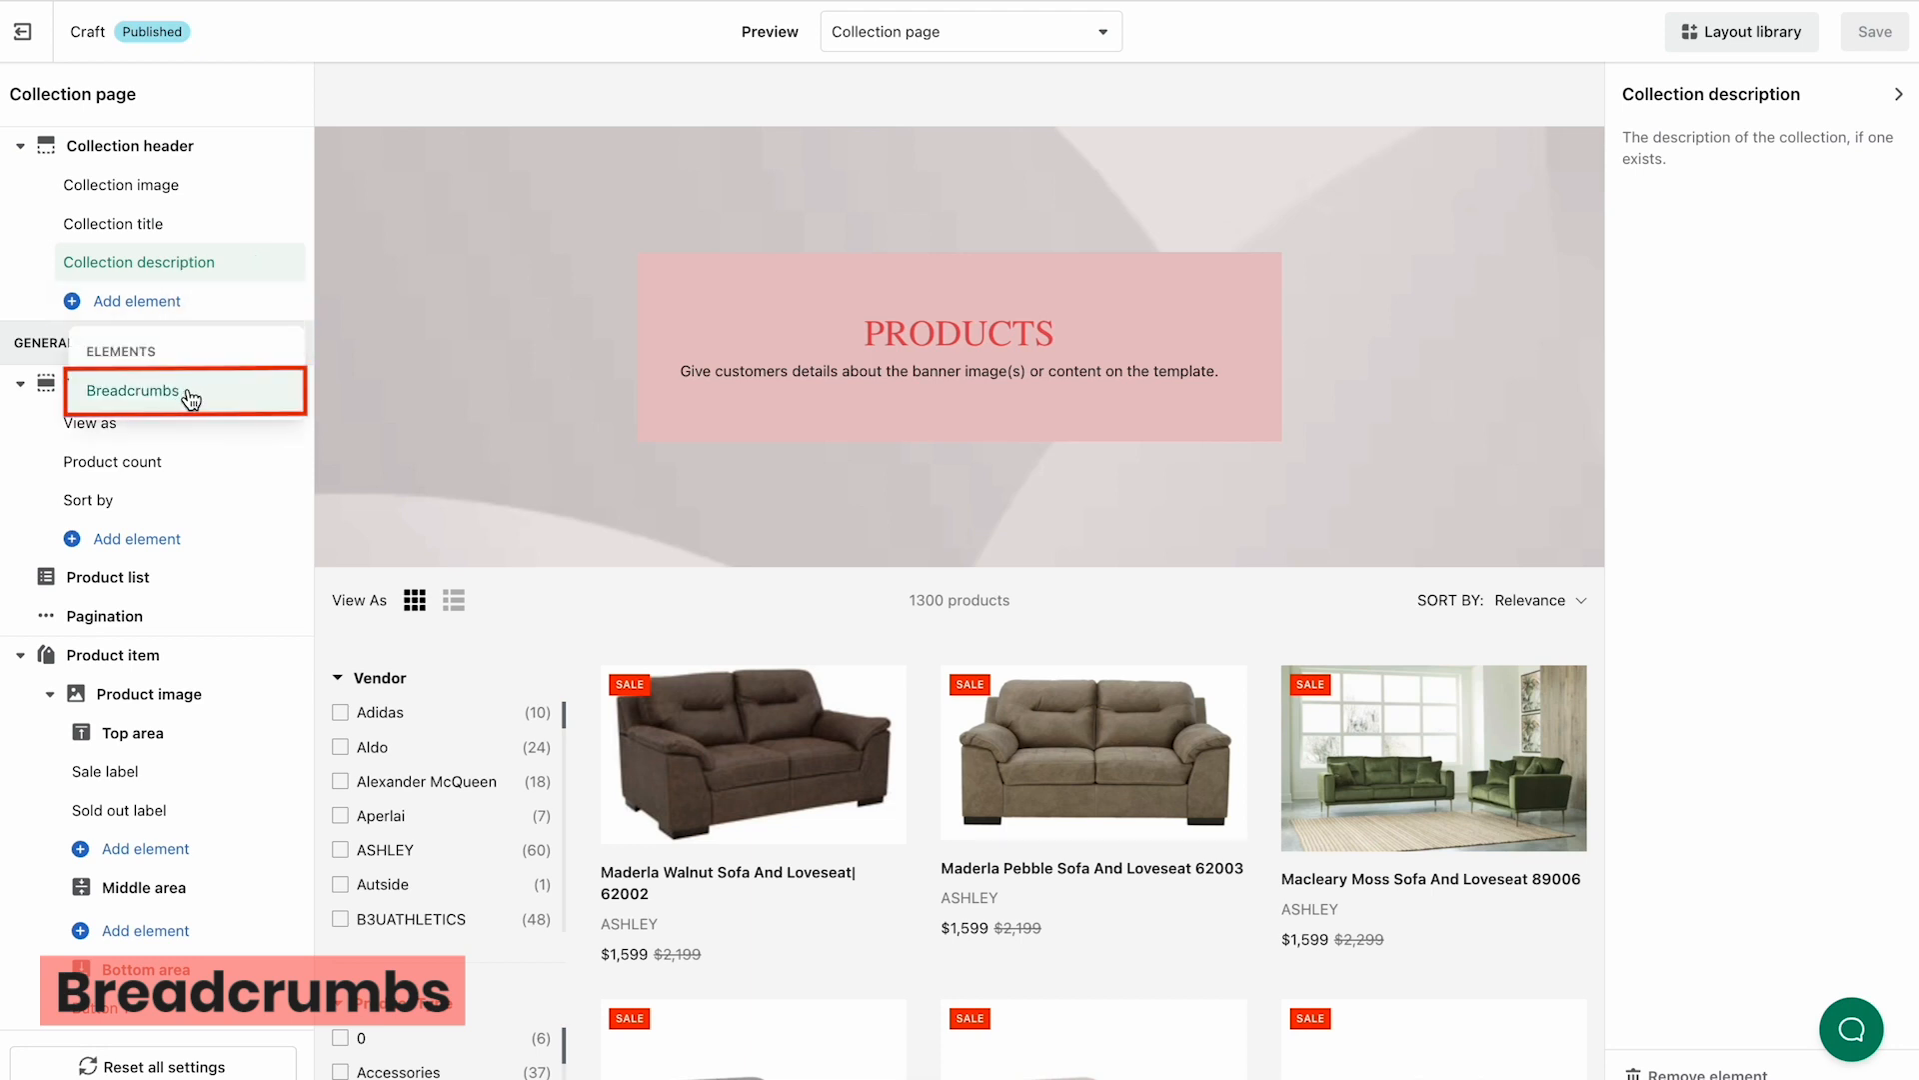
Step: Add a Breadcrumbs element and set it to show pagination only
{"action": "left_click", "coordinate": [136, 390]}
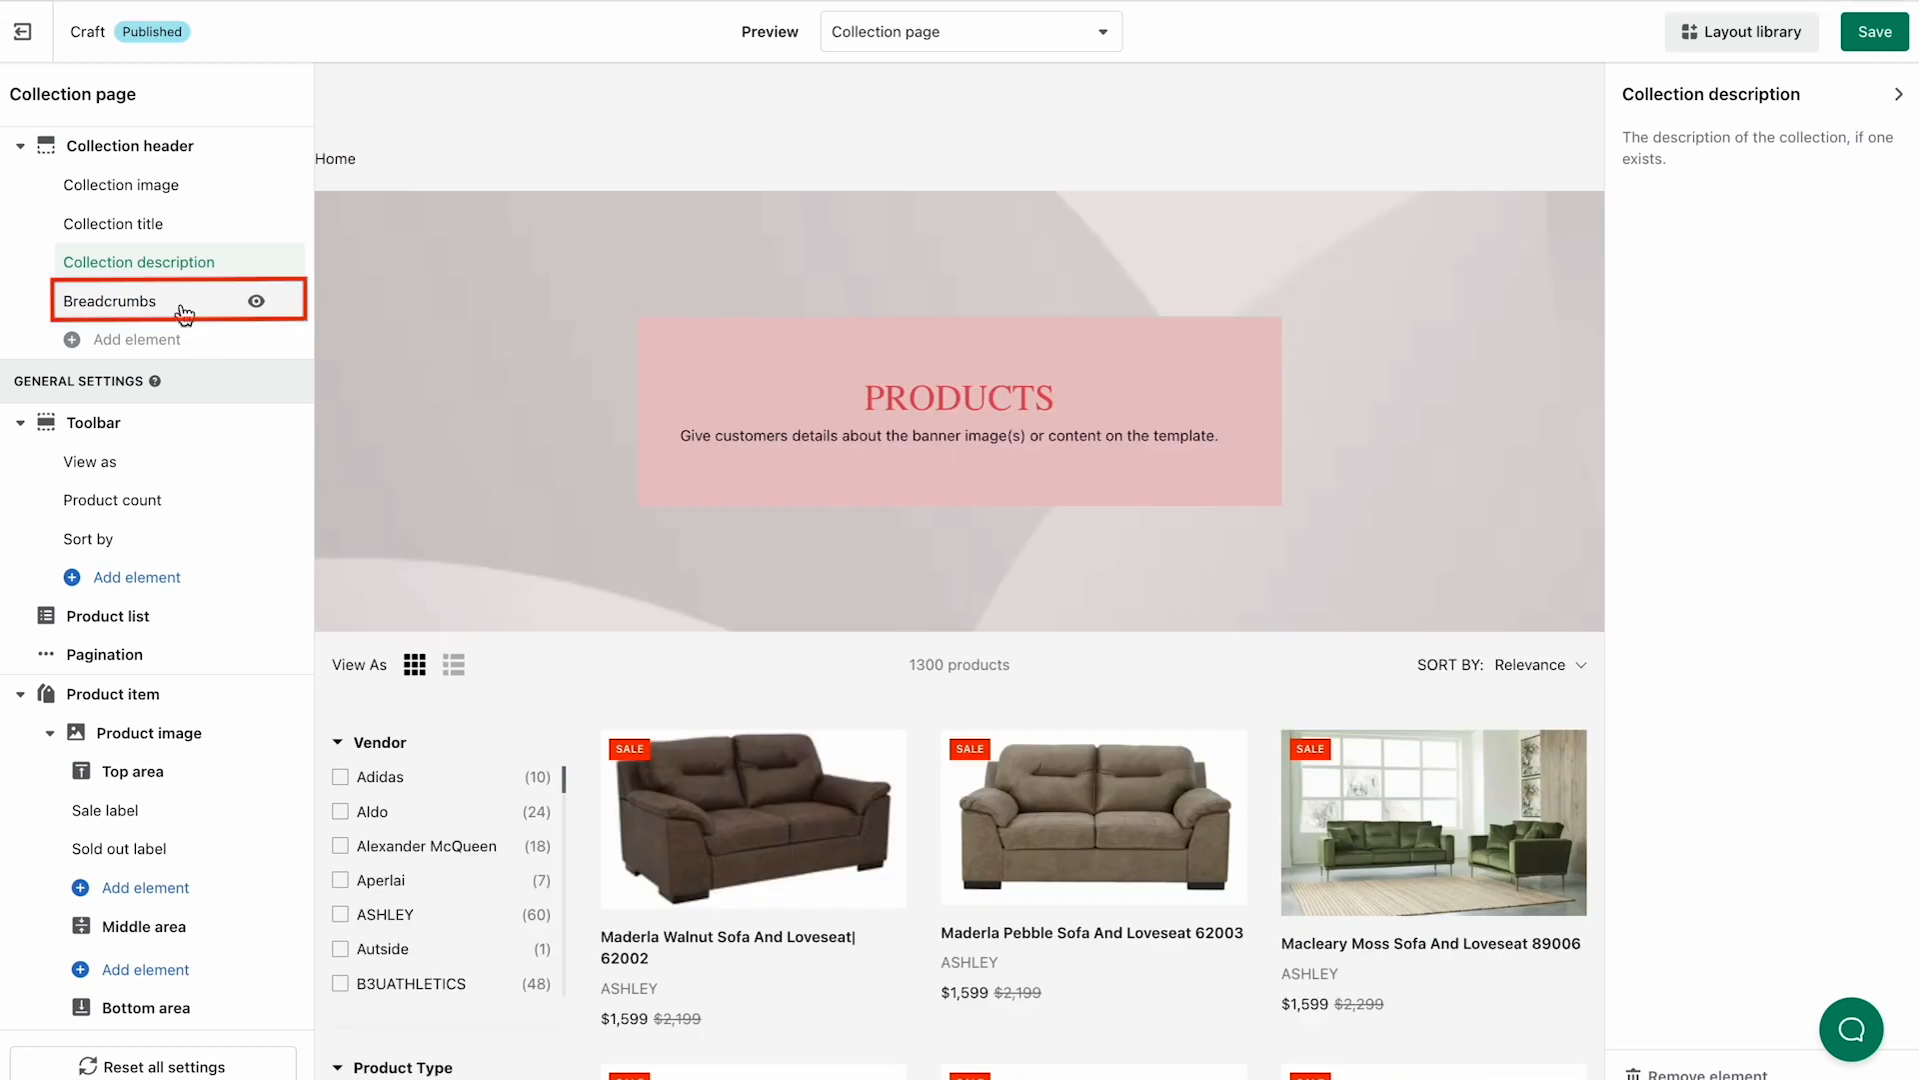
{"action": "left_click", "coordinate": [112, 302]}
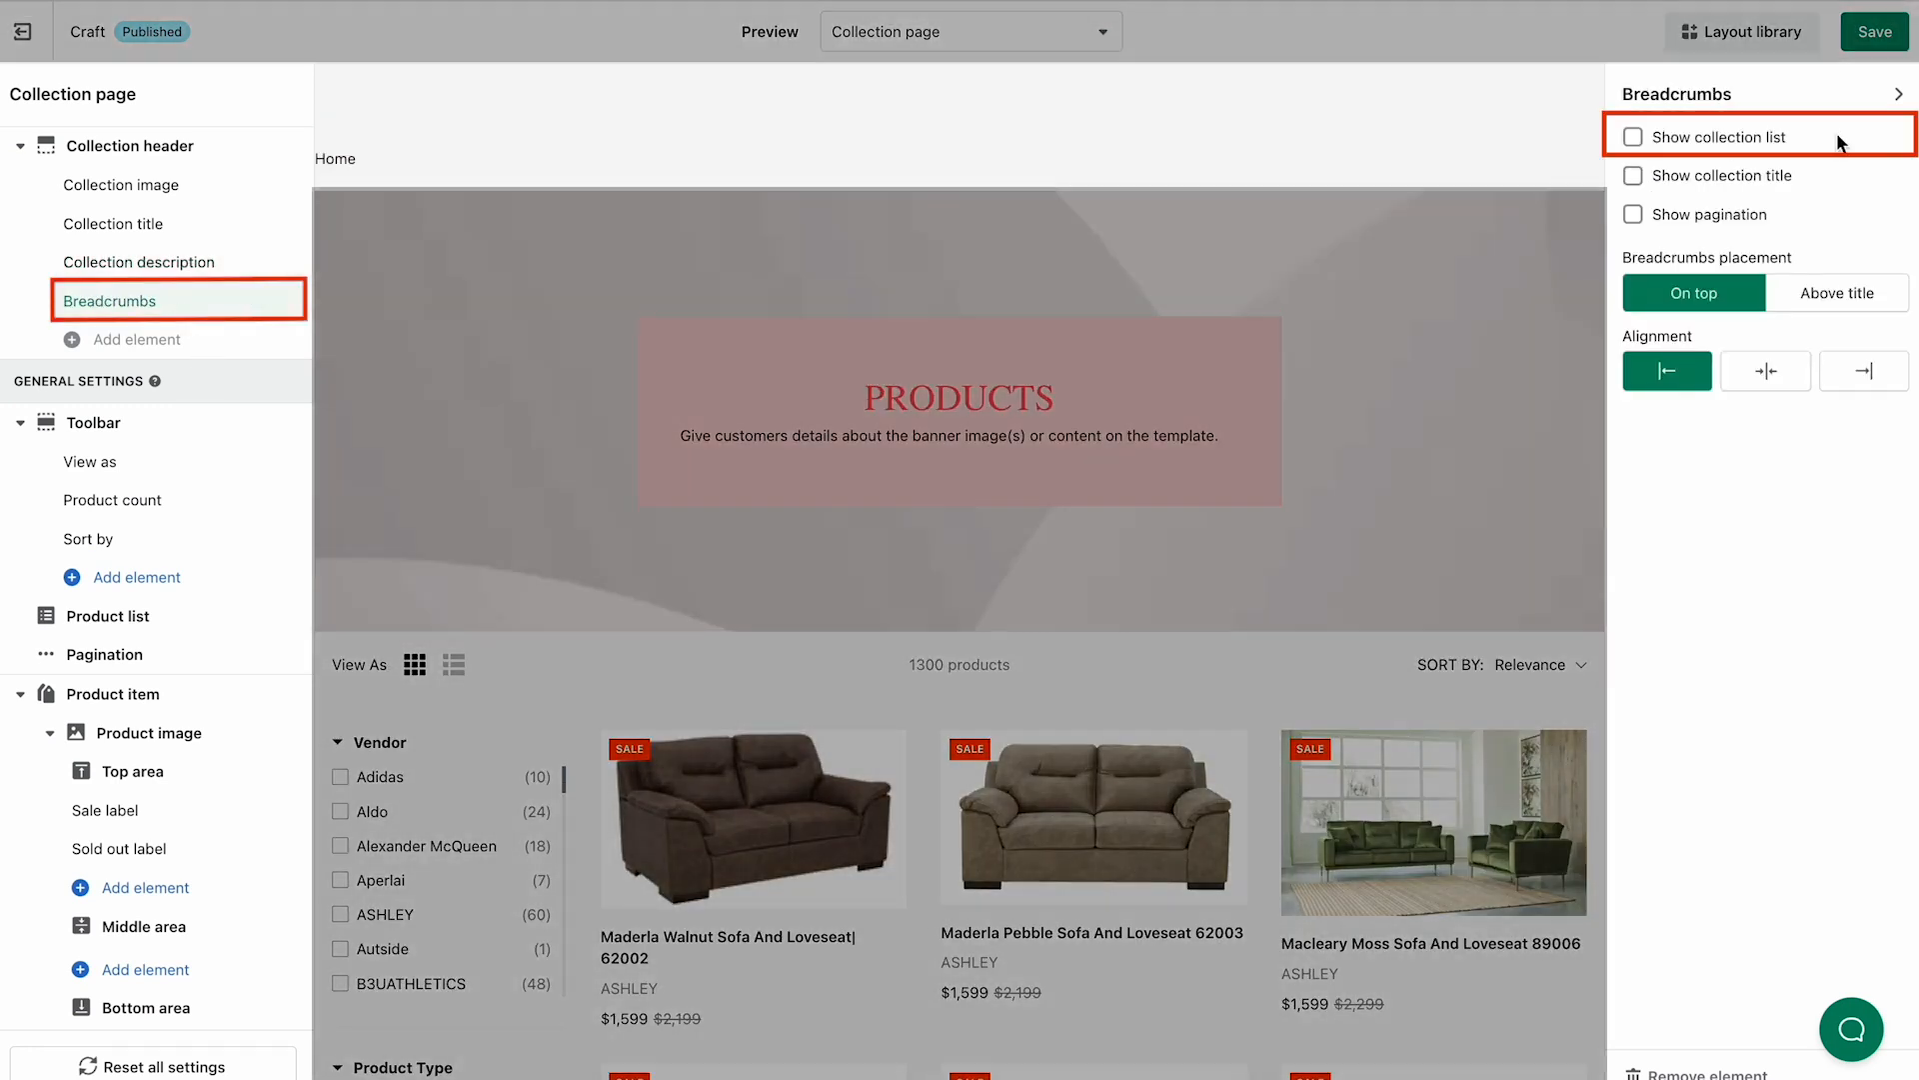
{"action": "left_click", "coordinate": [1633, 138]}
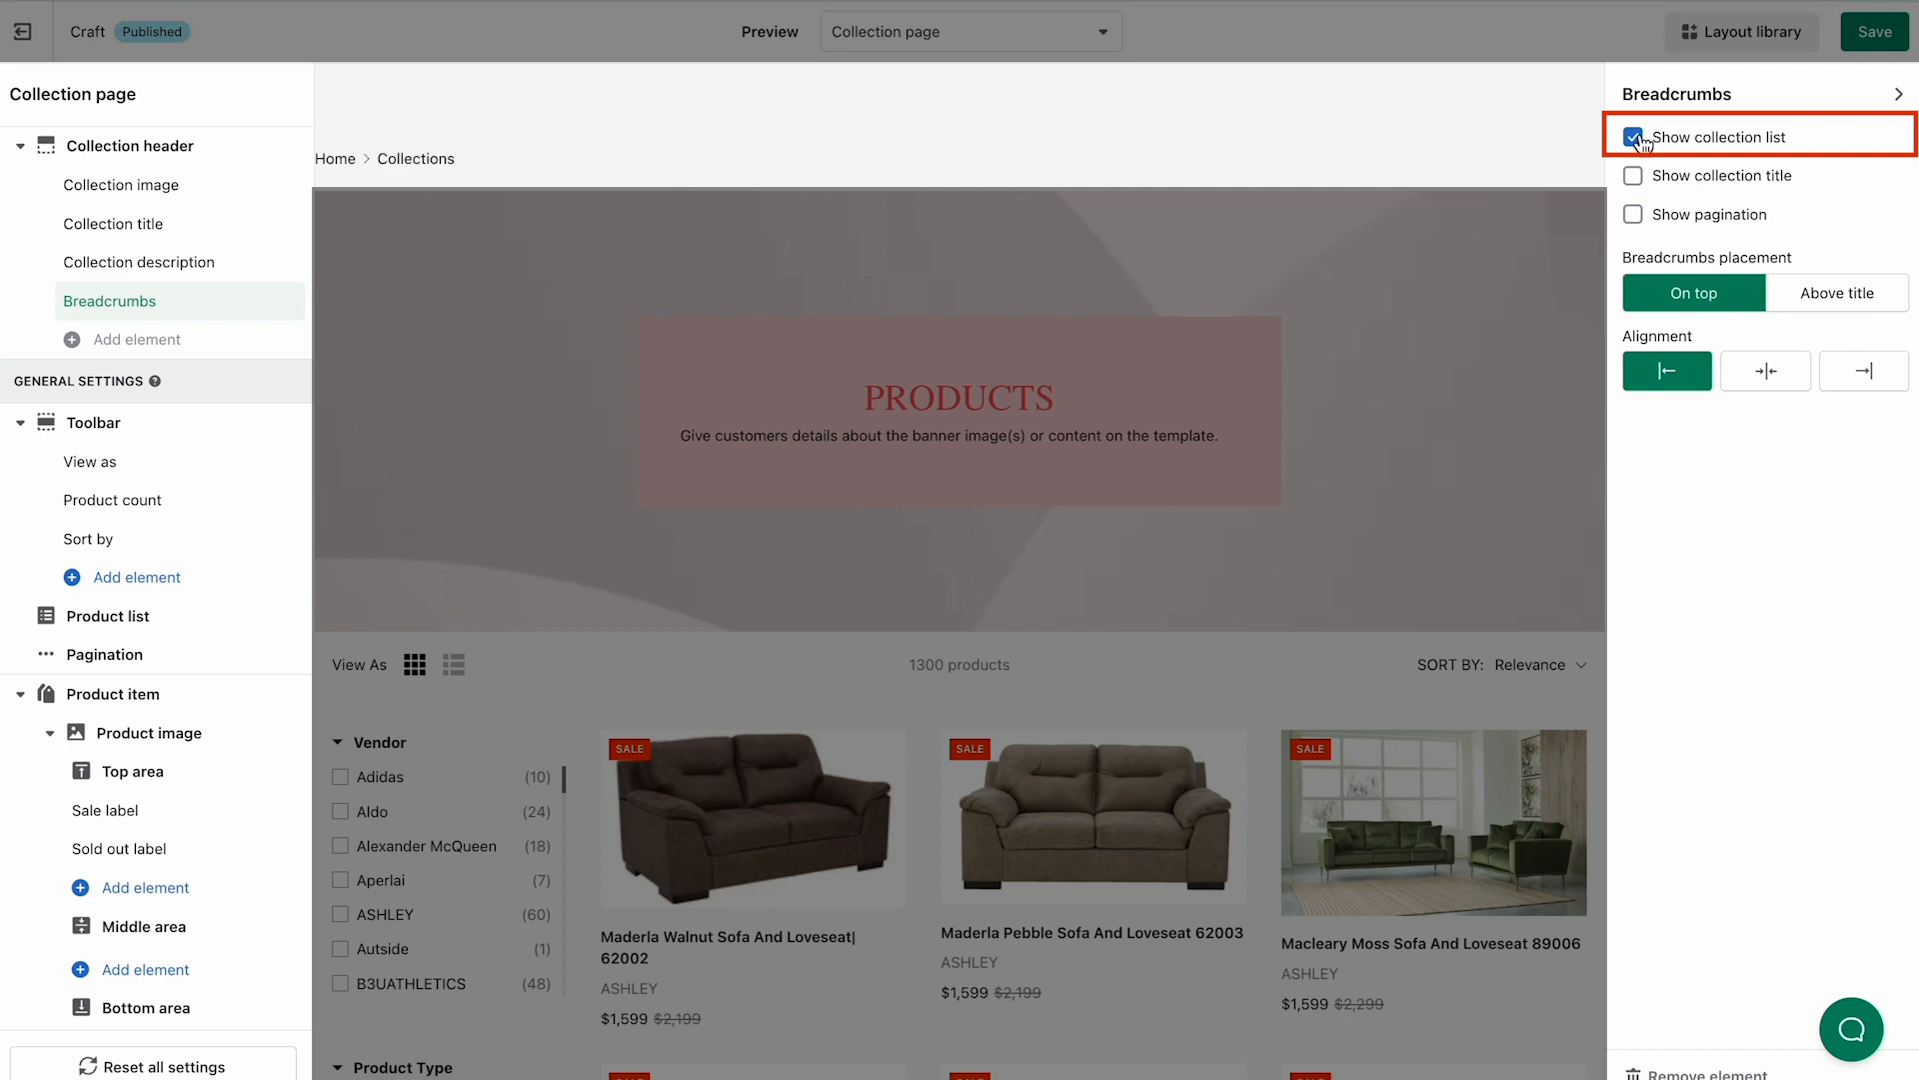
{"action": "left_click", "coordinate": [1633, 176]}
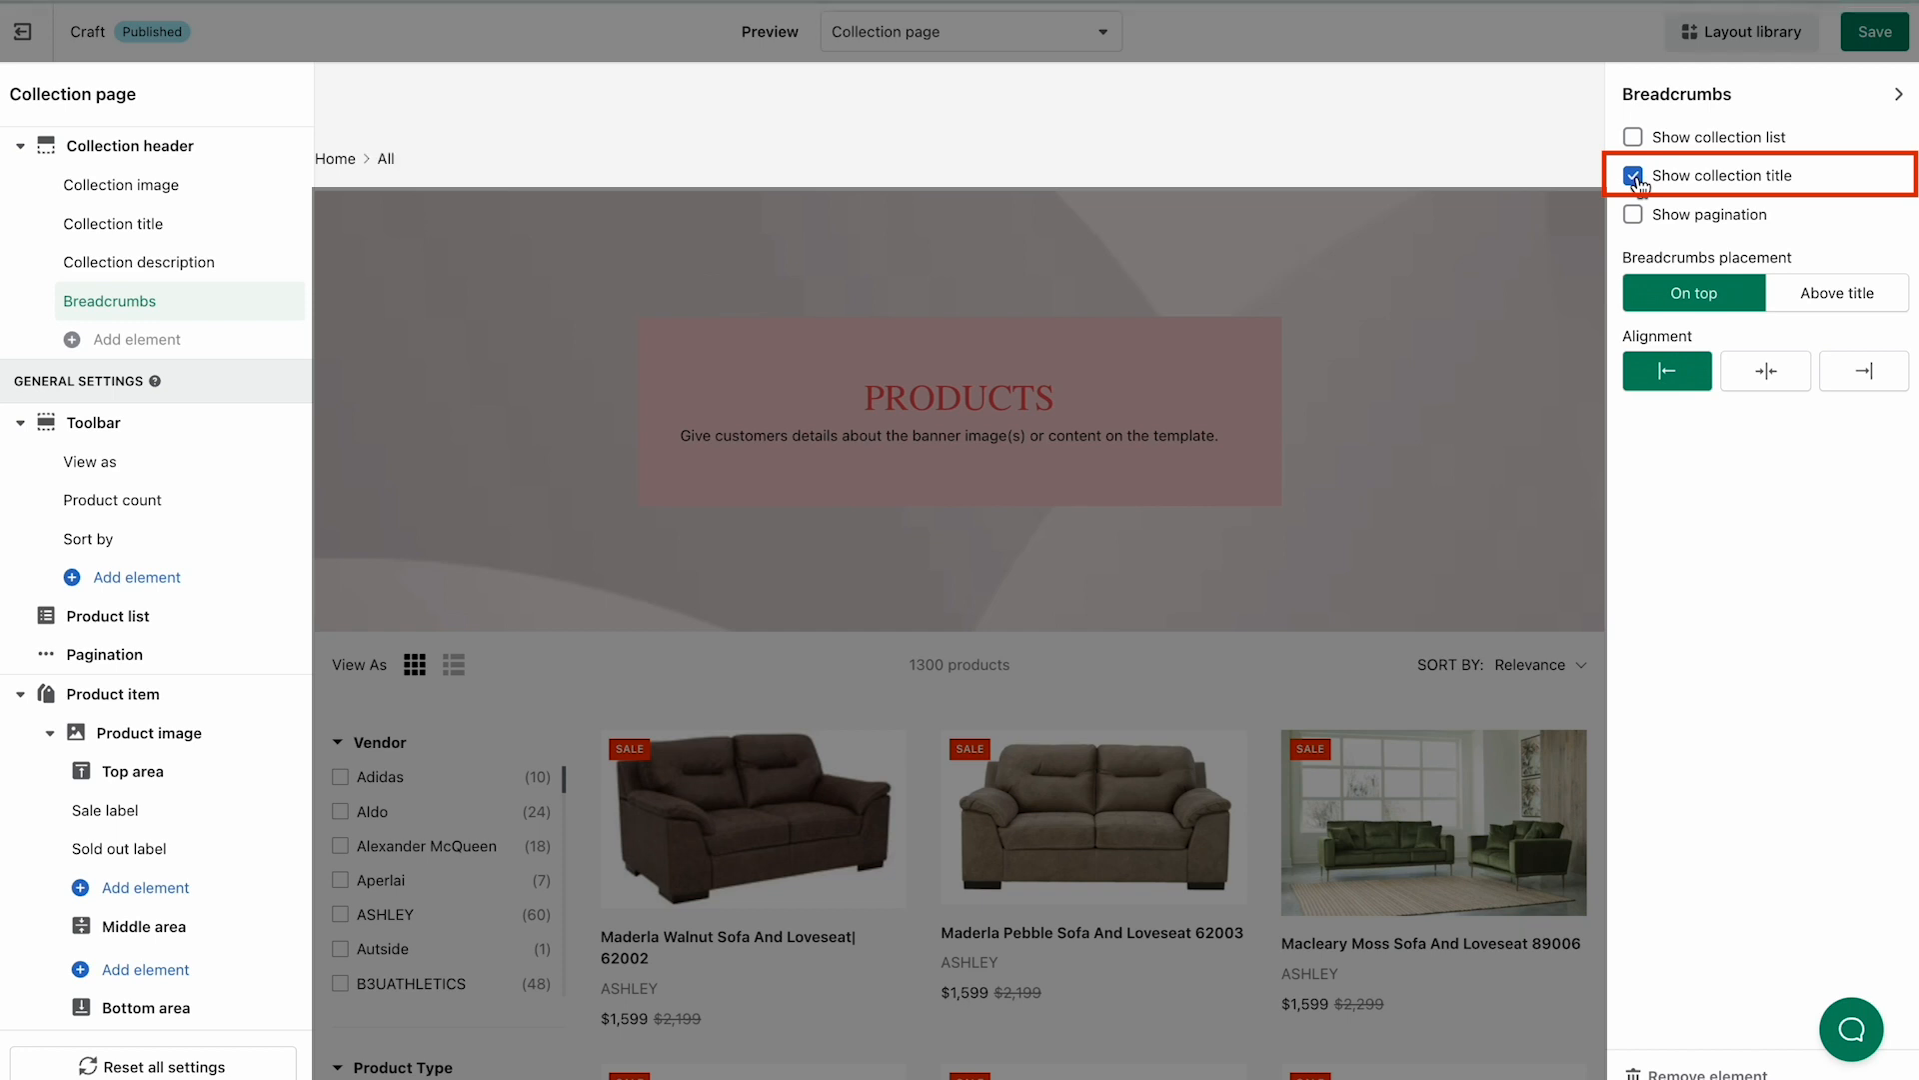
{"action": "left_click", "coordinate": [1633, 176]}
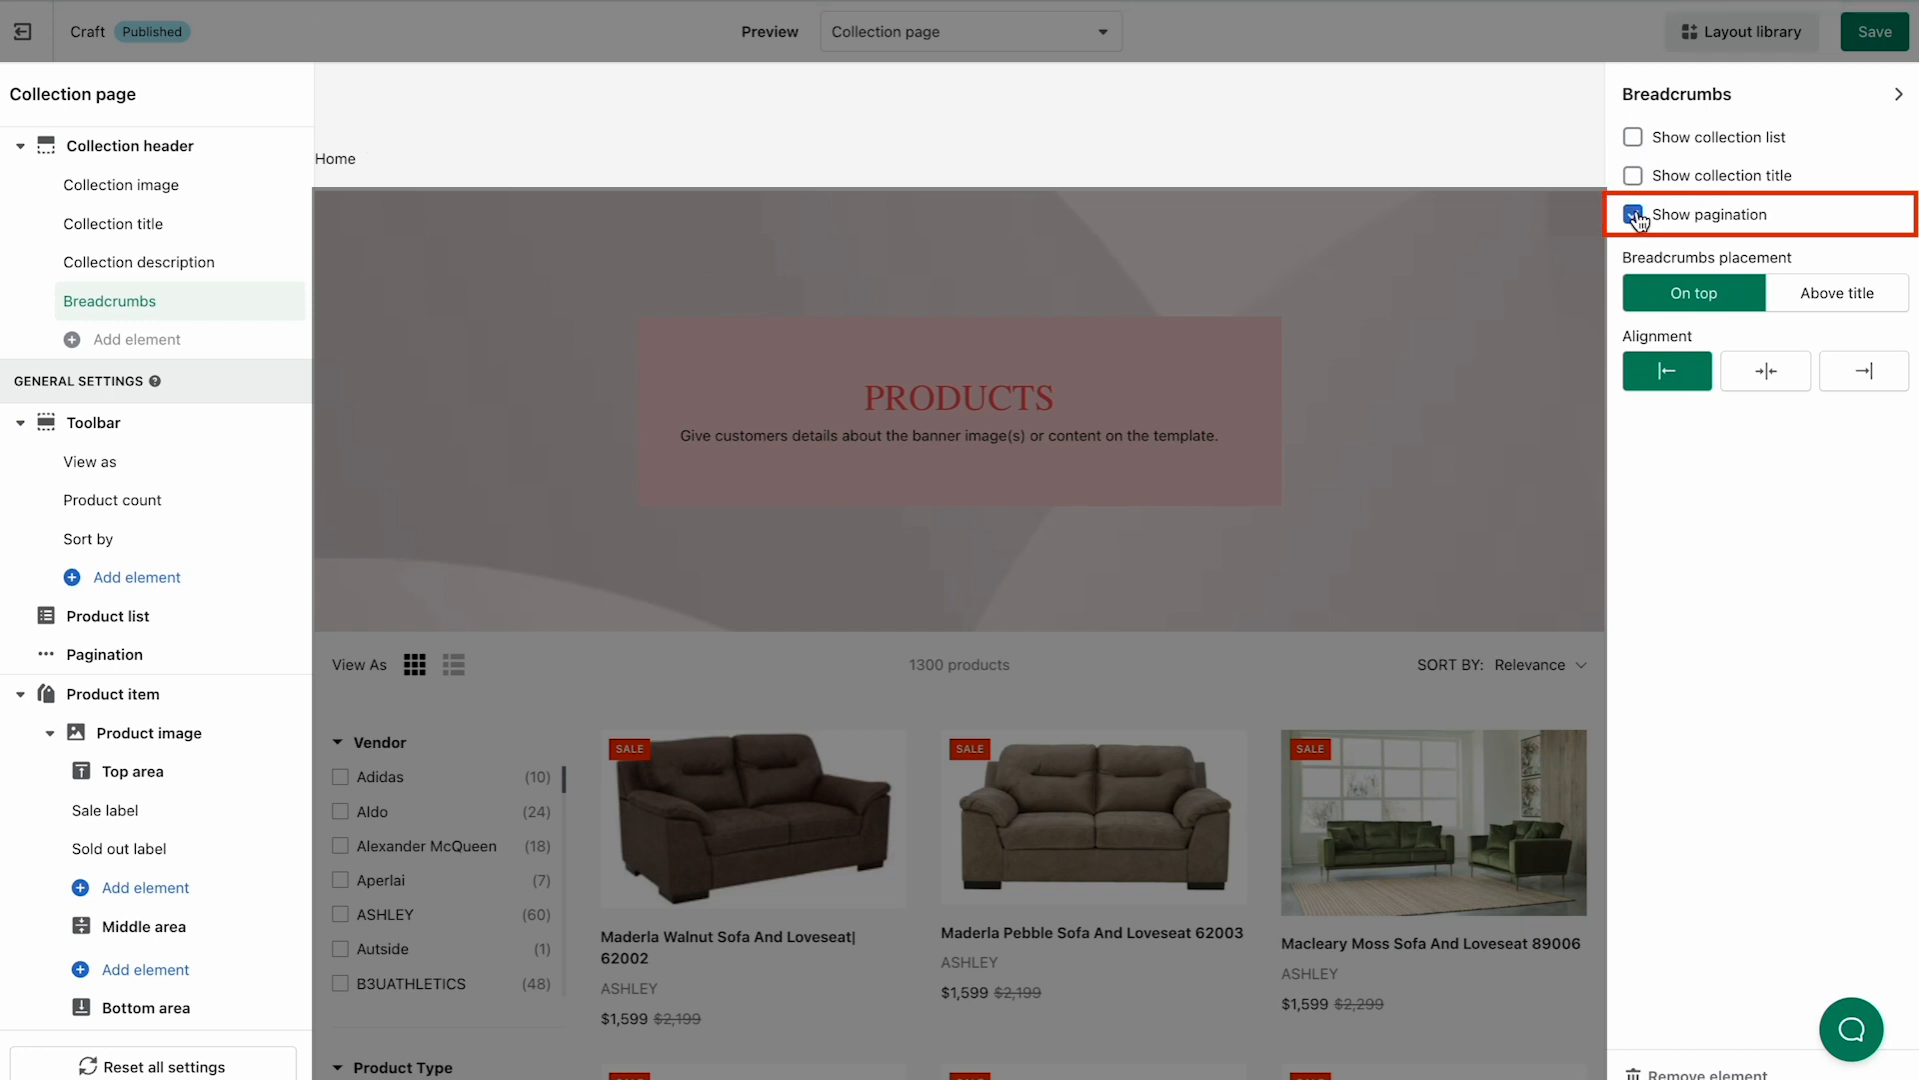
{"action": "left_click", "coordinate": [1633, 214]}
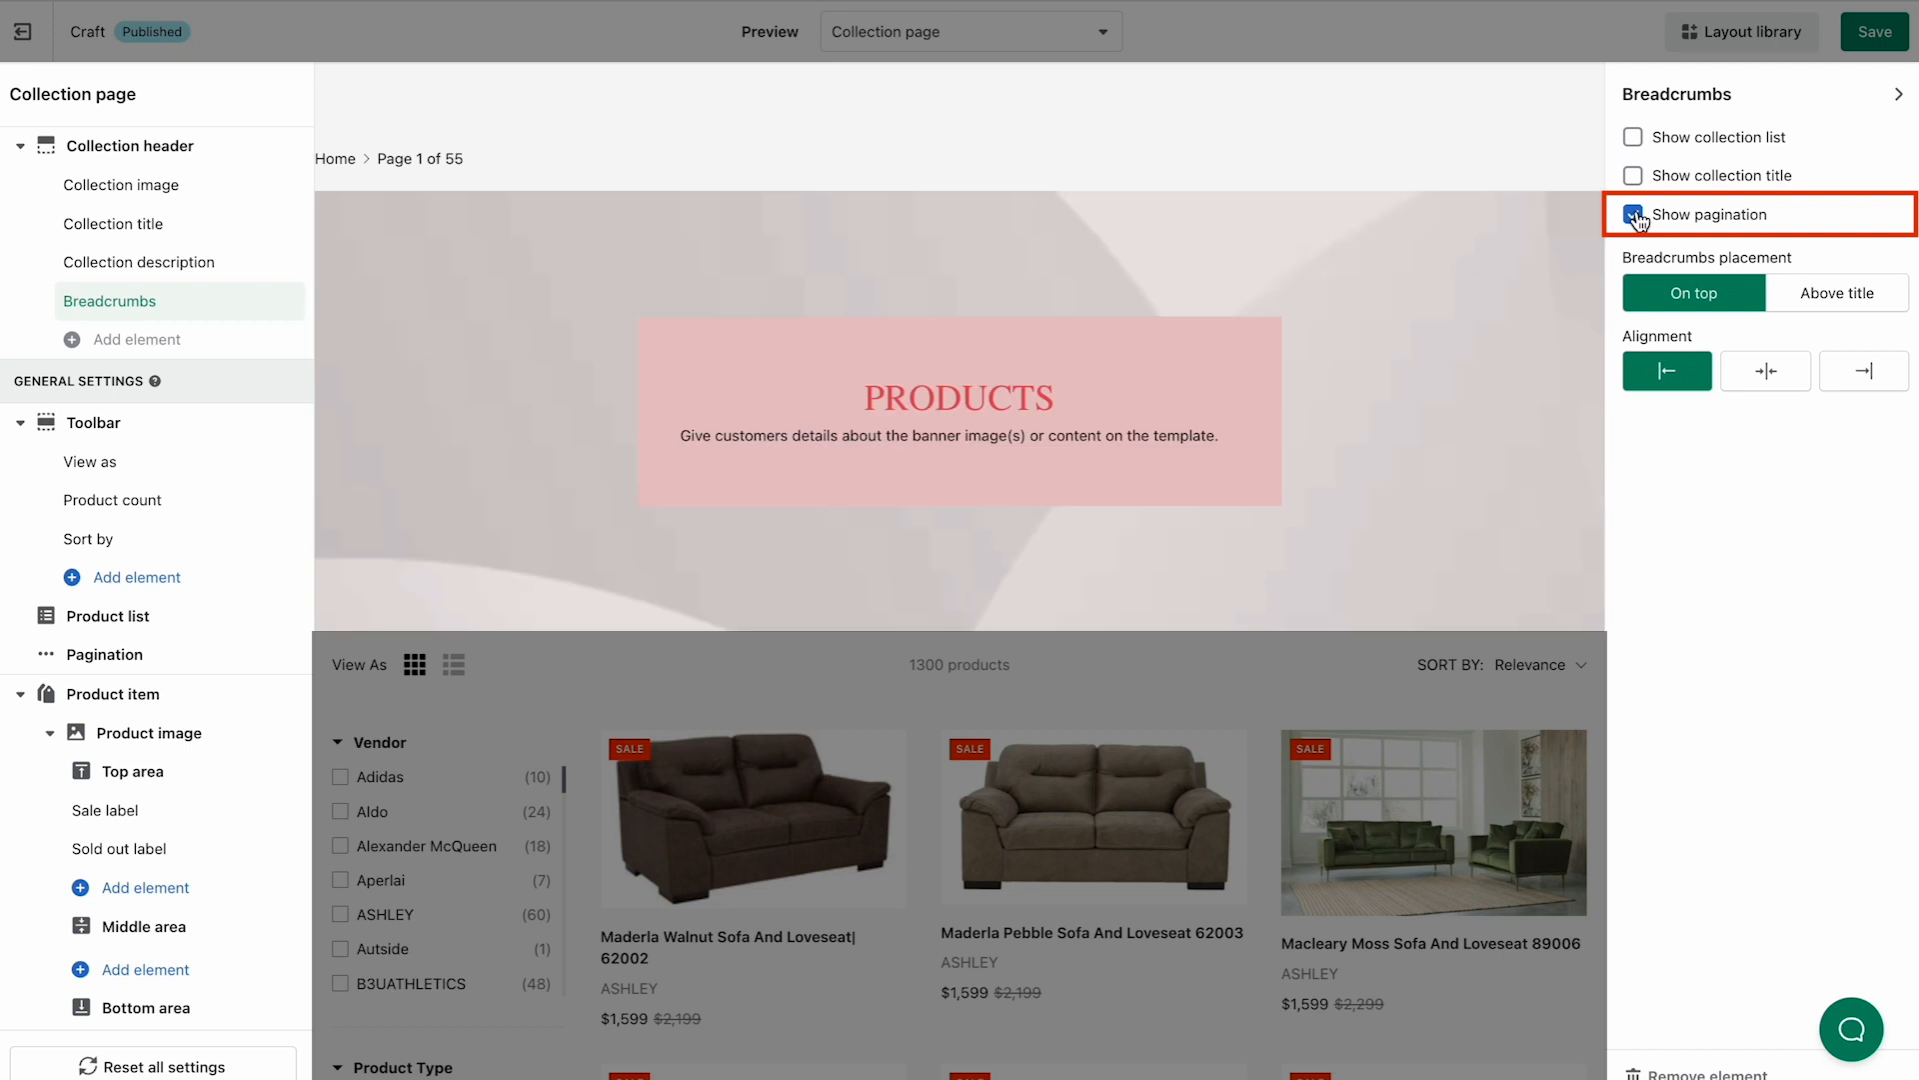
{"action": "left_click", "coordinate": [1633, 214]}
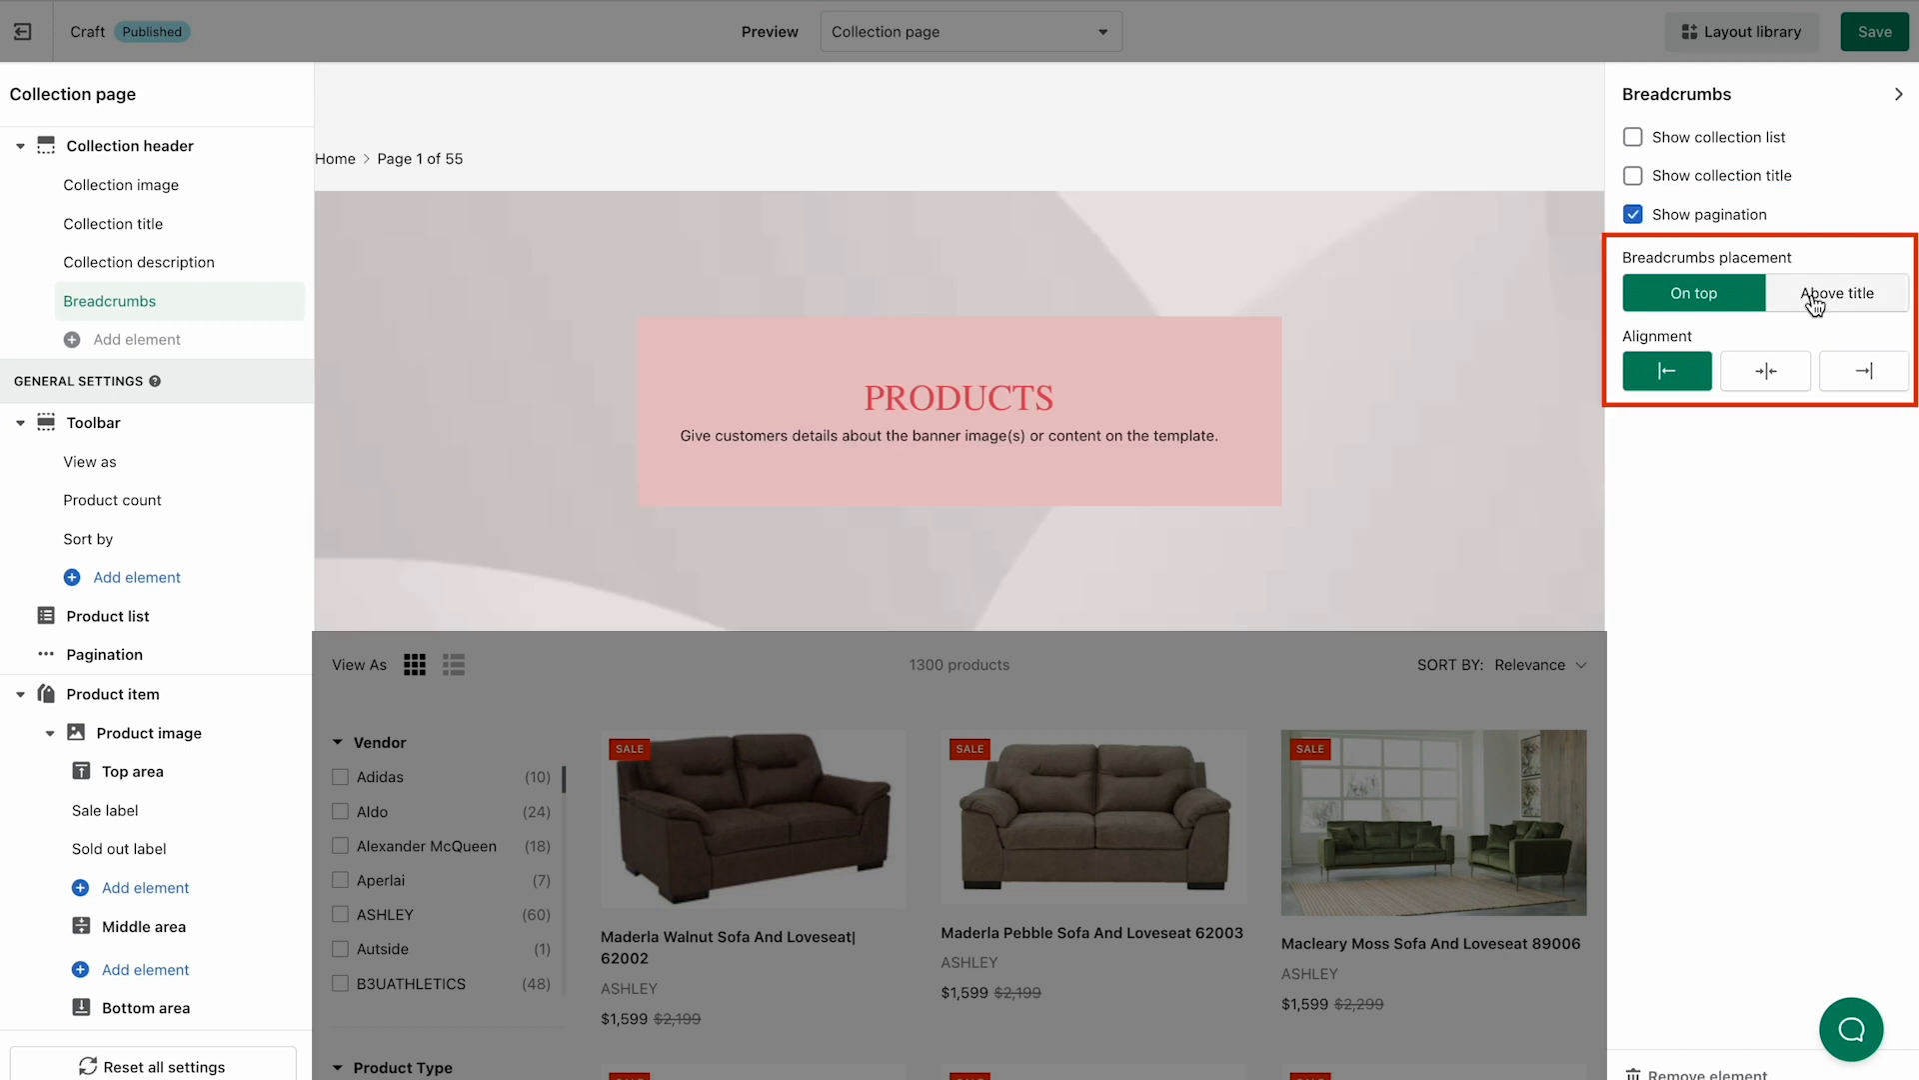
Step: Place the breadcrumbs on top of the header, centered, and save
{"action": "left_click", "coordinate": [1835, 291]}
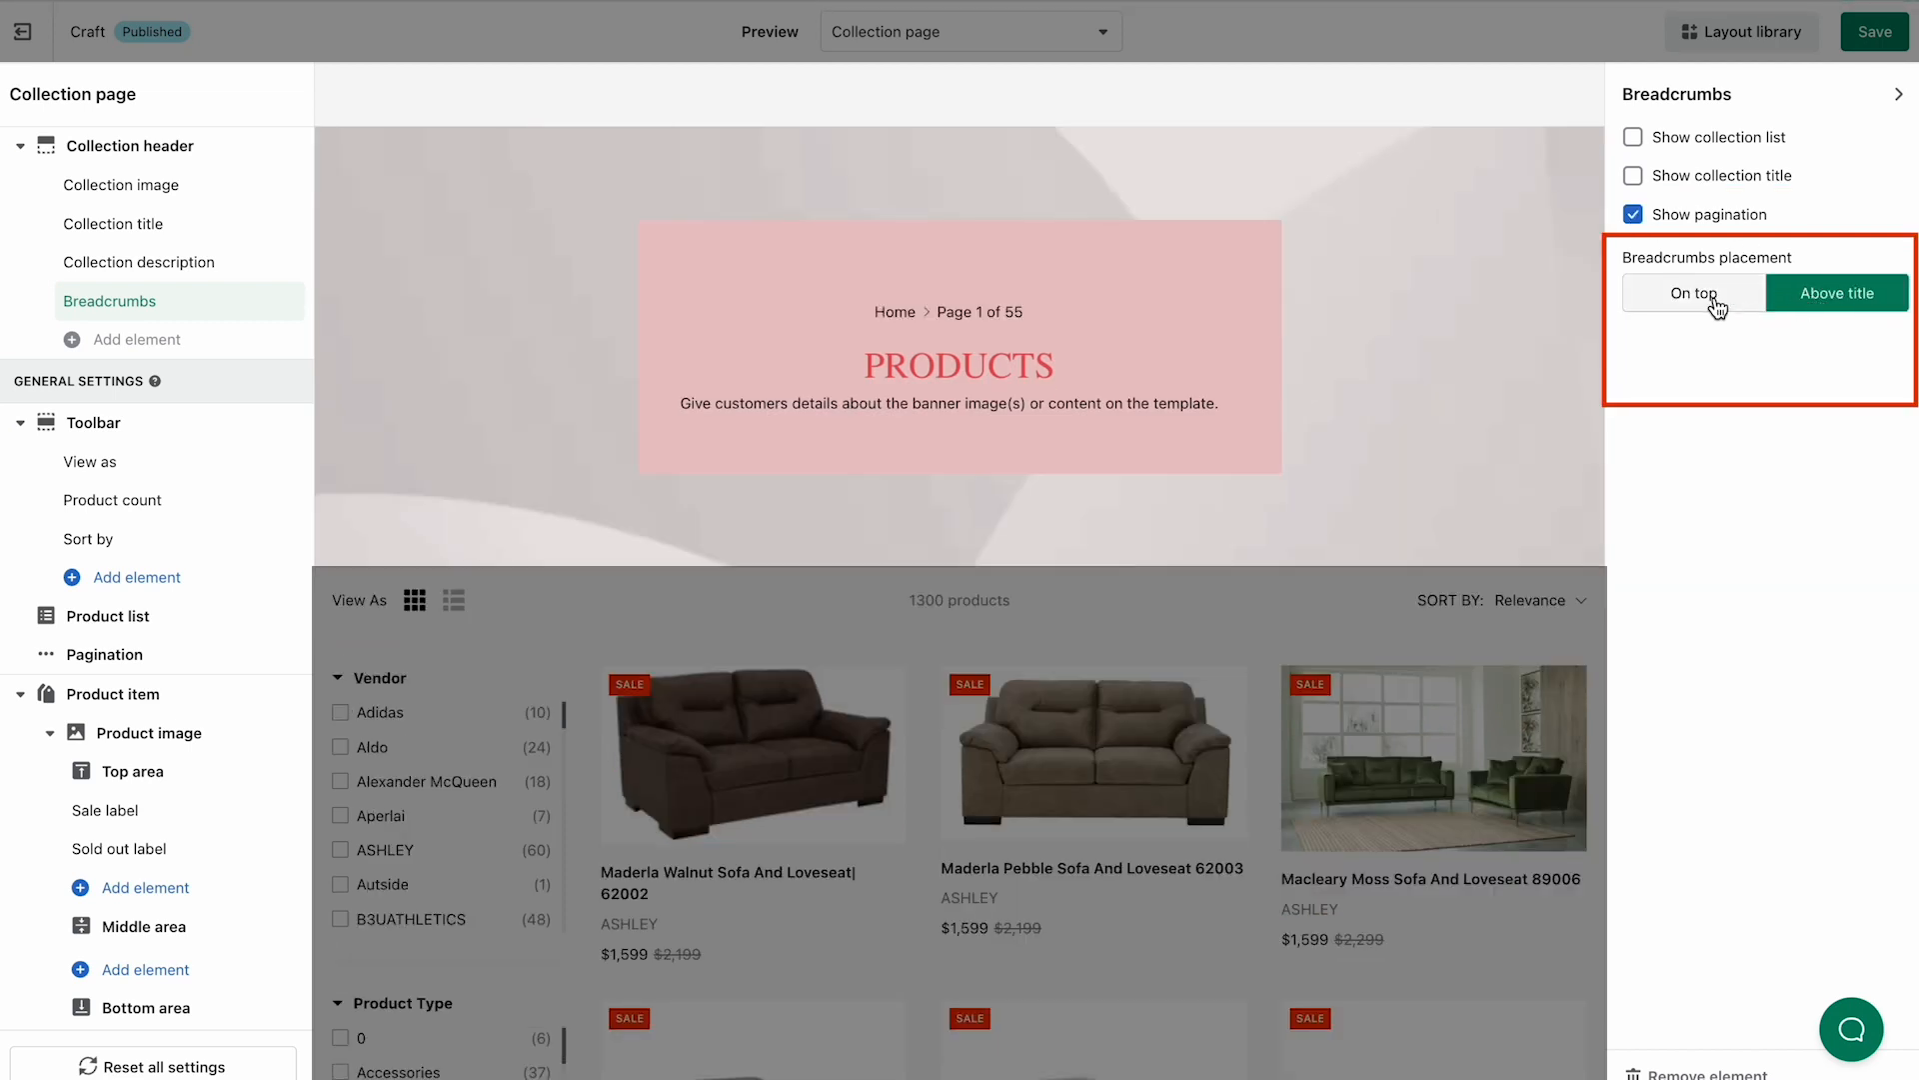
{"action": "left_click", "coordinate": [1694, 292]}
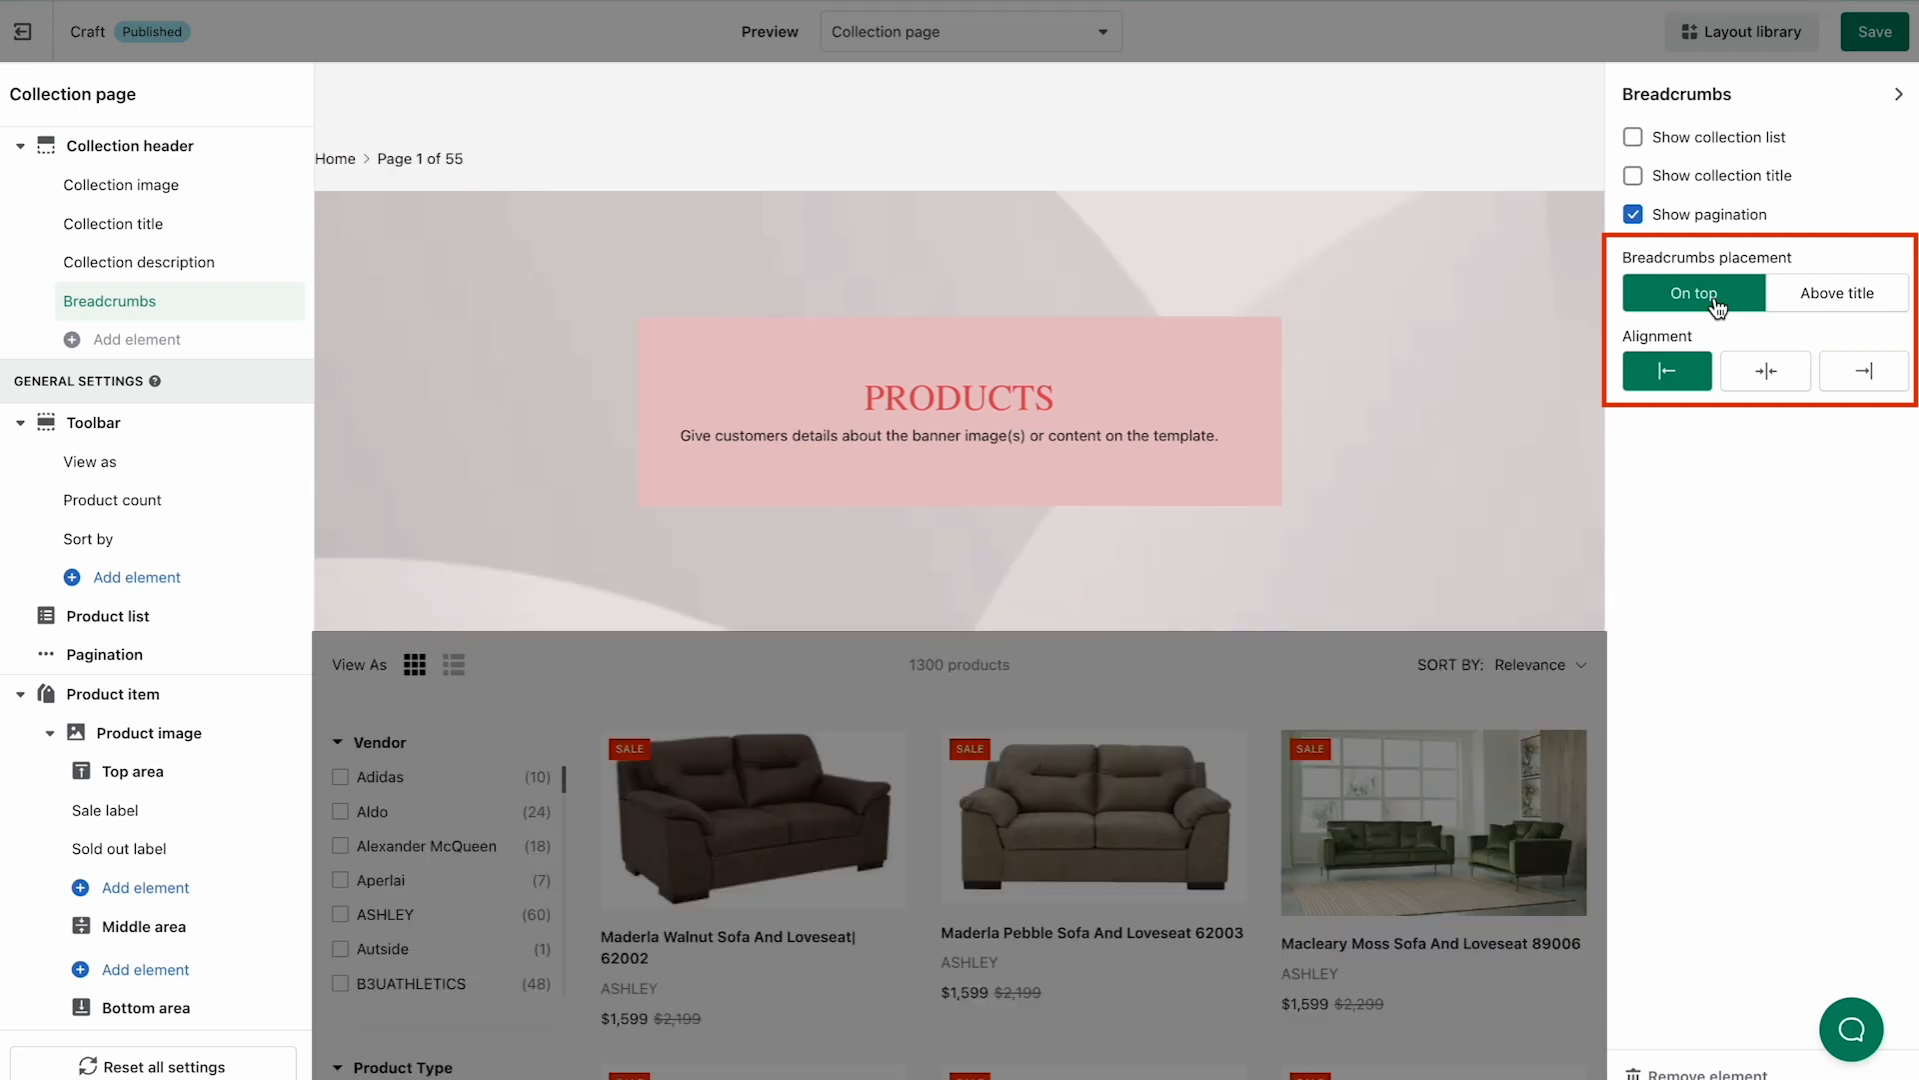
{"action": "left_click", "coordinate": [1765, 370]}
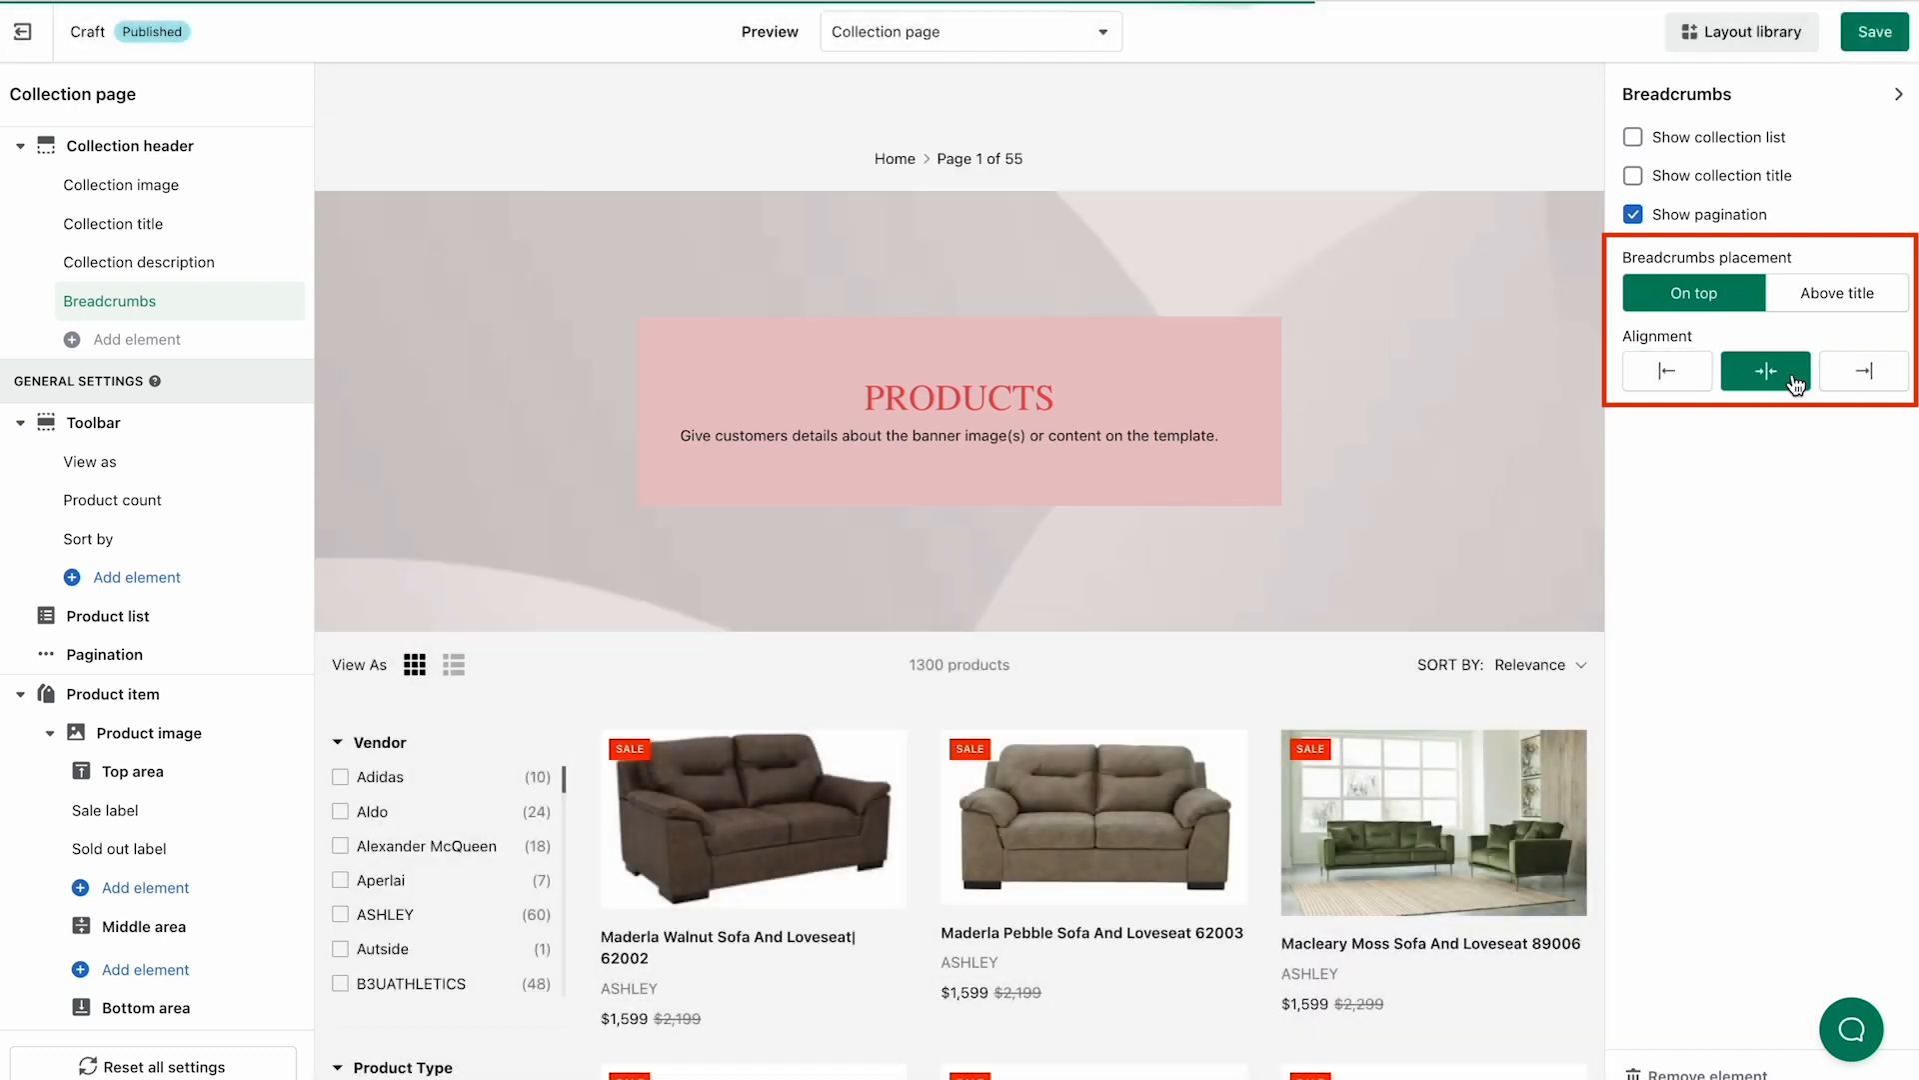
{"action": "left_click", "coordinate": [1874, 32]}
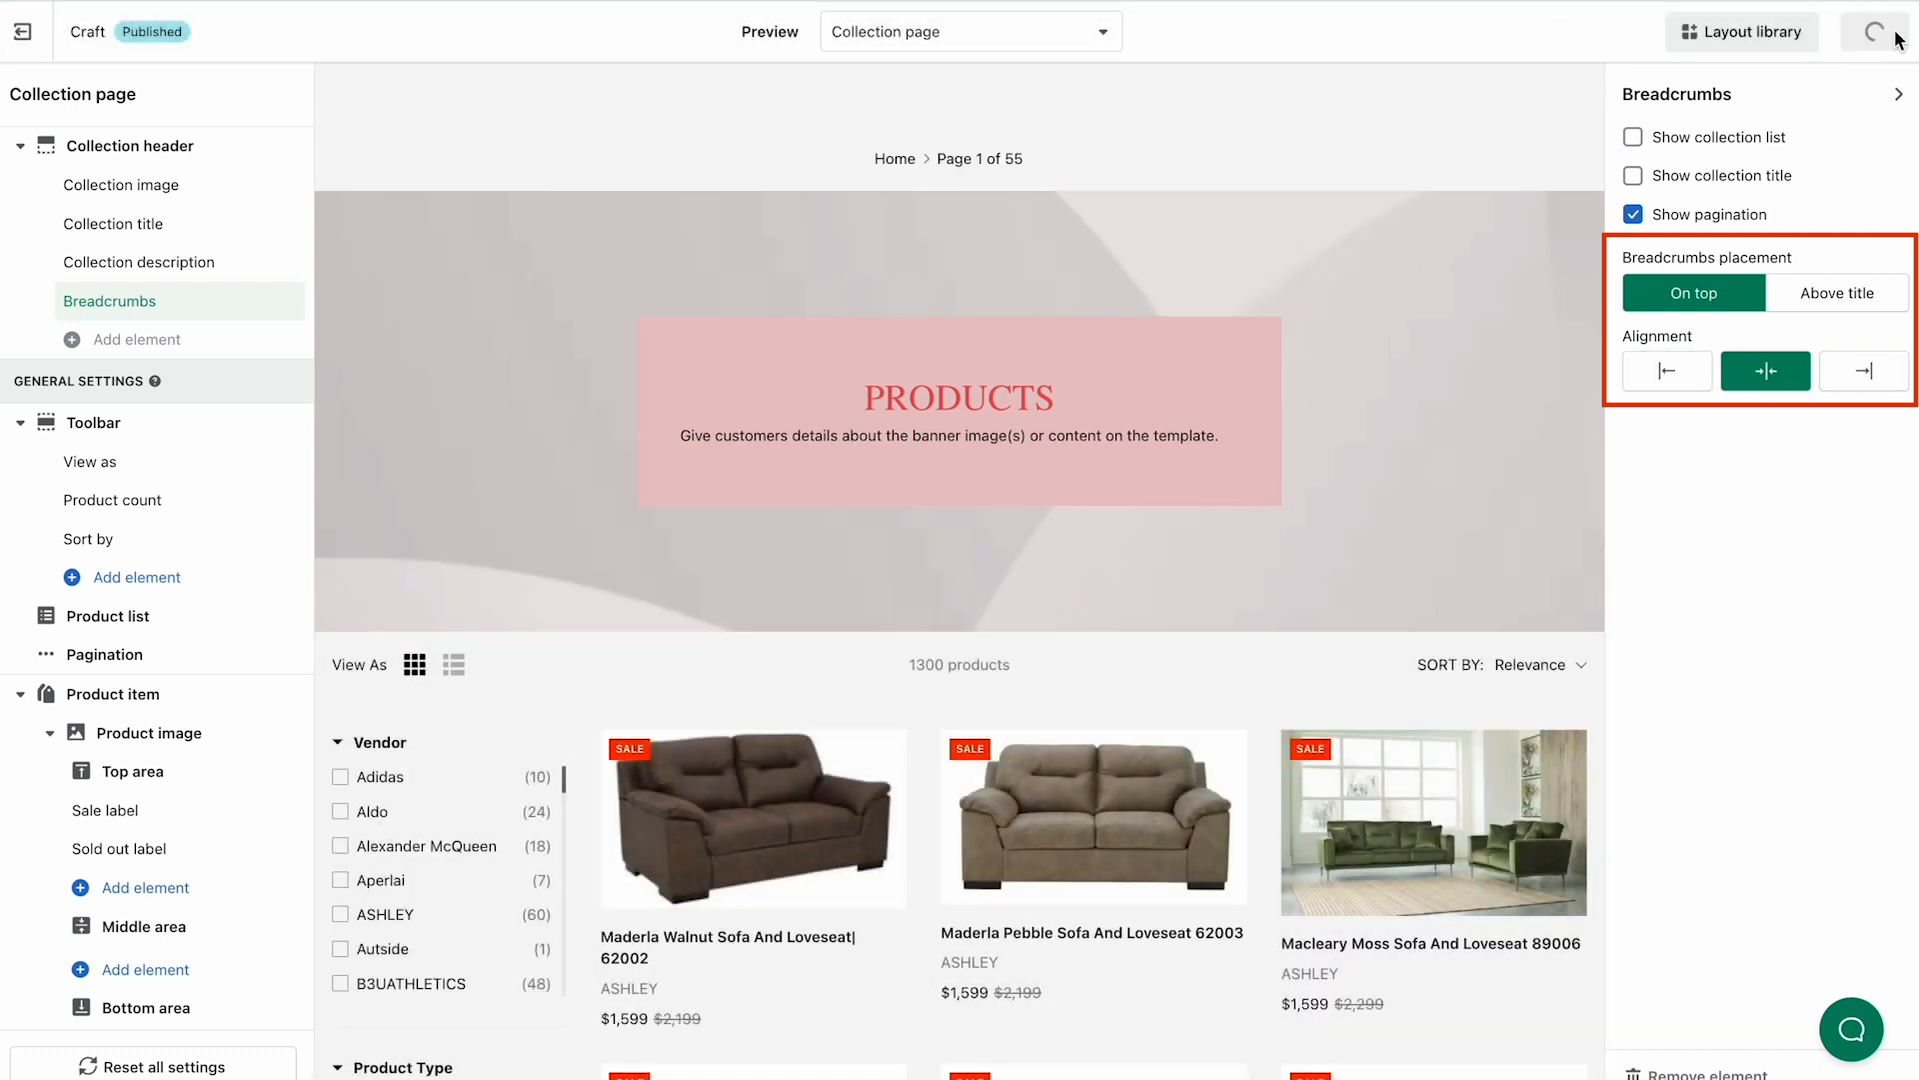
{"action": "left_click", "coordinate": [1878, 30]}
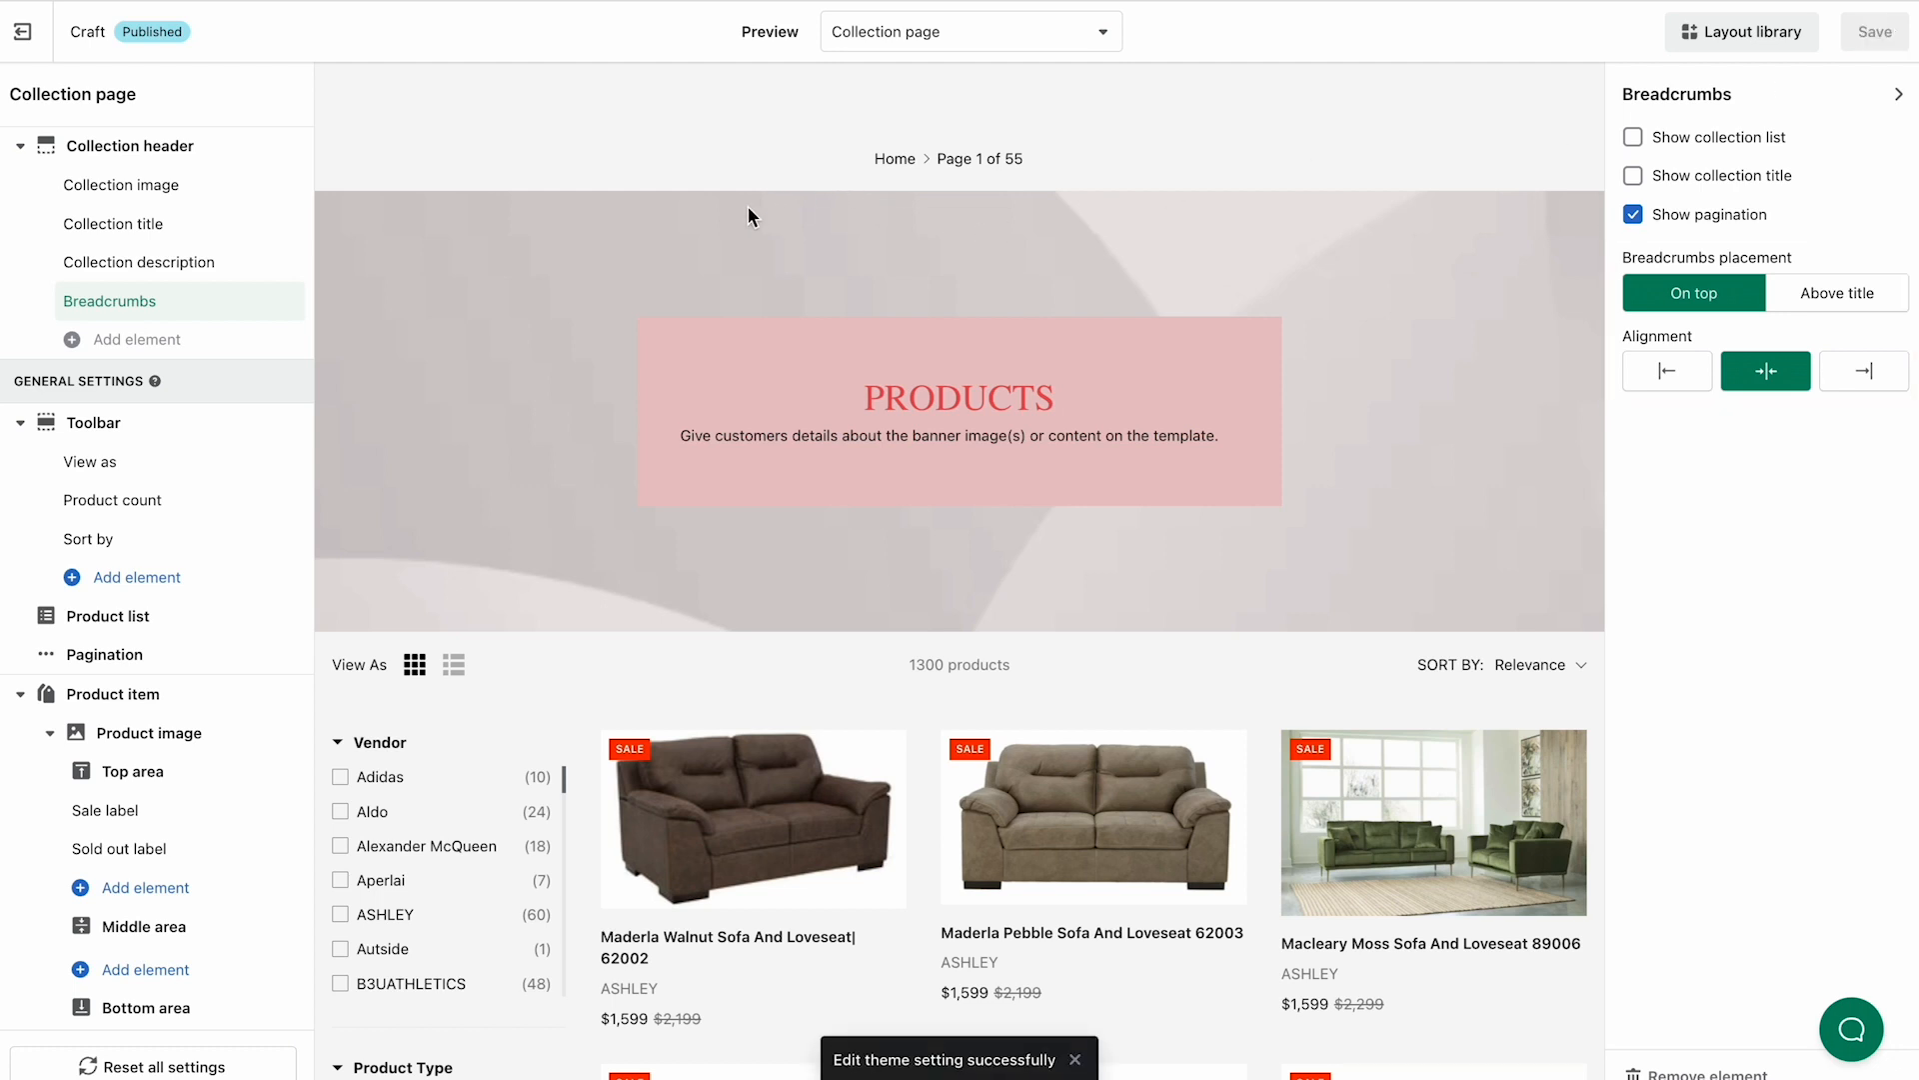
{"action": "mouse_move", "coordinate": [619, 165]}
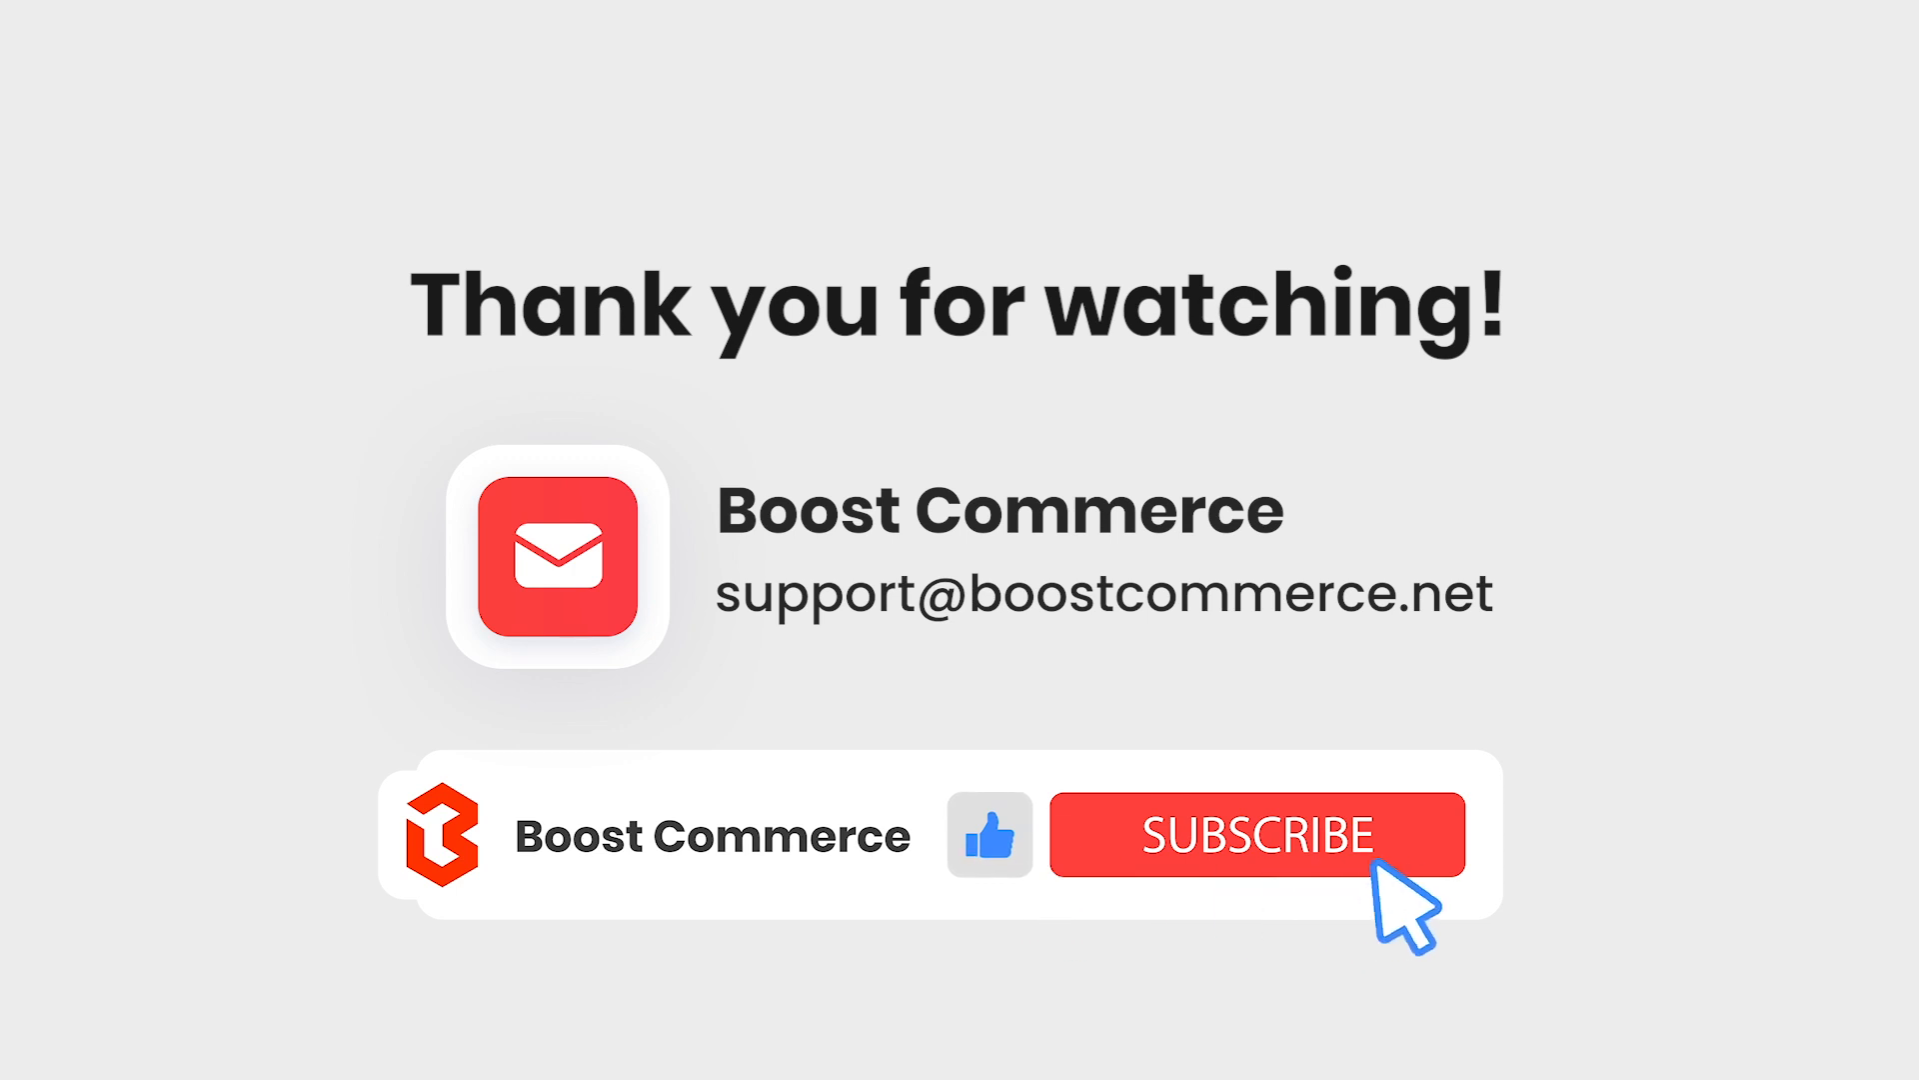
{"action": "left_click", "coordinate": [1256, 835]}
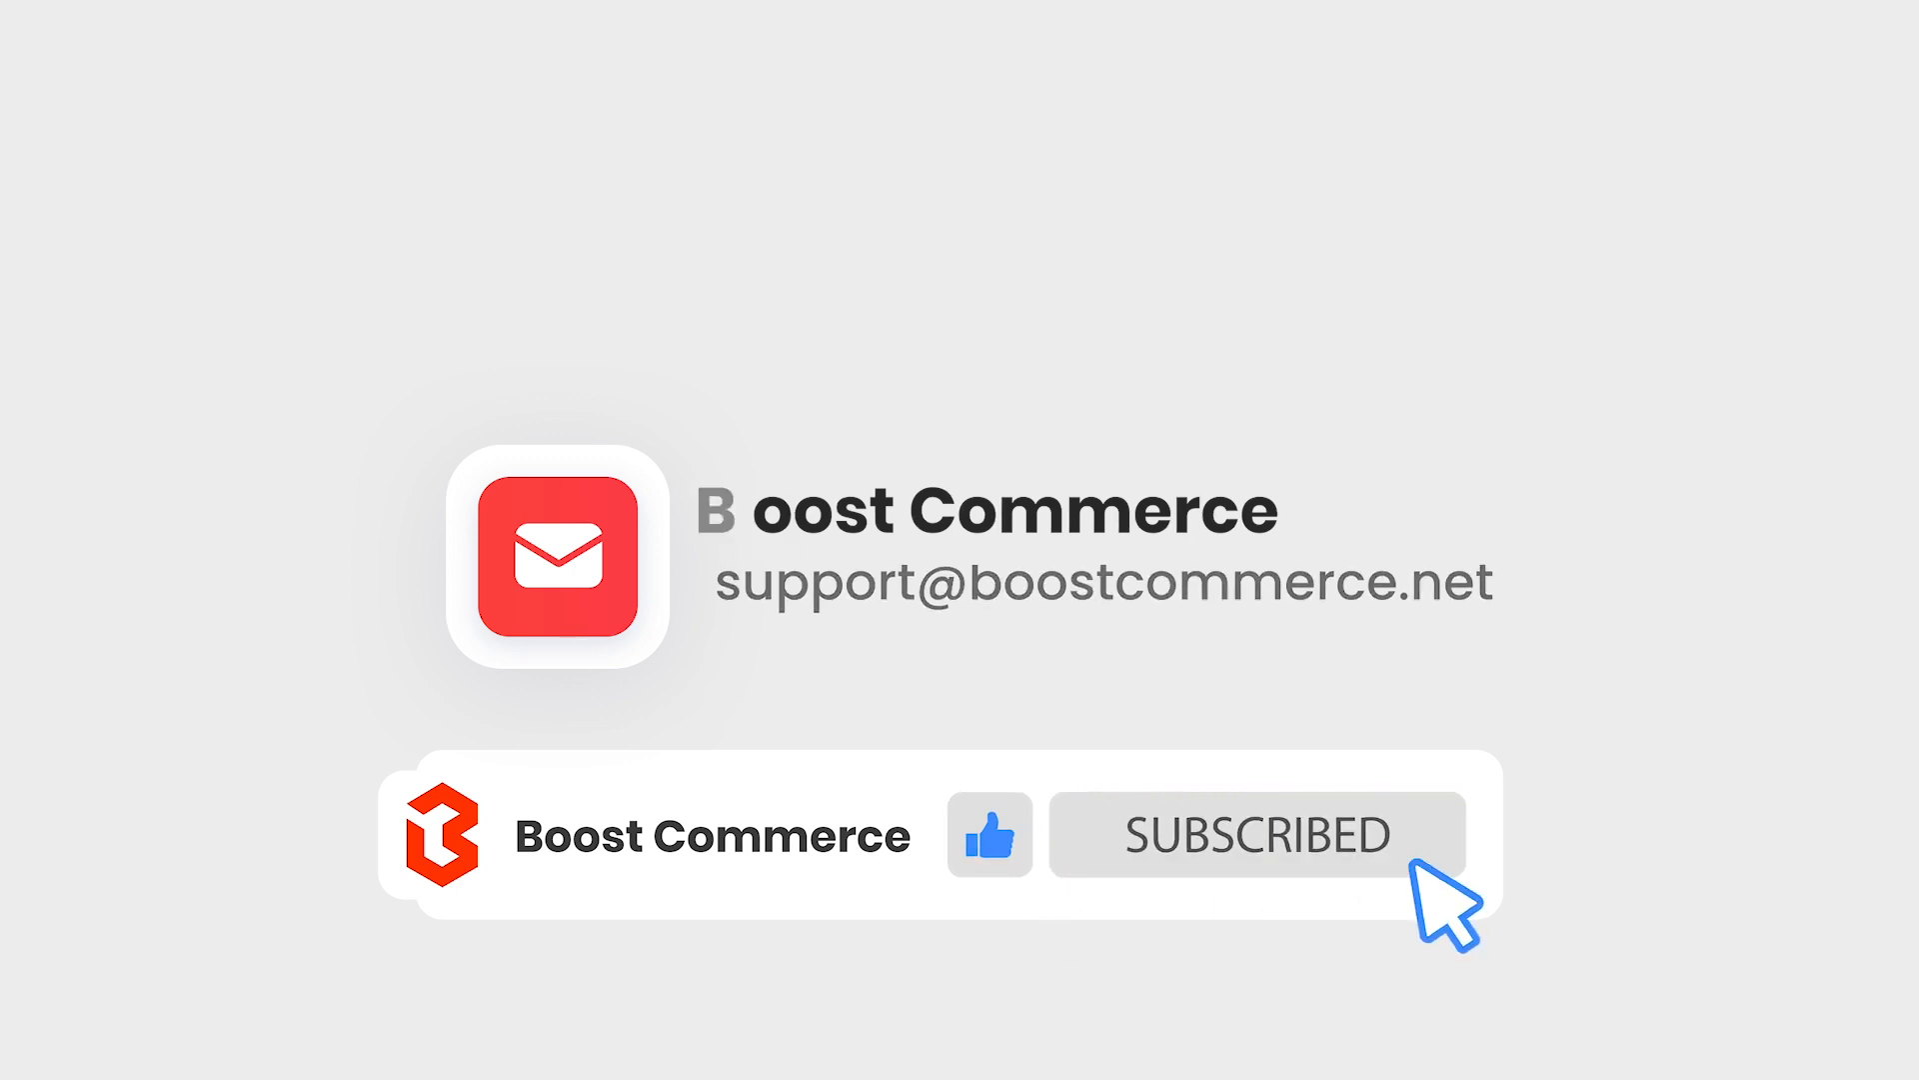